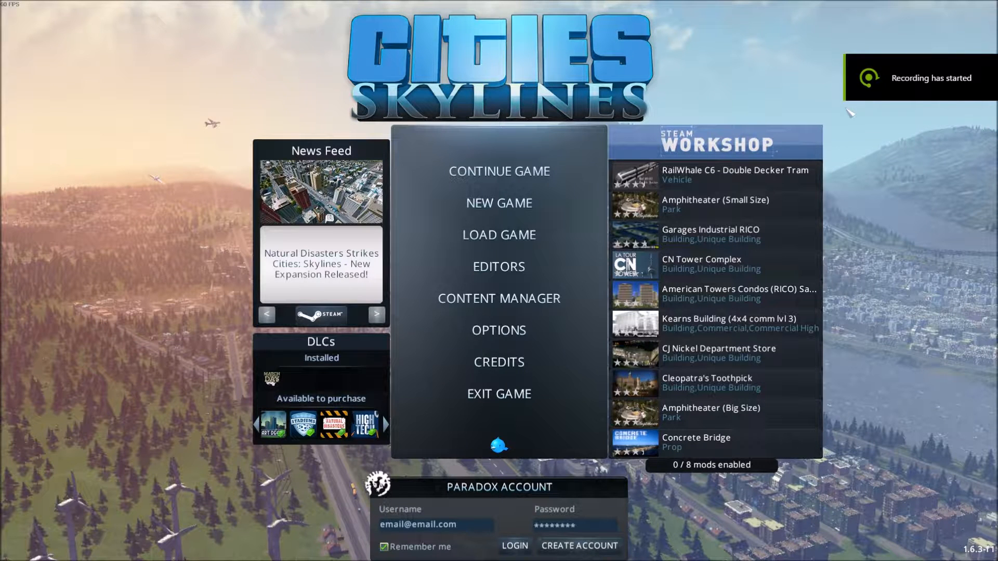
- Start a new game and choose the Green Plains map from the map list
{"action": "left_click", "coordinate": [378, 424]}
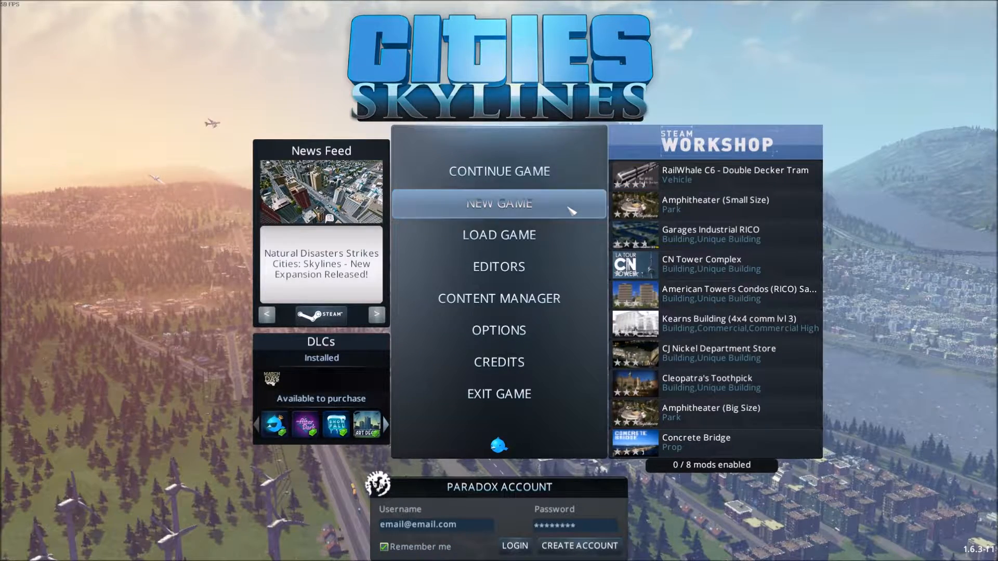
{"action": "left_click", "coordinate": [498, 204]}
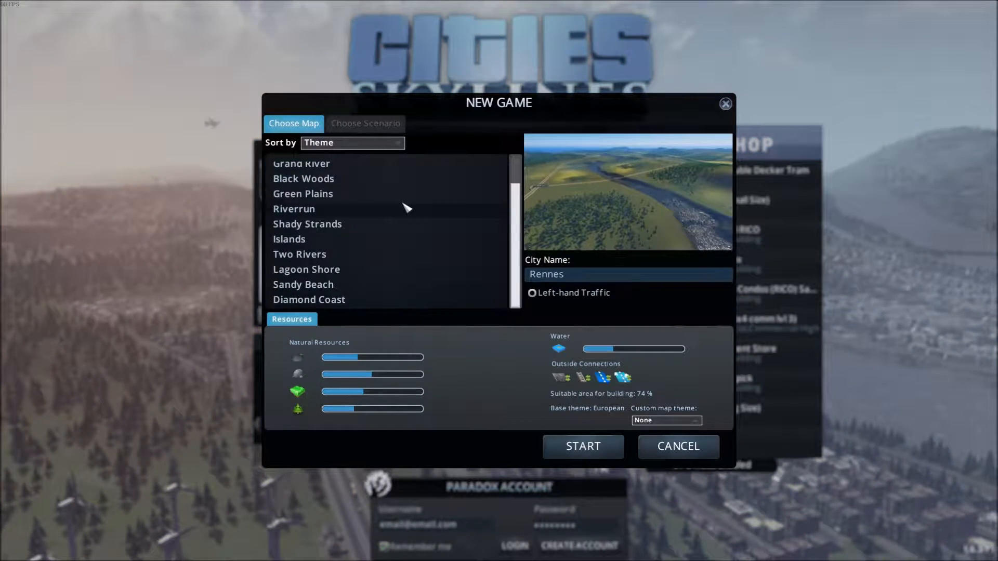
{"action": "scroll", "scroll_direction": "up", "scroll_amount": 3}
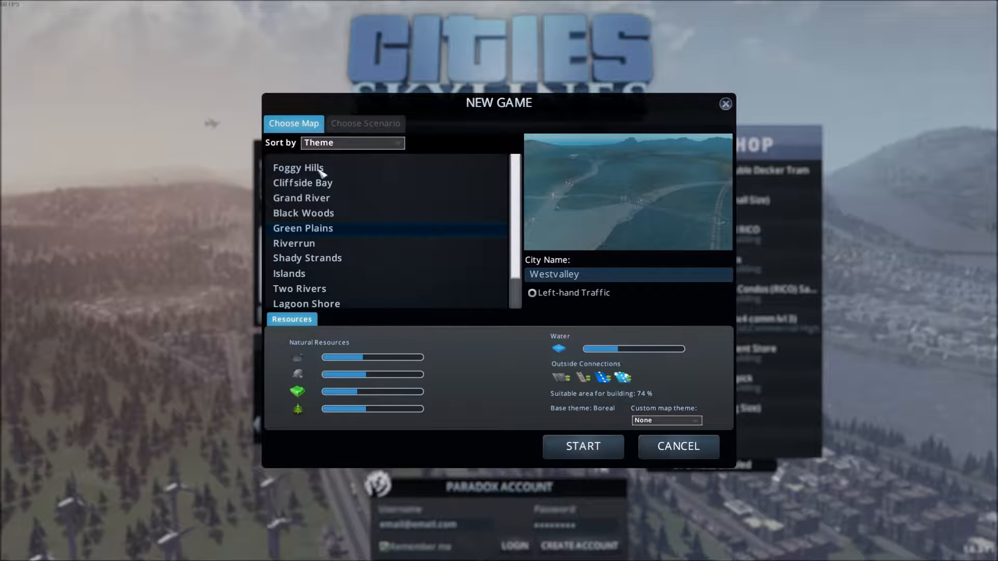
{"action": "mouse_move", "coordinate": [624, 268]}
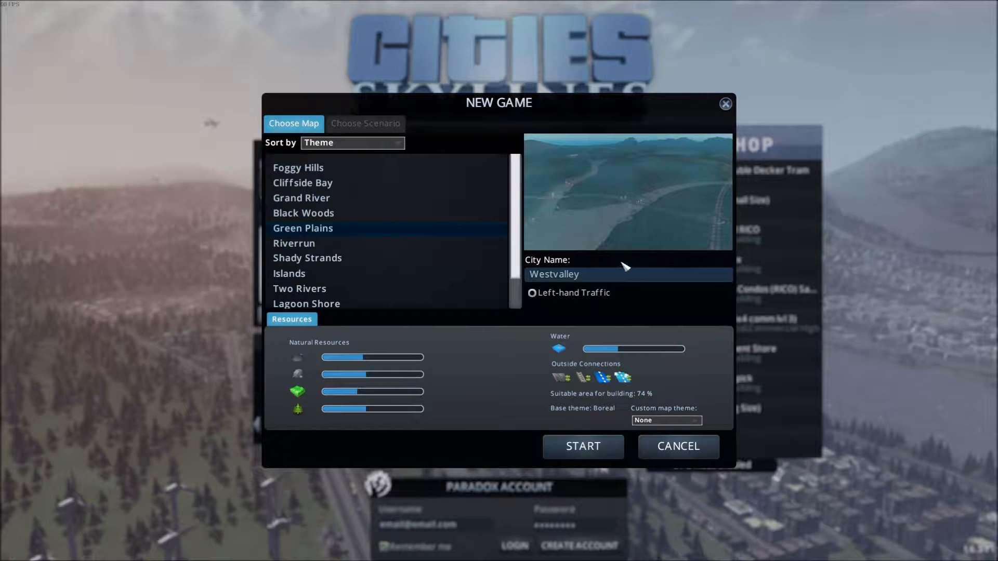
{"action": "mouse_move", "coordinate": [586, 268]}
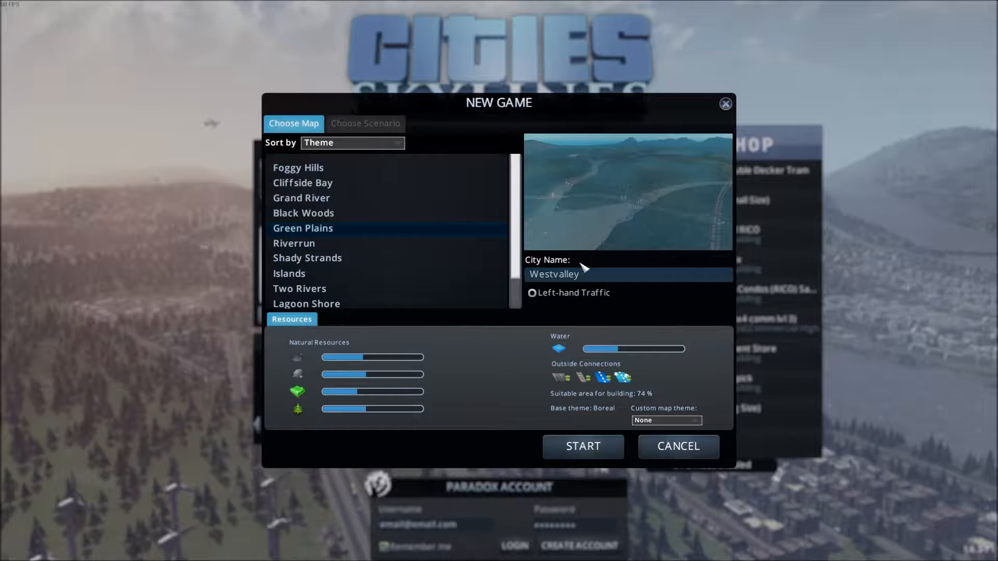
- Name the city 'Baronville' in the City Name field
{"action": "left_click", "coordinate": [627, 274]}
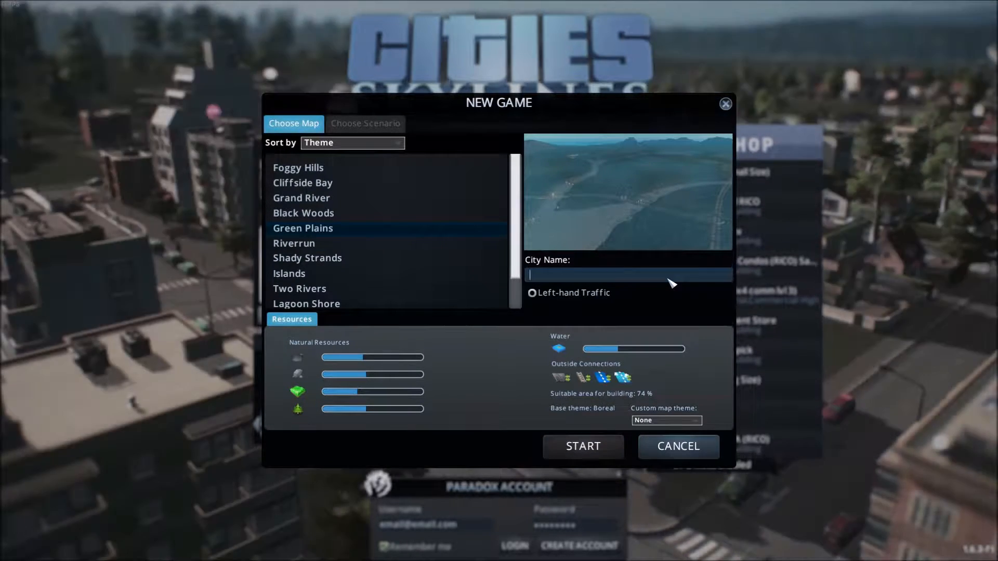
{"action": "type", "text": "U"}
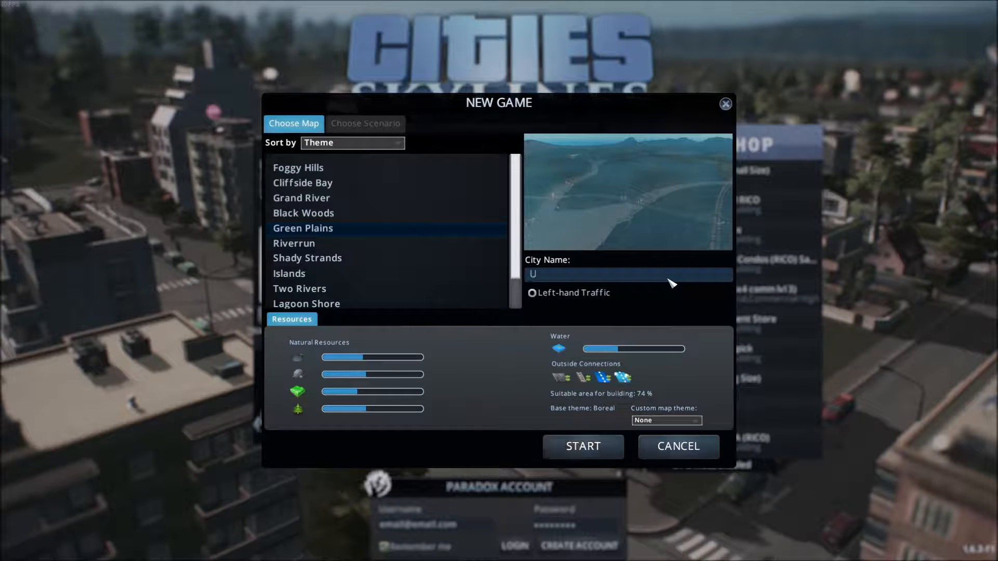
{"action": "type", "text": "XU"}
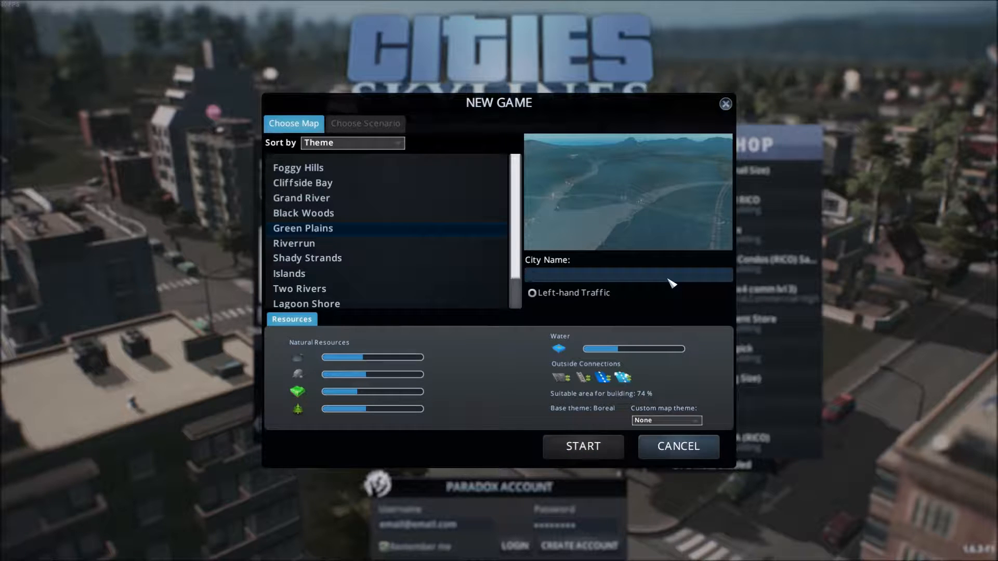
{"action": "type", "text": "Baron"}
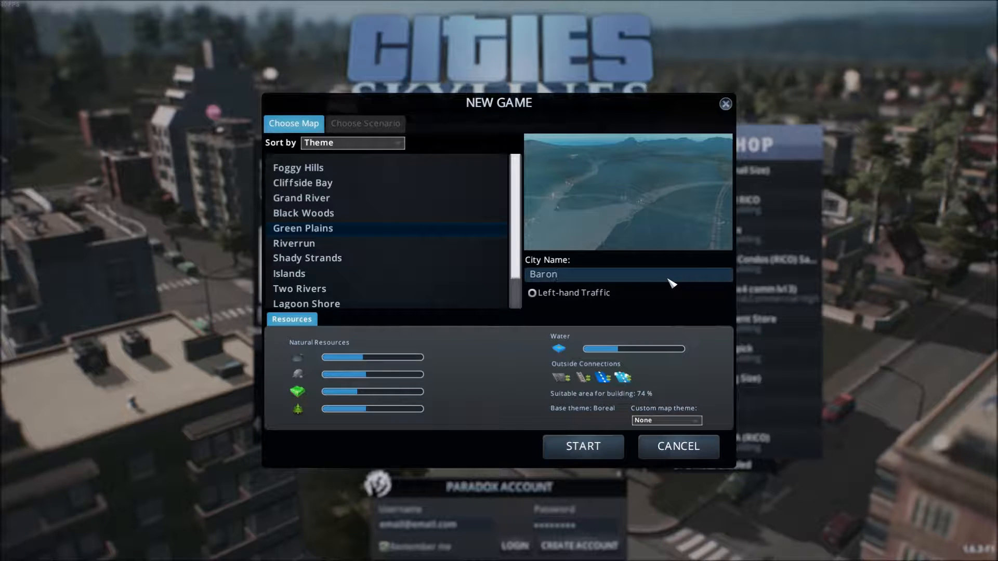
{"action": "type", "text": "ville"}
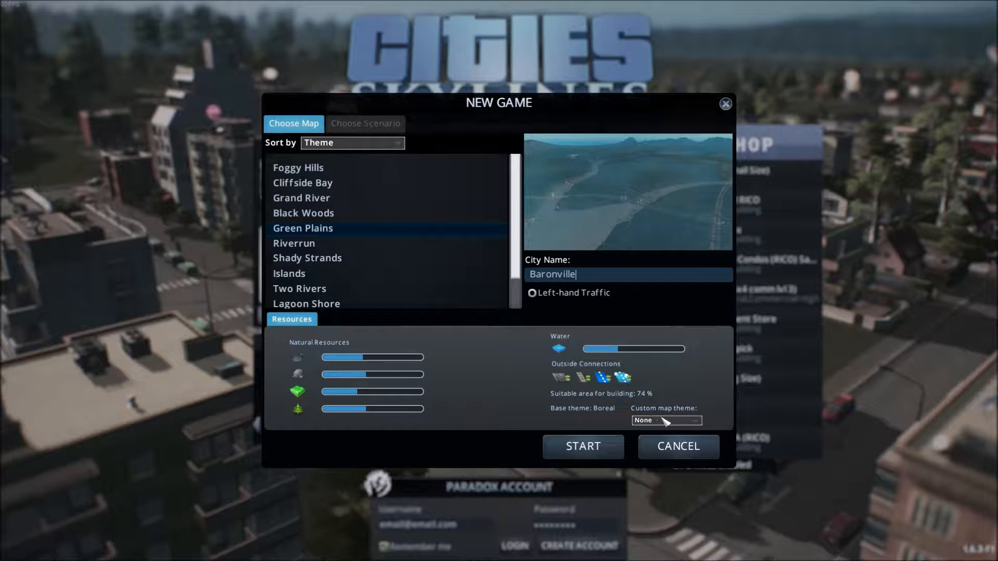
{"action": "left_click", "coordinate": [582, 446]}
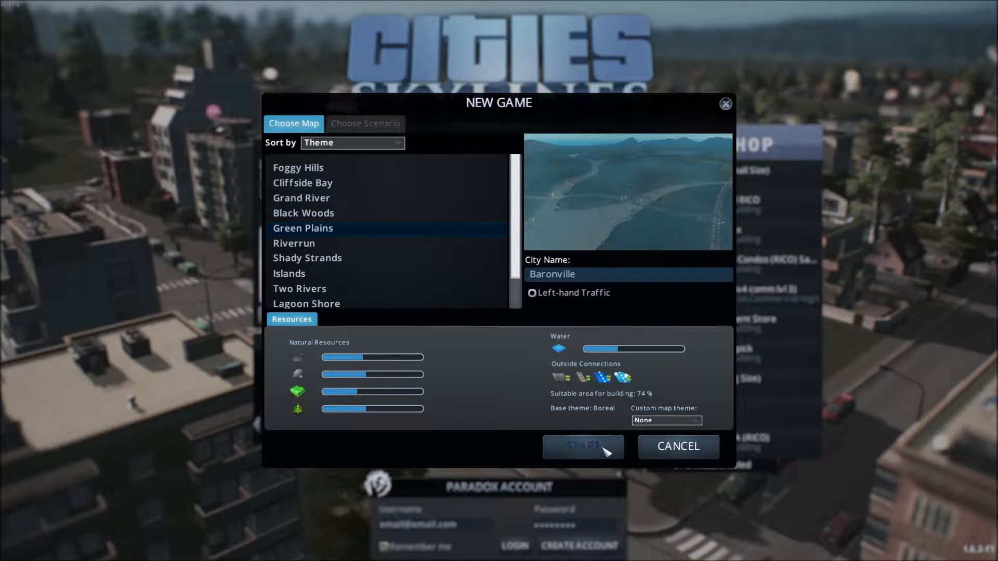
- Start the Baronville city and dismiss the Hello tutorial window
{"action": "left_click", "coordinate": [582, 446]}
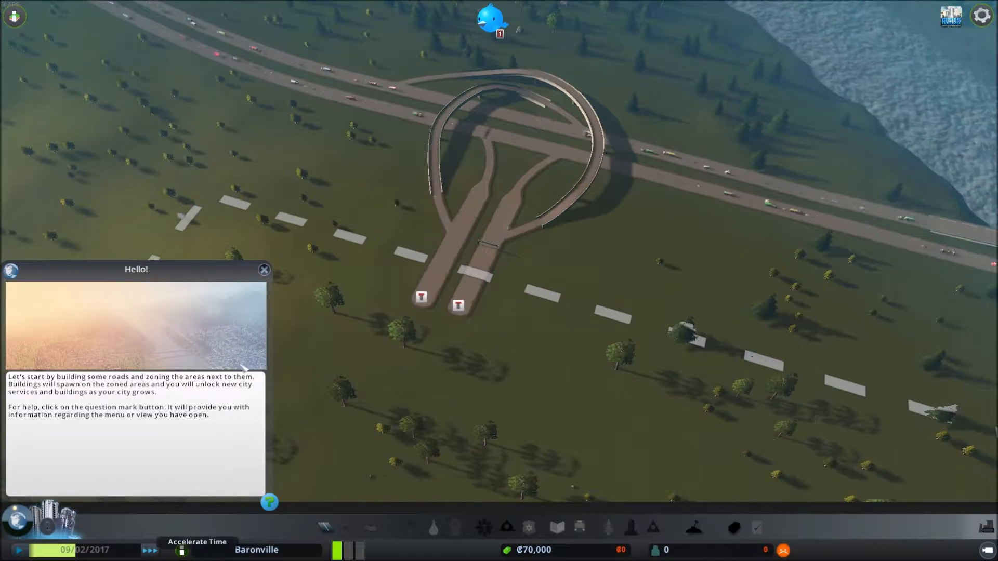
{"action": "left_click", "coordinate": [264, 269]}
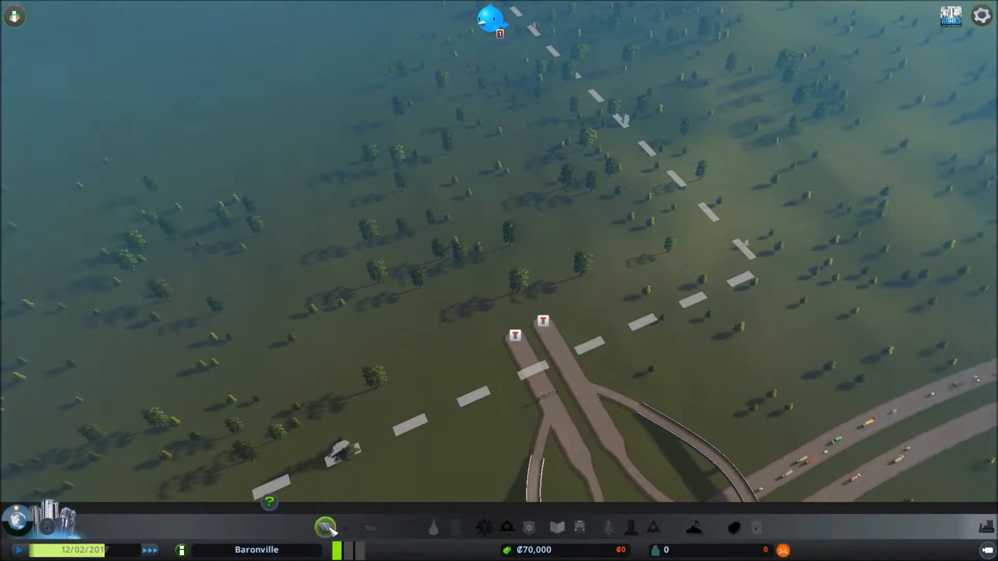
- Draw curved road segments from the highway exit around into a closed loop
{"action": "left_click", "coordinate": [326, 527]}
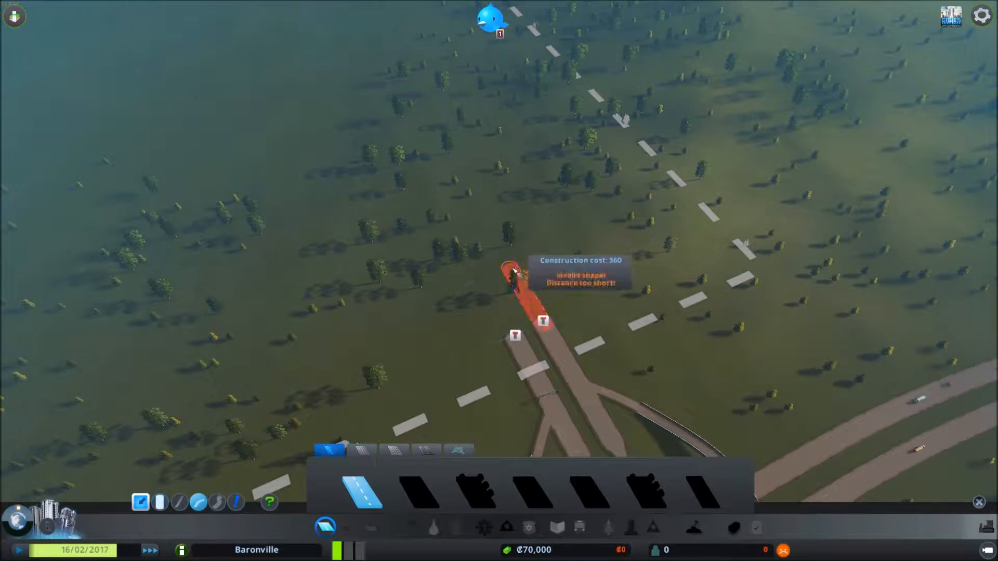
{"action": "mouse_move", "coordinate": [576, 256]}
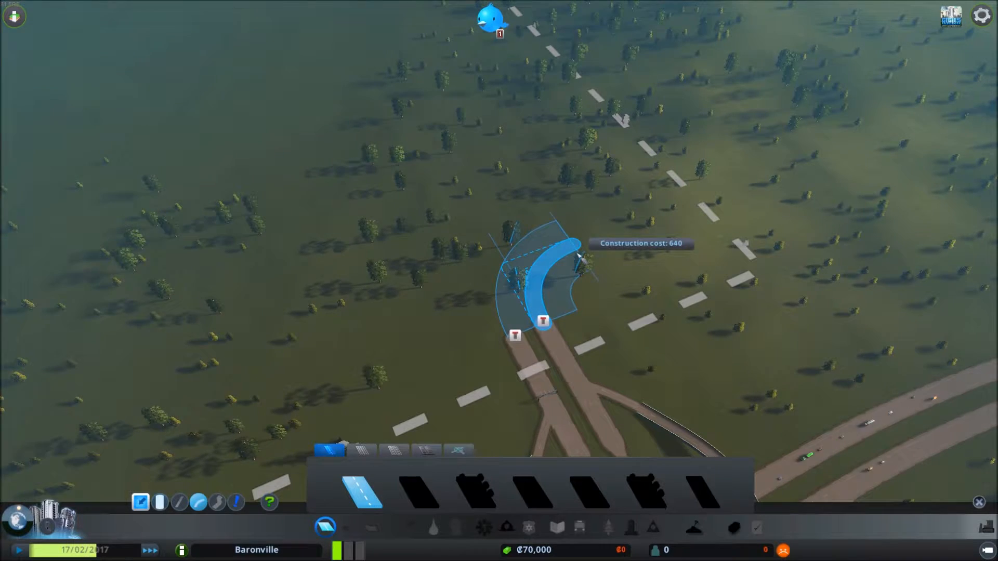
{"action": "left_click", "coordinate": [576, 261]}
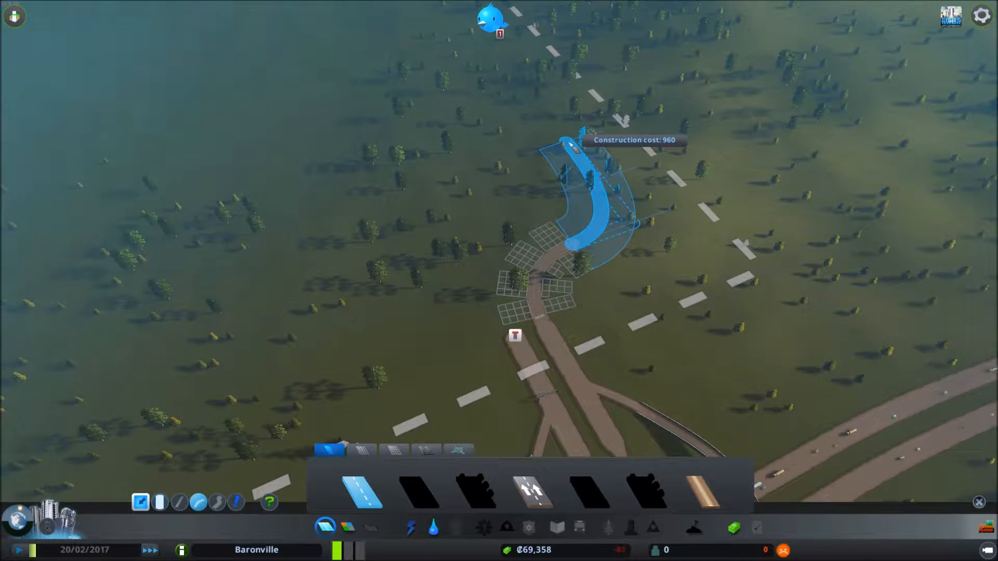
{"action": "left_click", "coordinate": [565, 141]}
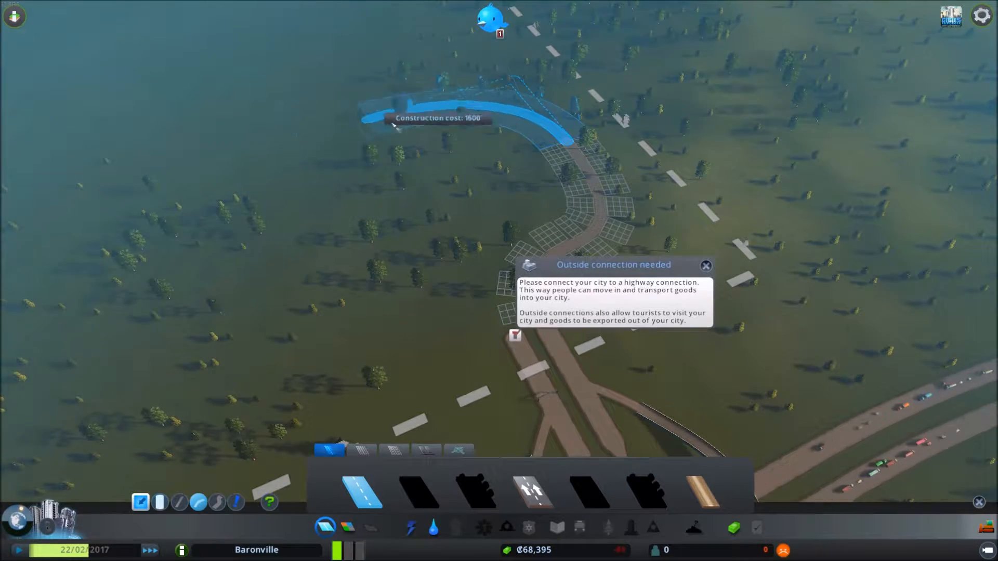
{"action": "mouse_move", "coordinate": [412, 102]}
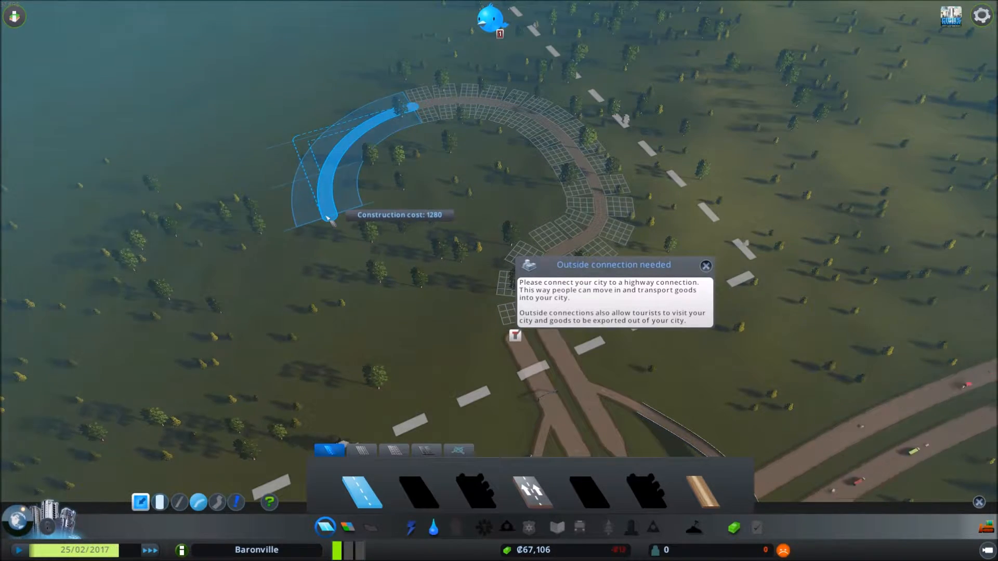
{"action": "left_click", "coordinate": [325, 219]}
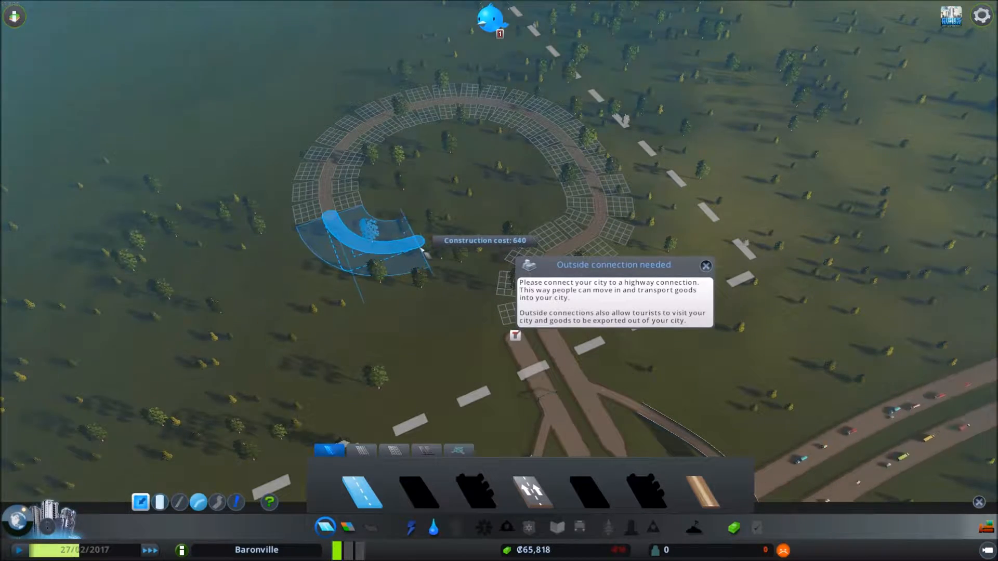
{"action": "left_click", "coordinate": [360, 245]}
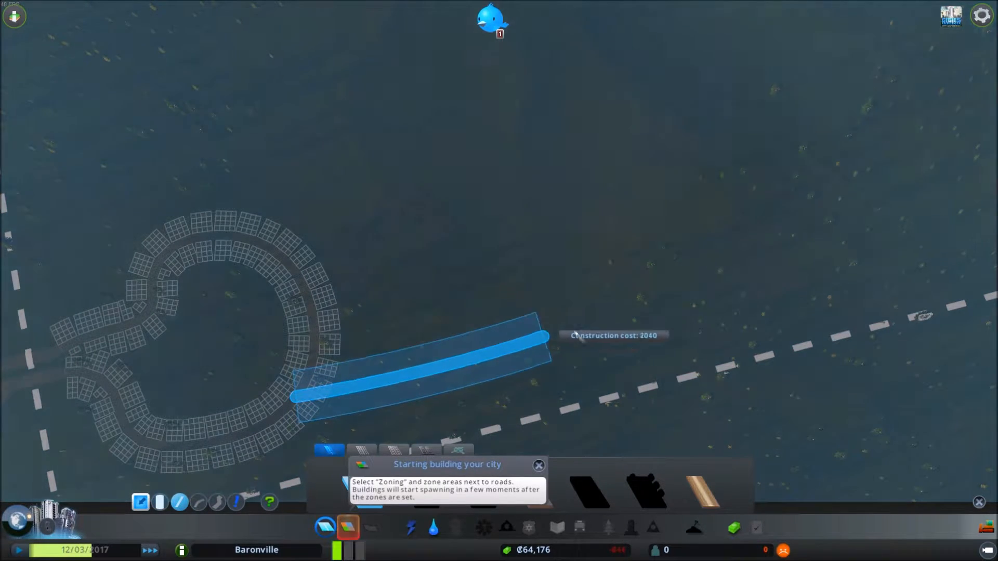
{"action": "mouse_move", "coordinate": [847, 271]}
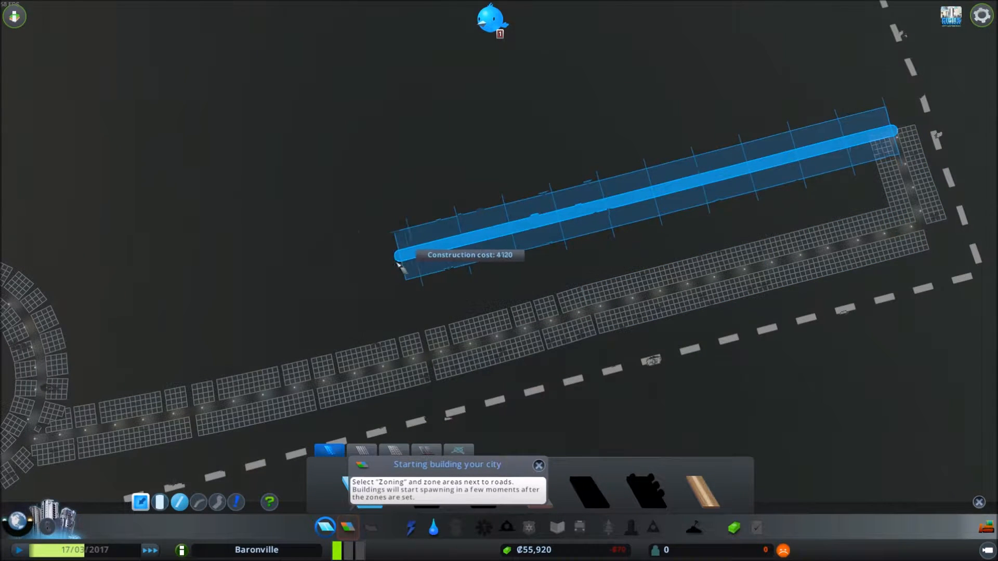
{"action": "mouse_move", "coordinate": [38, 346]}
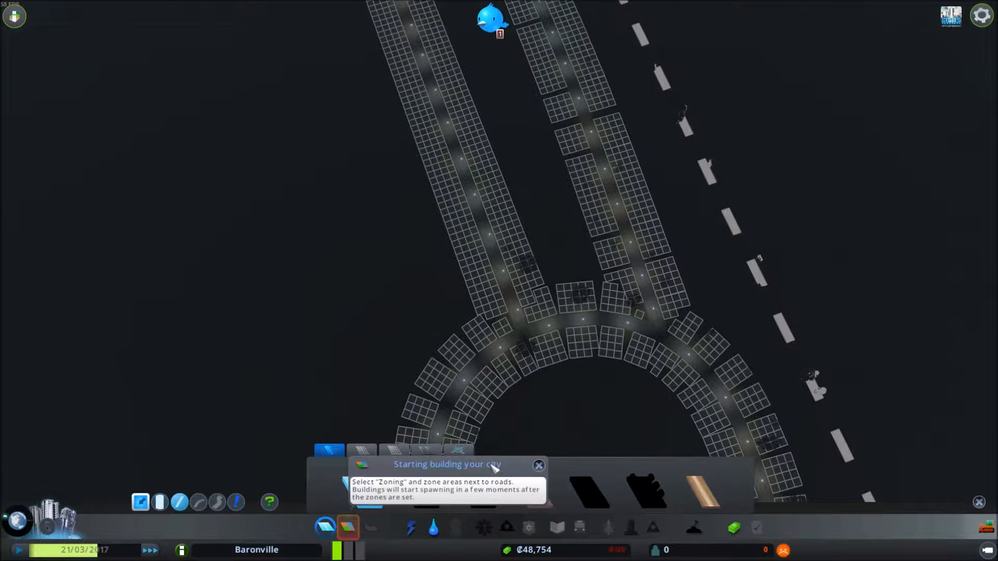
- Dismiss the tip about starting to build before zoning residential
{"action": "left_click", "coordinate": [538, 465]}
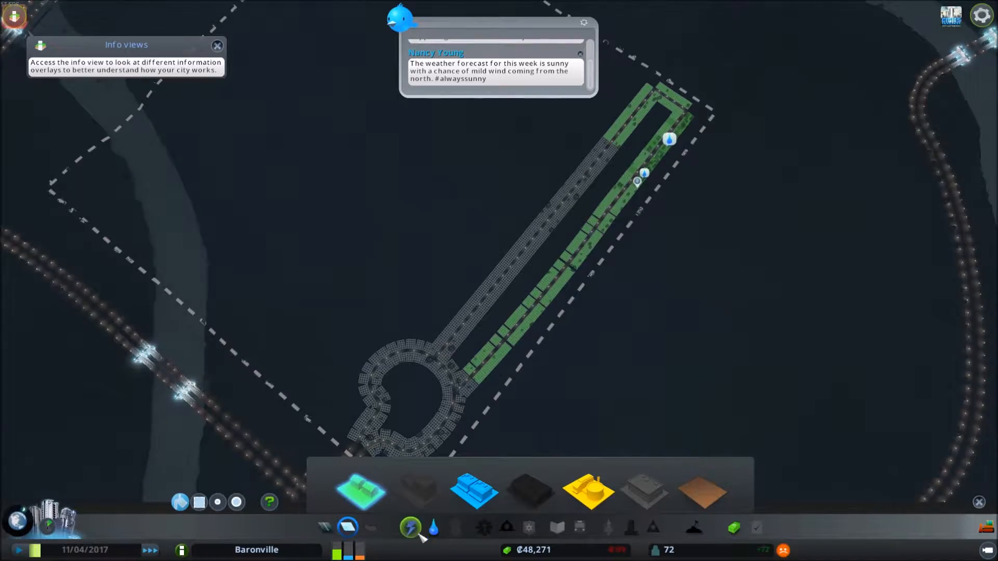
- Place a wind turbine in the open field from the Electricity facilities
{"action": "left_click", "coordinate": [411, 528]}
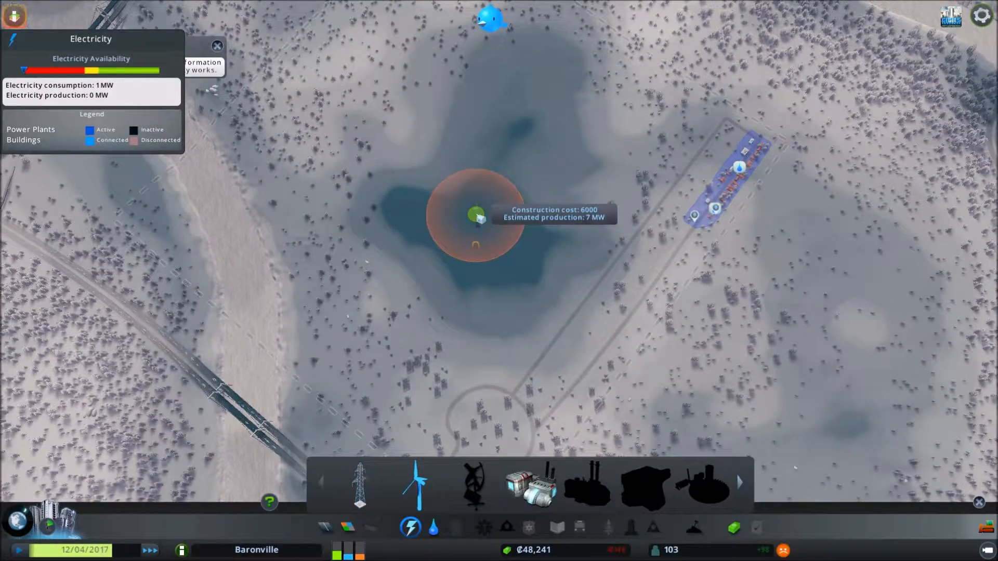
{"action": "left_click", "coordinate": [475, 215]}
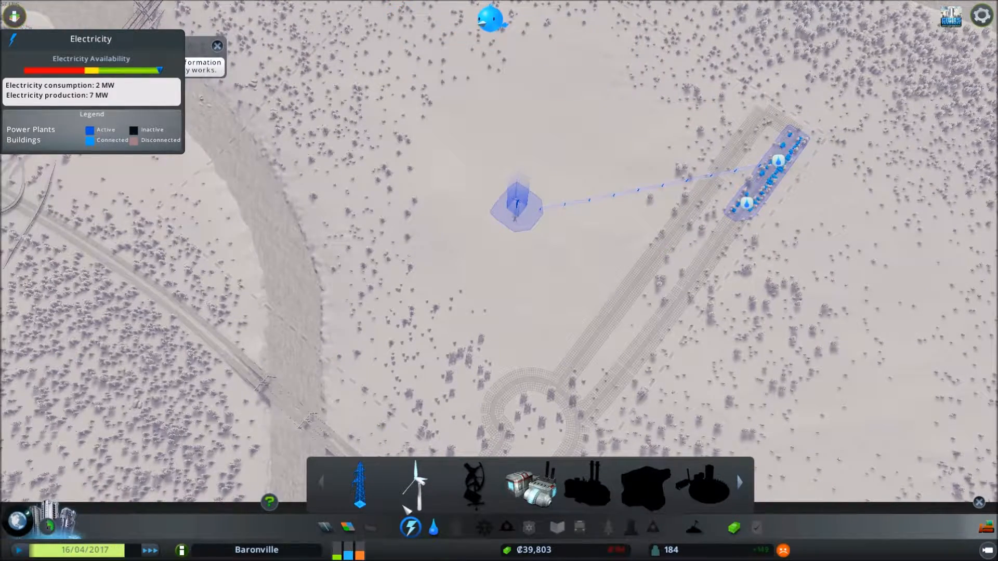
{"action": "left_click", "coordinate": [435, 528]}
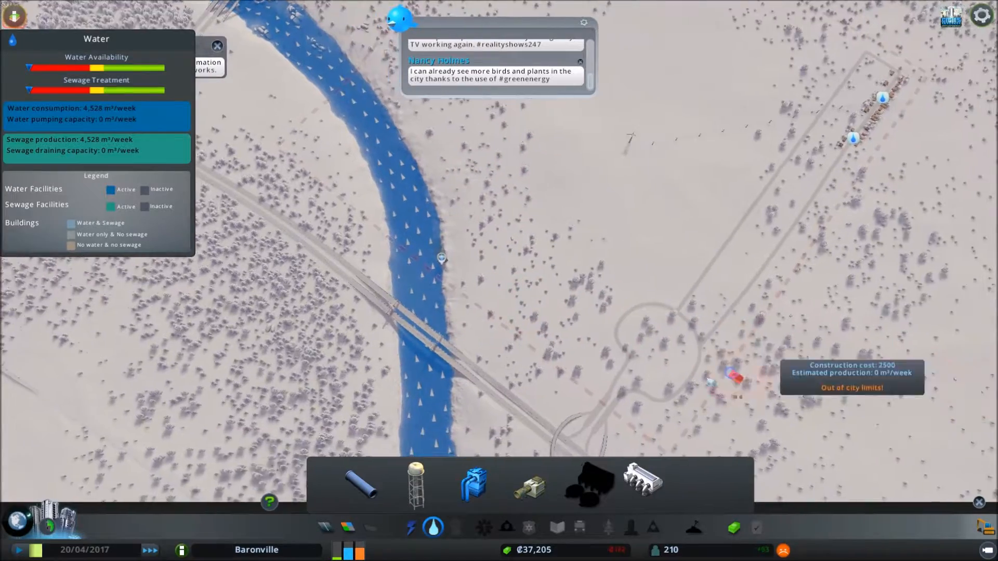
- Place a water pump in the river and lay a water pipe along the zoned road
{"action": "left_click", "coordinate": [529, 484]}
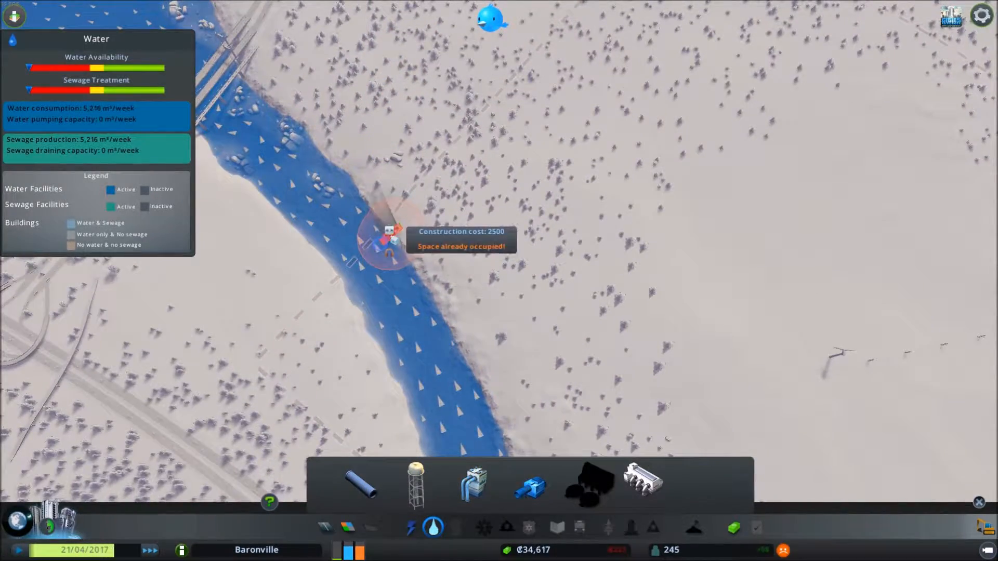
{"action": "left_click", "coordinate": [389, 238]}
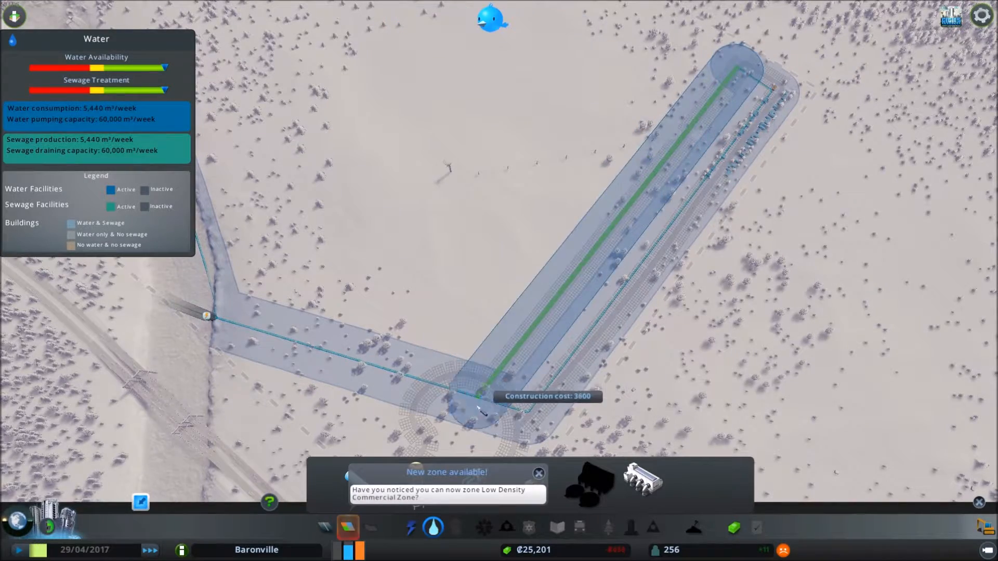
{"action": "left_click", "coordinate": [482, 413]}
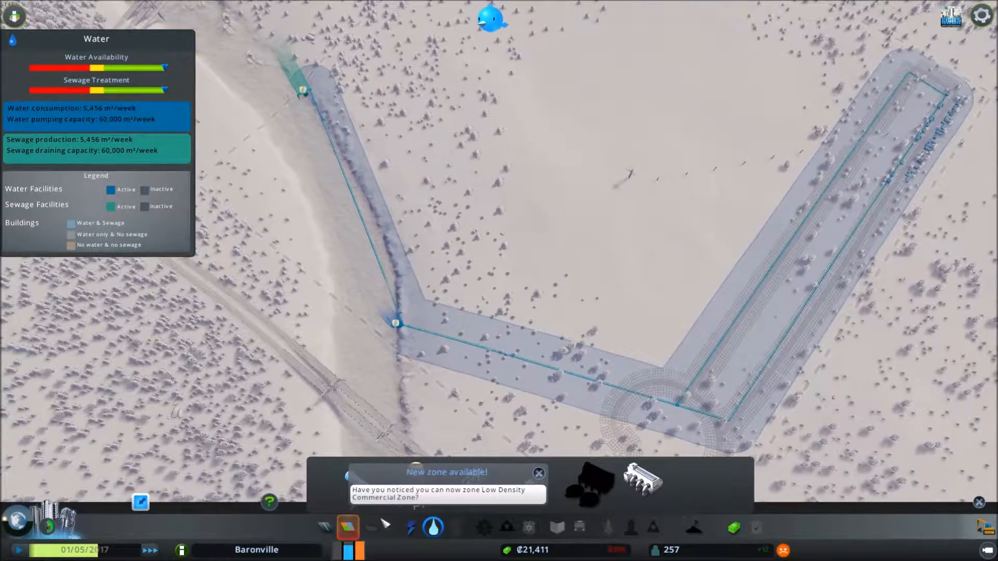
- Add electricity infrastructure for the new neighbourhood's buildings
{"action": "left_click", "coordinate": [411, 528]}
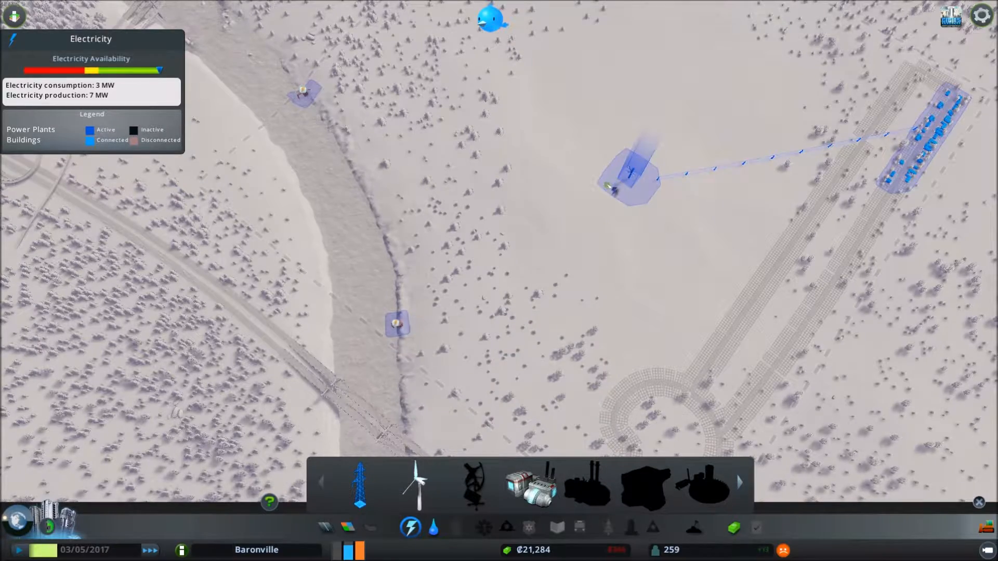
{"action": "left_click", "coordinate": [398, 326]}
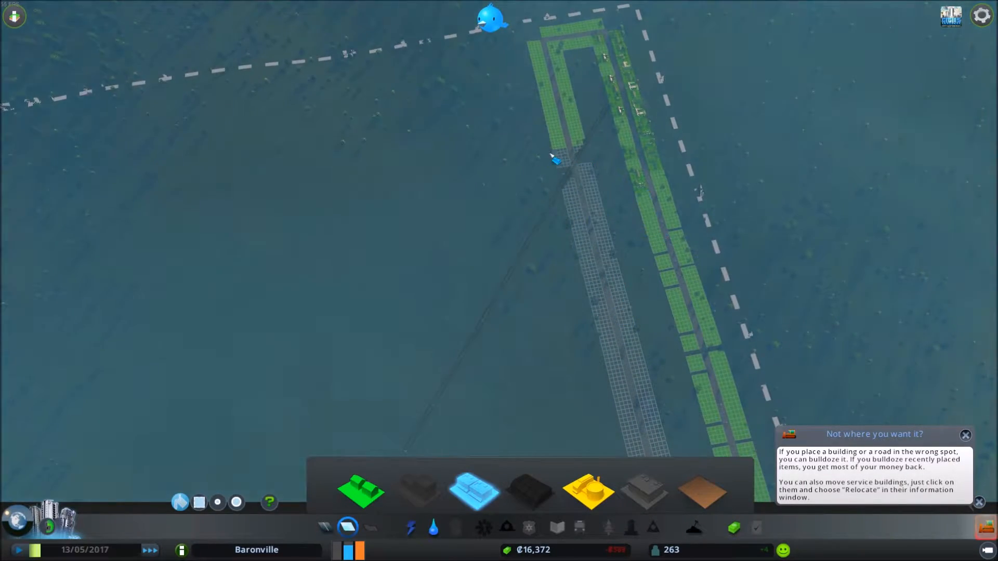
- Paint low-density commercial zoning down the road's left side opposite the homes
{"action": "left_click", "coordinate": [566, 158]}
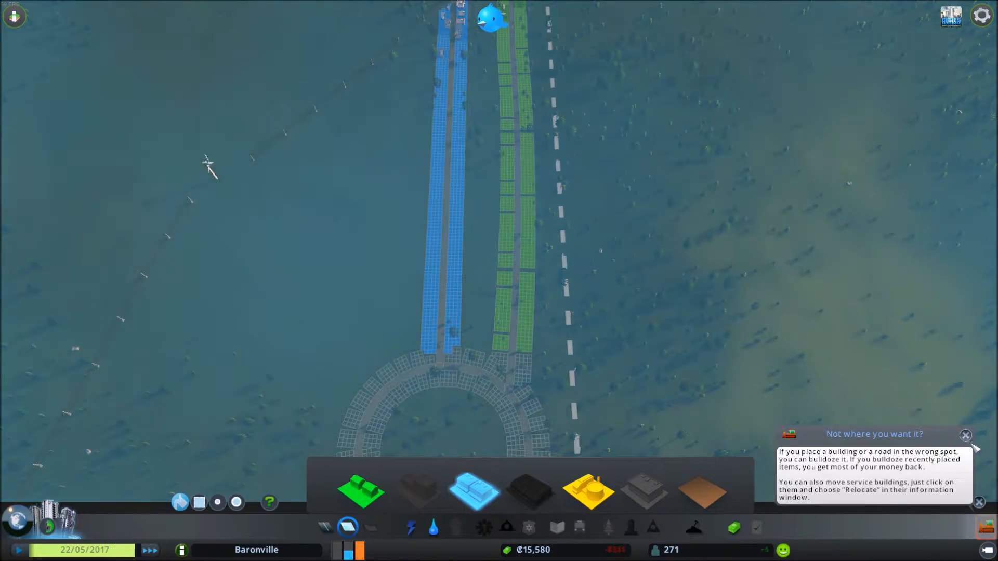
{"action": "left_click", "coordinate": [965, 435]}
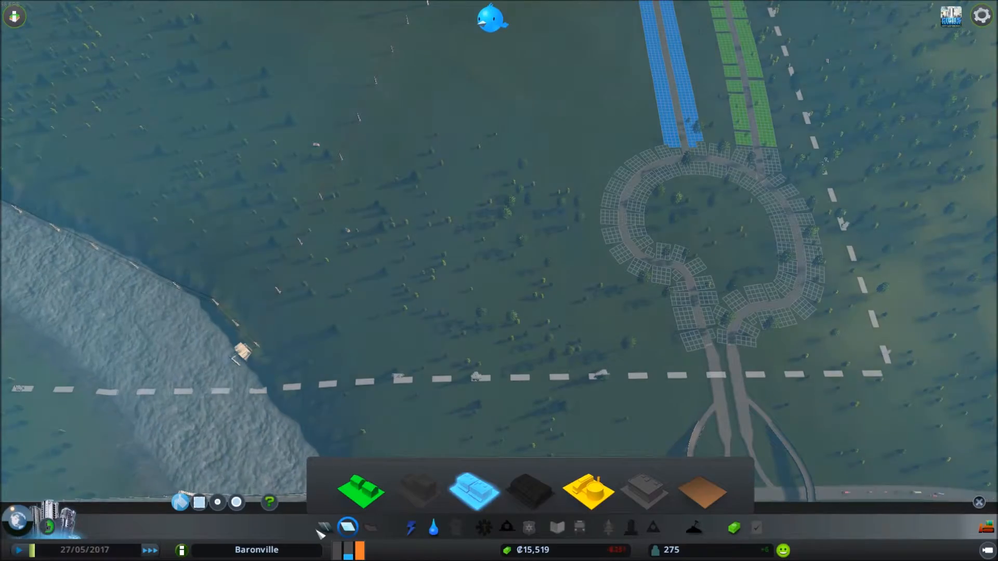
- Draw a Basic Road north and then east along the top boundary
{"action": "left_click", "coordinate": [347, 526]}
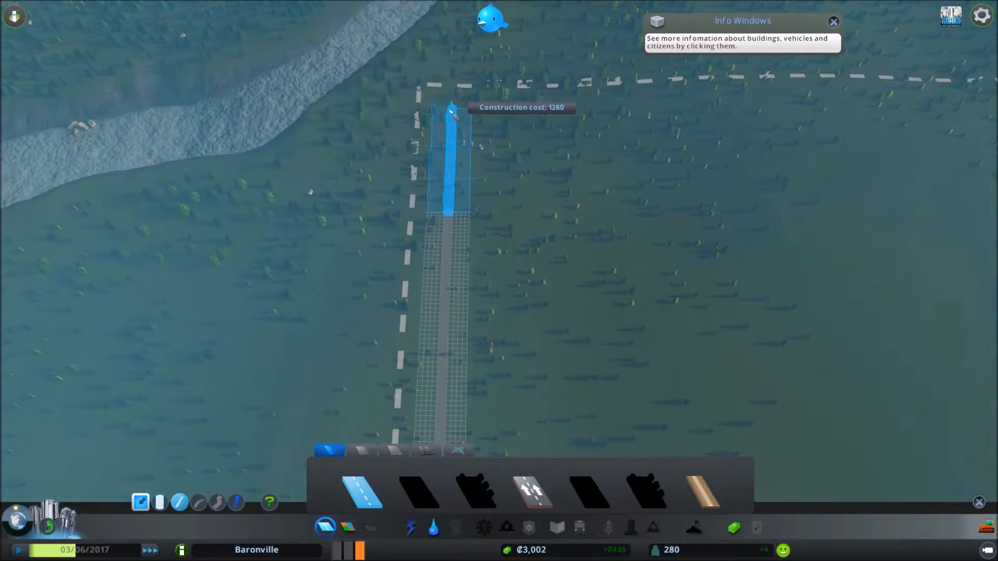
{"action": "left_click", "coordinate": [452, 112]}
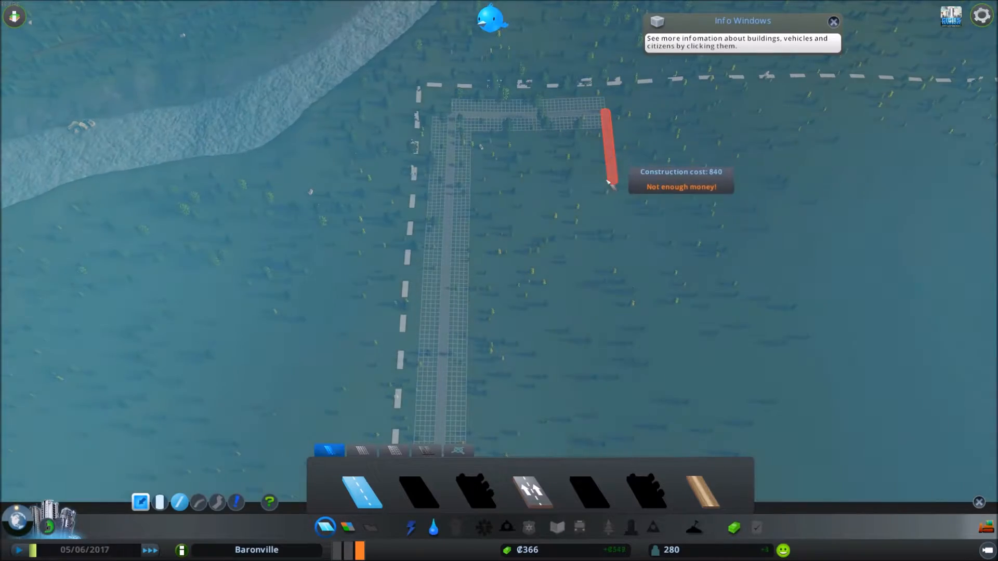
{"action": "mouse_move", "coordinate": [610, 196]}
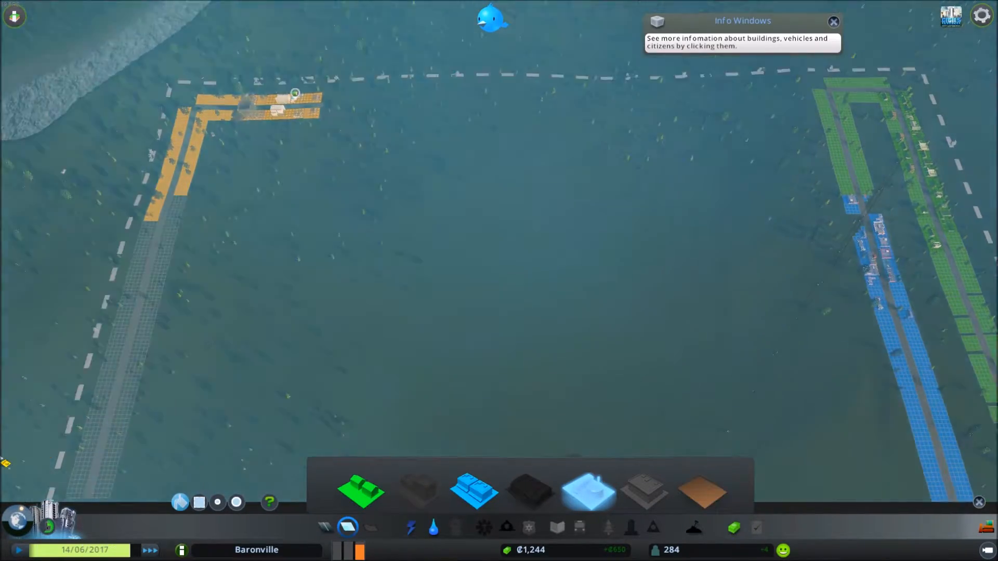
- Draw a short road branching south from the industrial strip on the L-shaped road
{"action": "left_click", "coordinate": [347, 527]}
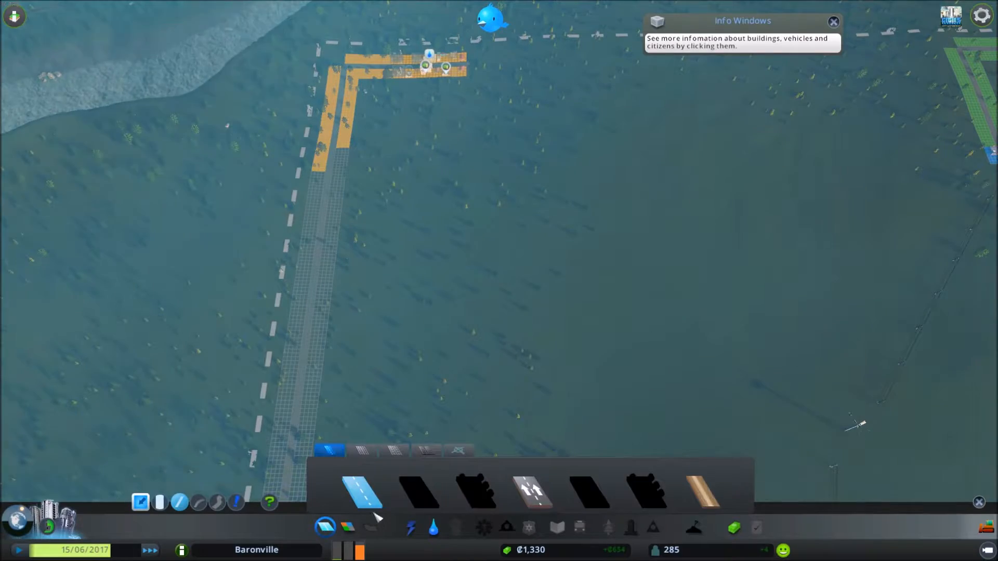
{"action": "left_click", "coordinate": [431, 61]}
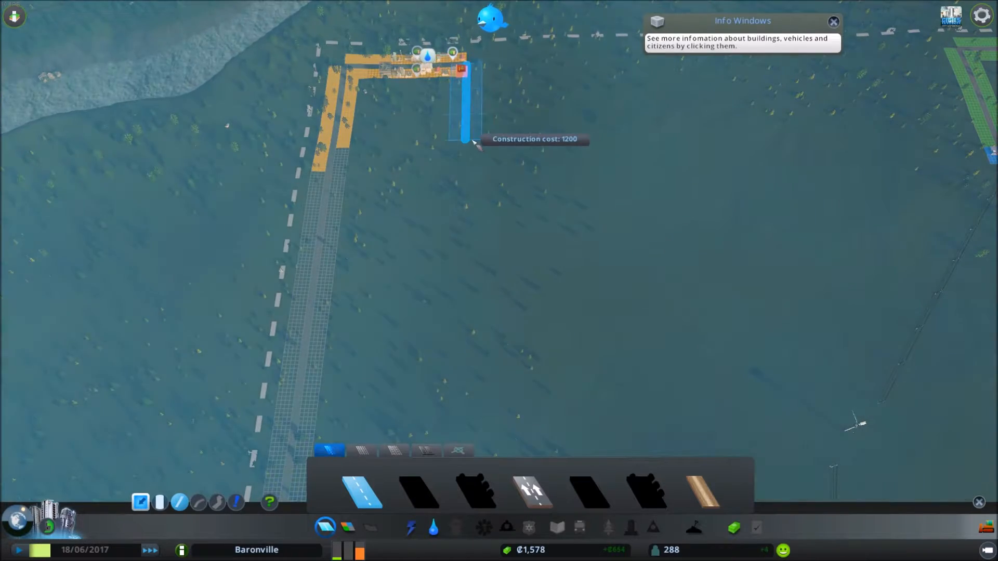
{"action": "left_click", "coordinate": [465, 140]}
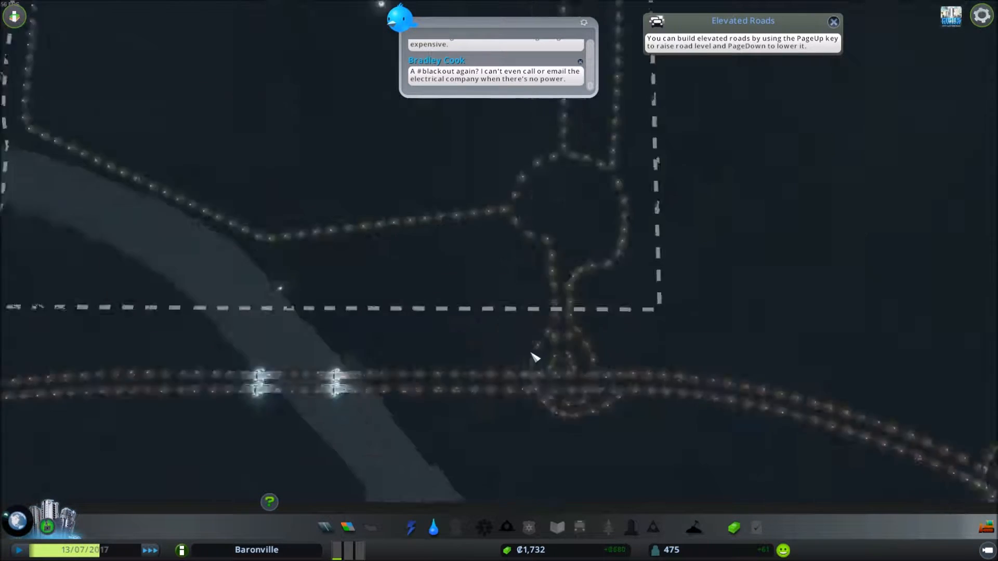
- Read through the Little Hamlet milestone unlocks and close the announcement
{"action": "scroll", "scroll_direction": "down", "scroll_amount": 3}
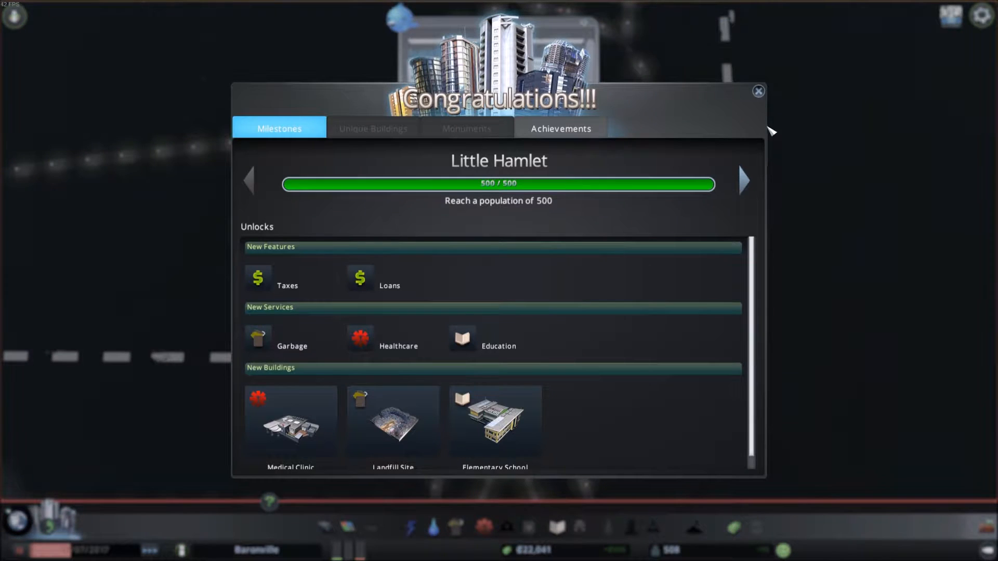
{"action": "mouse_move", "coordinate": [684, 114]}
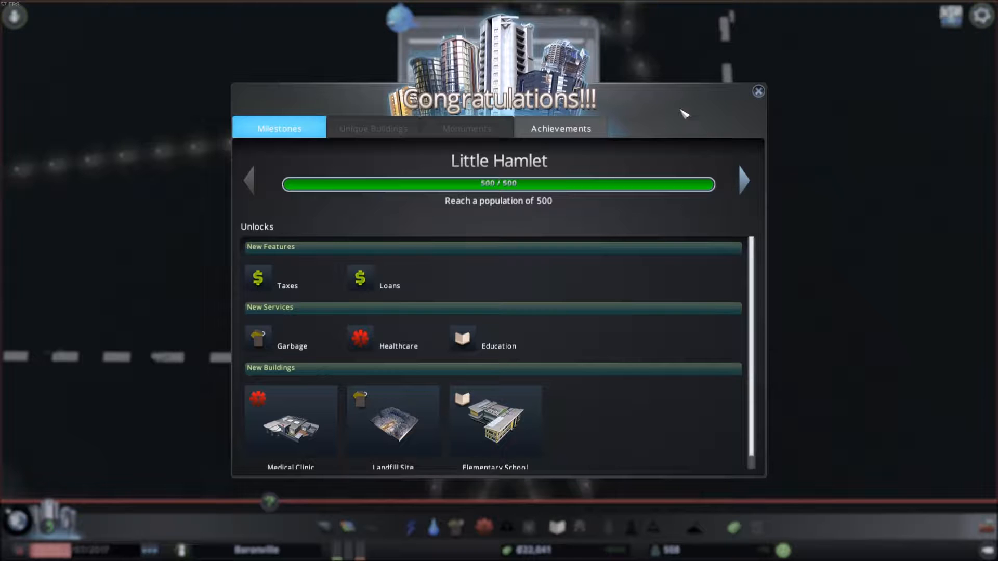
{"action": "mouse_move", "coordinate": [662, 197]}
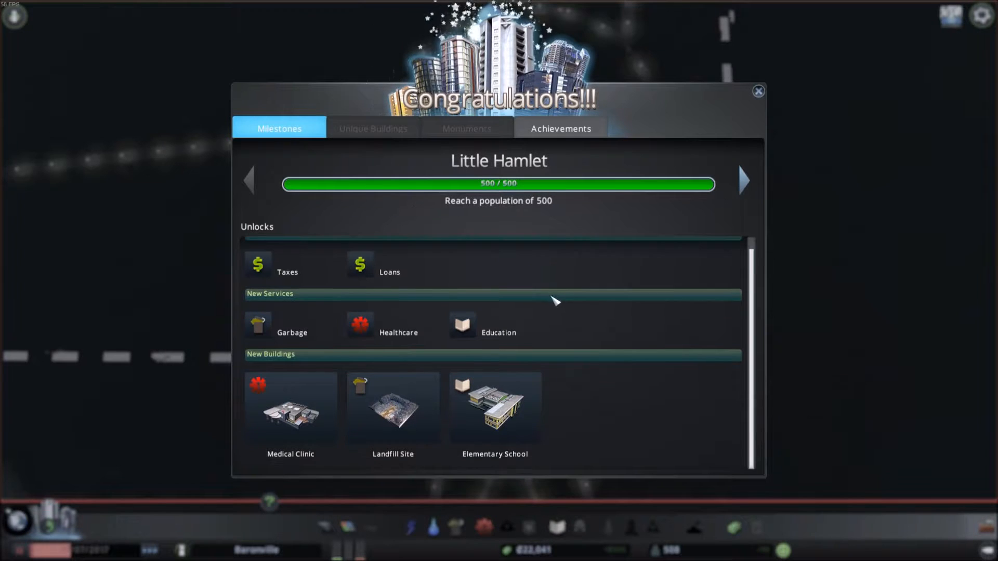
{"action": "scroll", "scroll_direction": "up", "scroll_amount": 3}
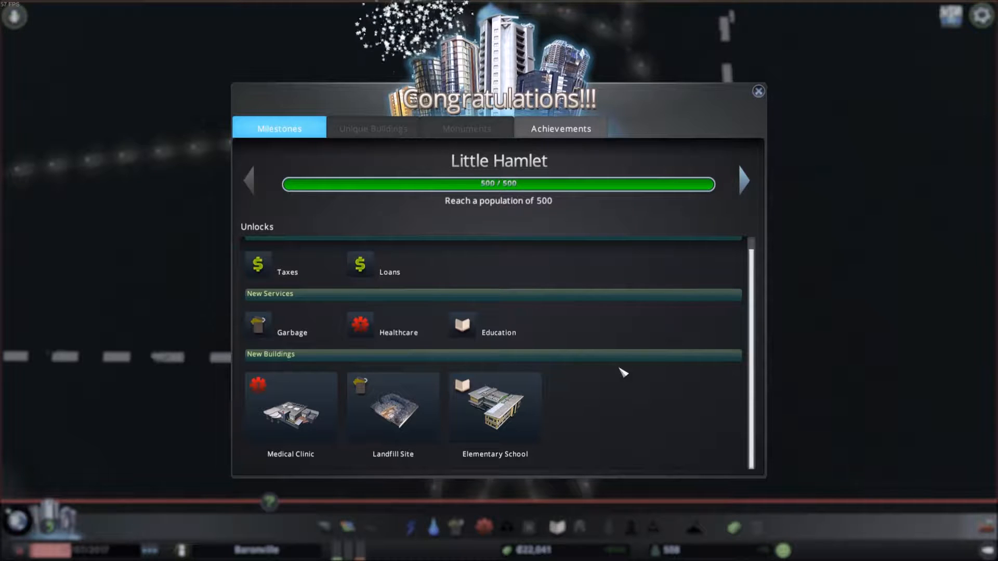
{"action": "mouse_move", "coordinate": [758, 91]}
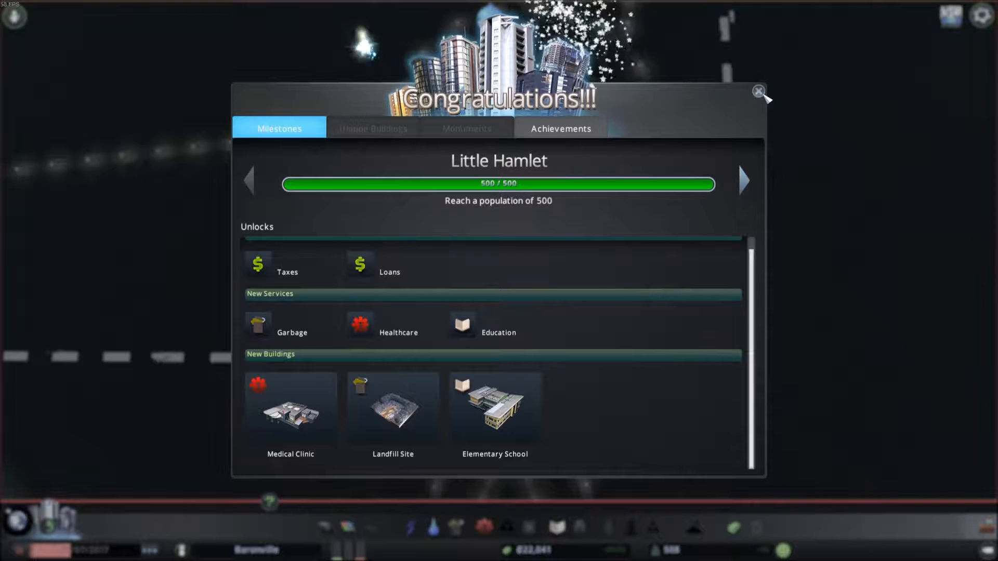
{"action": "mouse_move", "coordinate": [603, 428]}
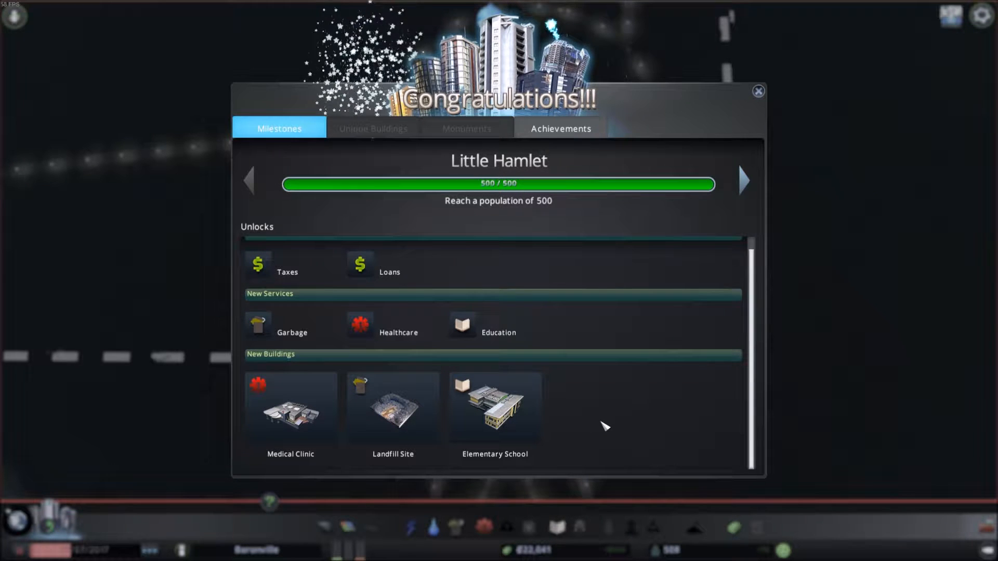
{"action": "mouse_move", "coordinate": [667, 289]}
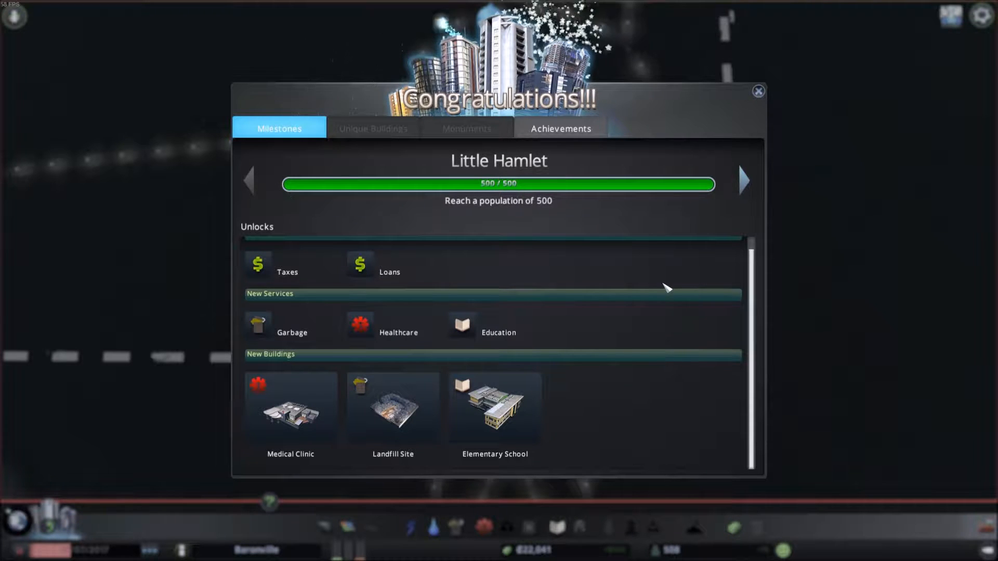
{"action": "mouse_move", "coordinate": [735, 182]}
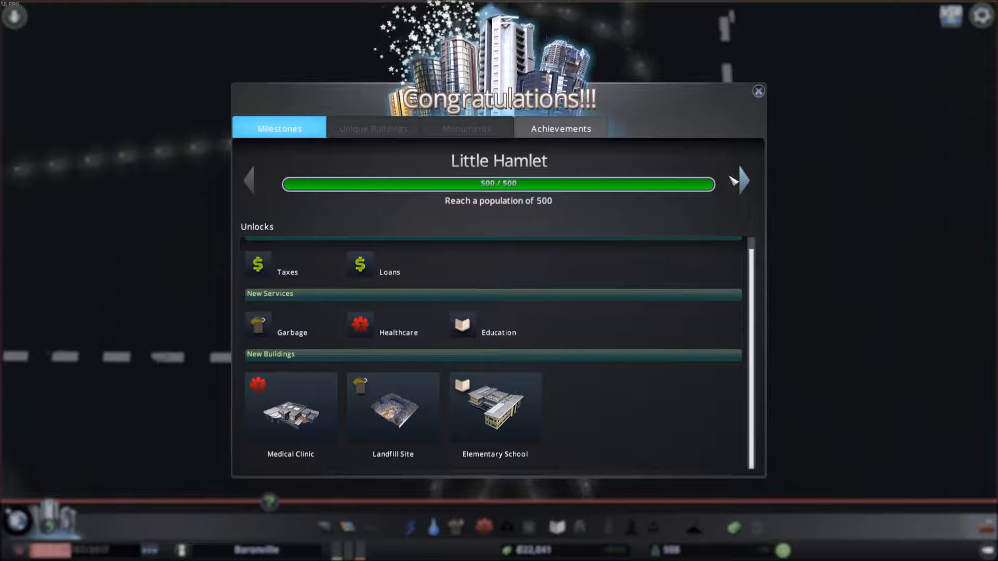
{"action": "left_click", "coordinate": [757, 91]}
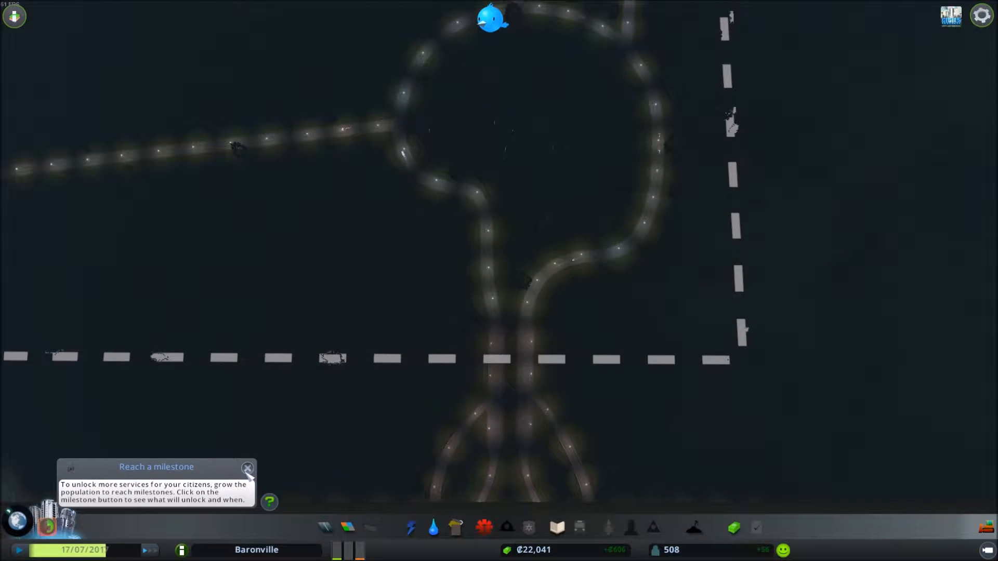
{"action": "left_click", "coordinate": [247, 469]}
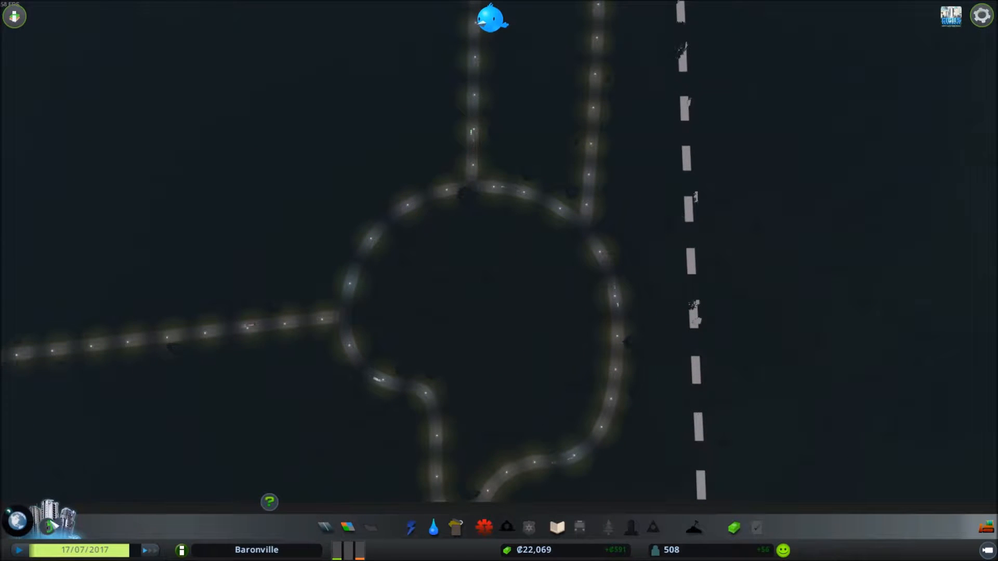
{"action": "left_click", "coordinate": [151, 550]}
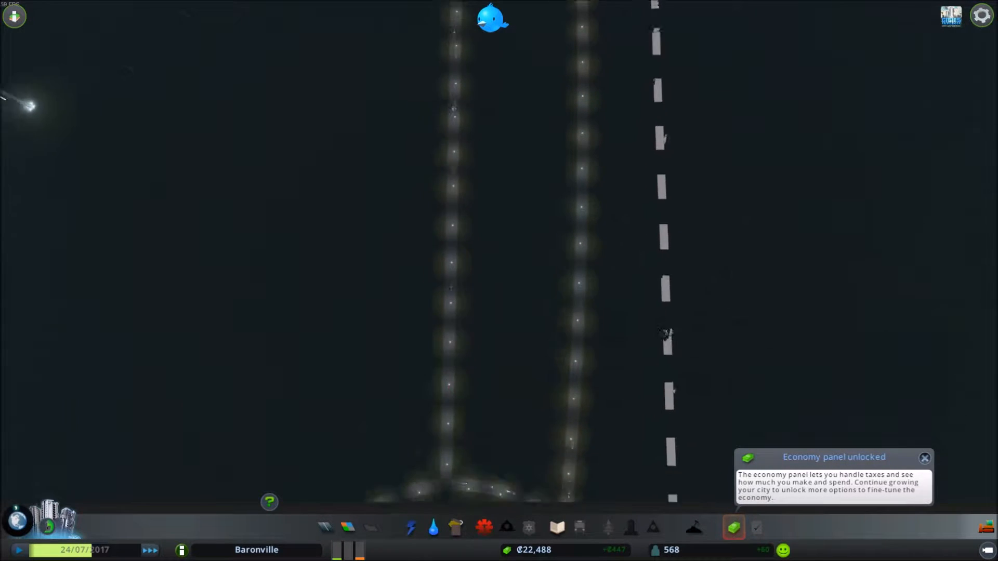
{"action": "left_click", "coordinate": [733, 527]}
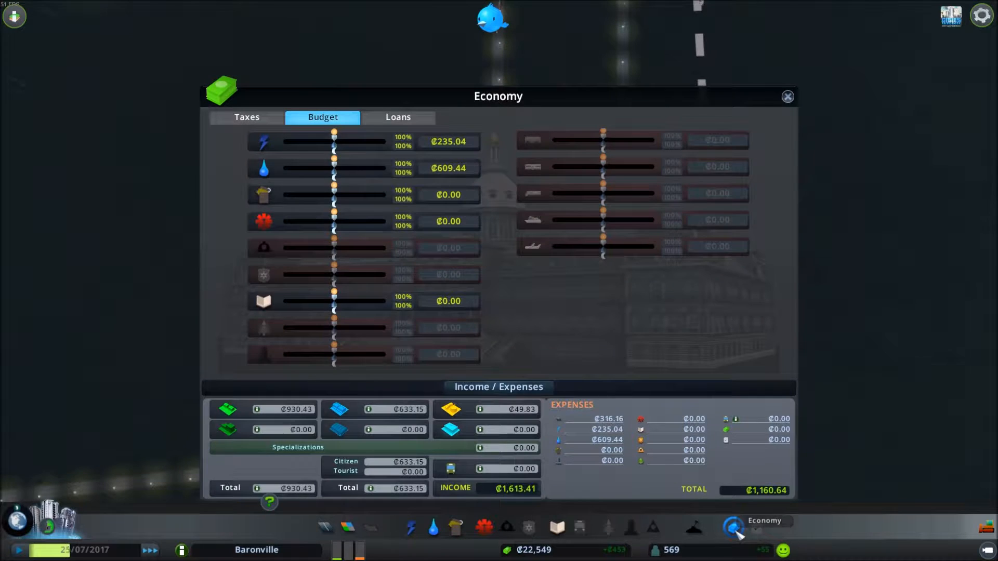
{"action": "left_click", "coordinate": [787, 96]}
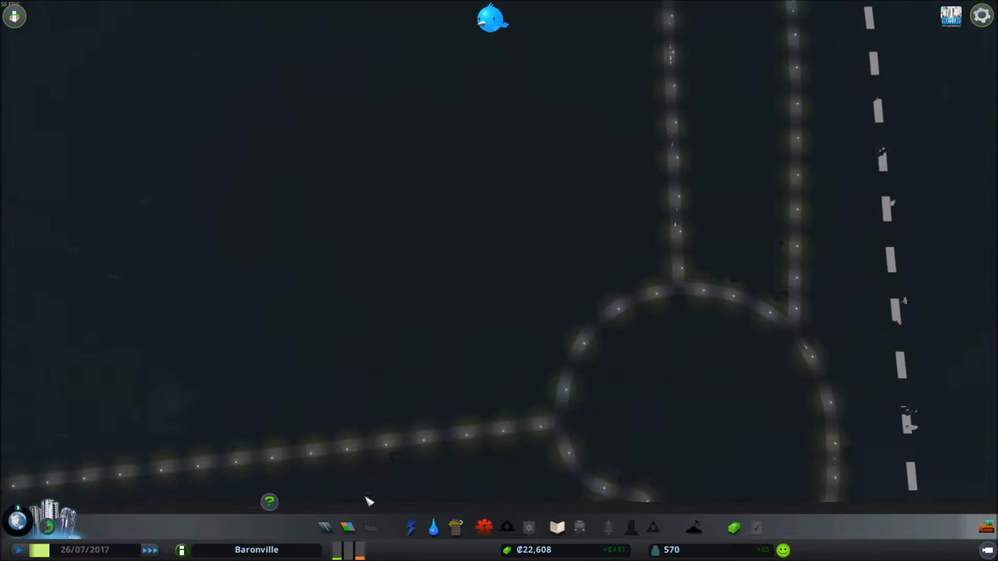
{"action": "left_click", "coordinate": [348, 527]}
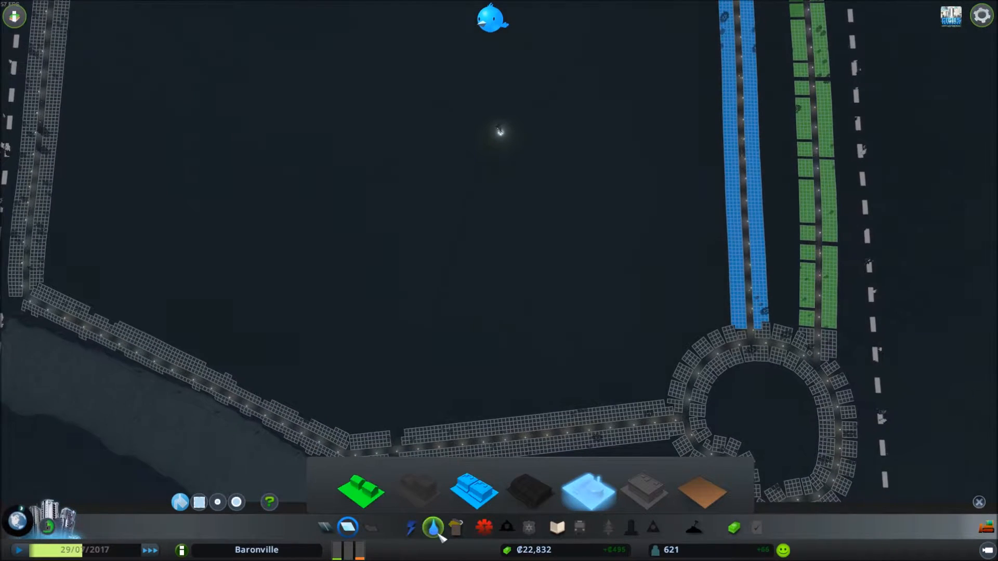
- Place a landfill site beside the river road from the Garbage menu
{"action": "left_click", "coordinate": [433, 527]}
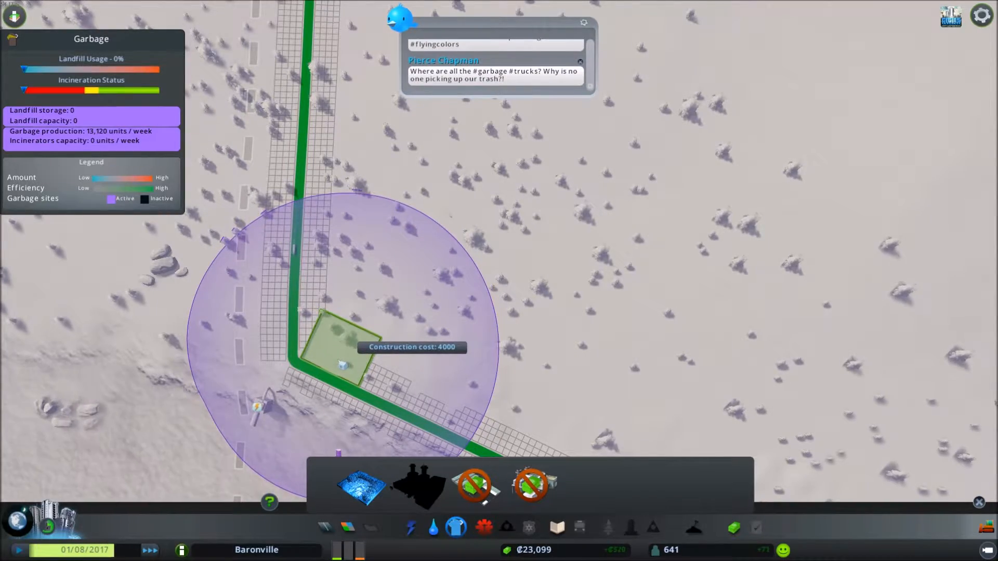
{"action": "left_click", "coordinate": [342, 350]}
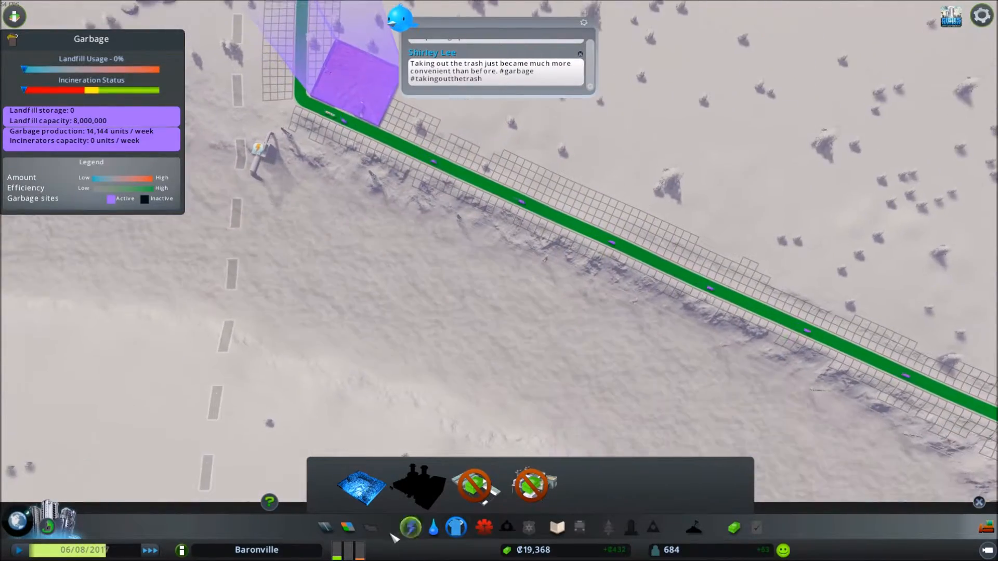
{"action": "left_click", "coordinate": [409, 527]}
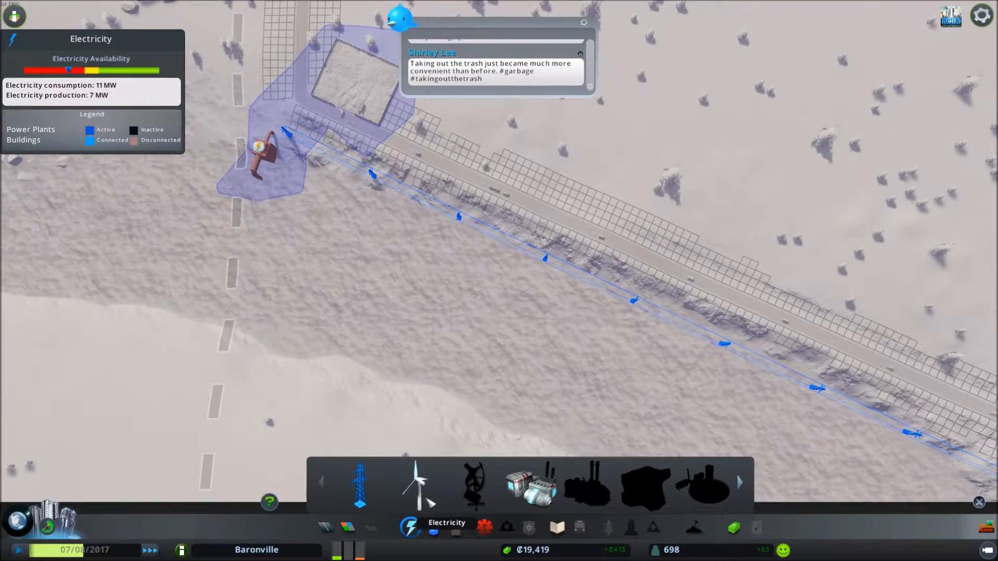
- Place a second wind turbine on the open land, lifting power output to 15 MW
{"action": "left_click", "coordinate": [417, 485]}
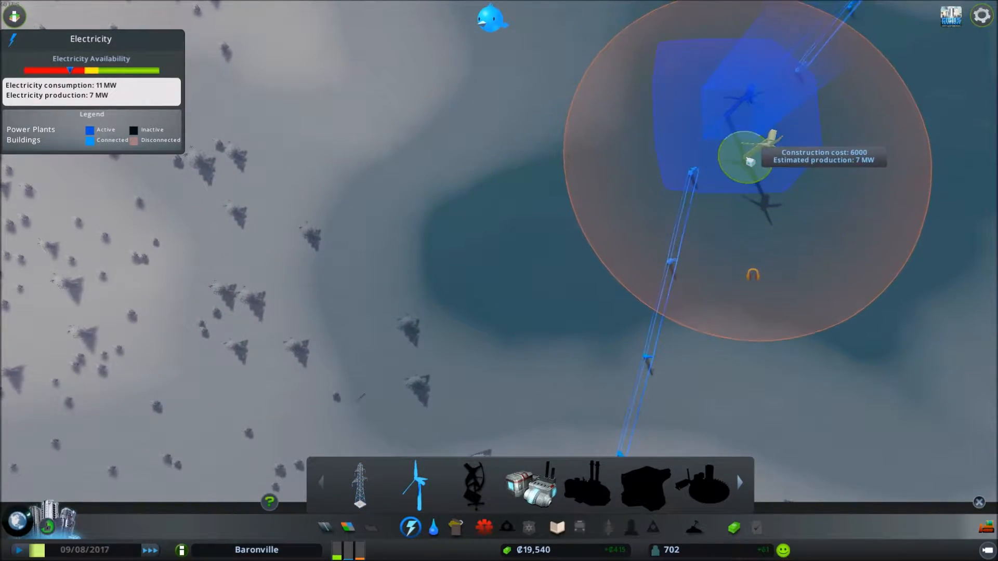
{"action": "left_click", "coordinate": [745, 158]}
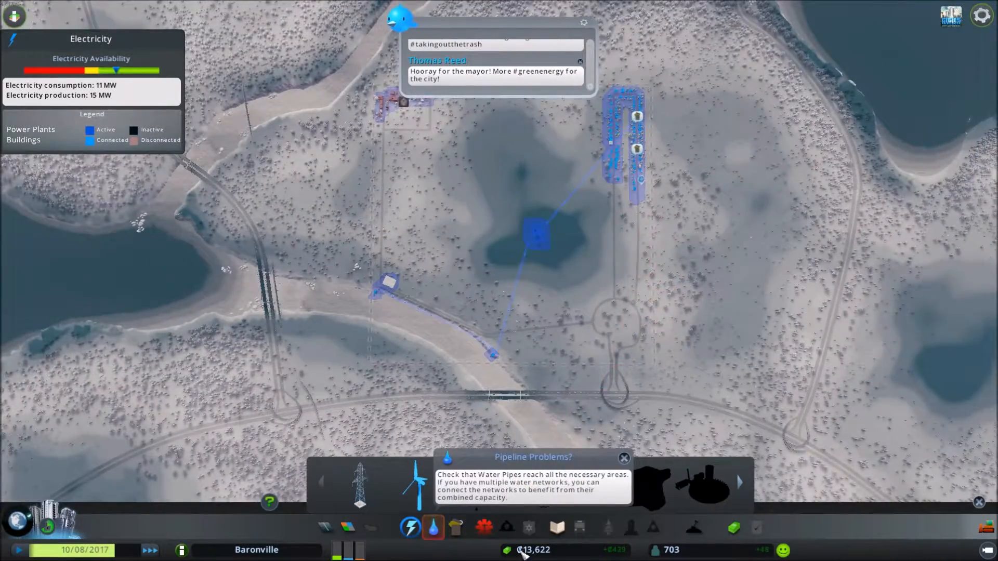
{"action": "left_click", "coordinate": [432, 527]}
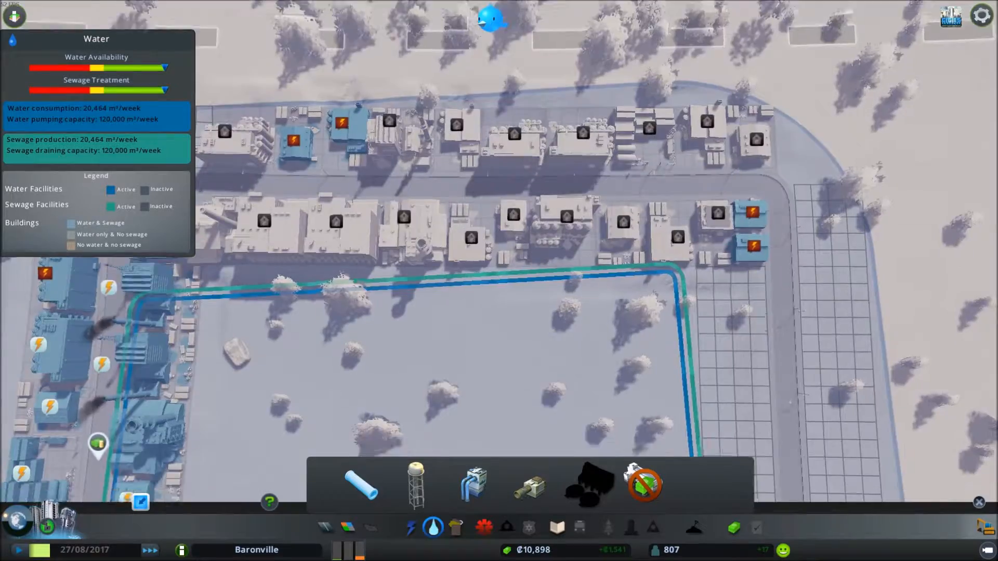
- Run a power line into the outlying neighbourhood and select wind turbines to build
{"action": "left_click", "coordinate": [410, 527]}
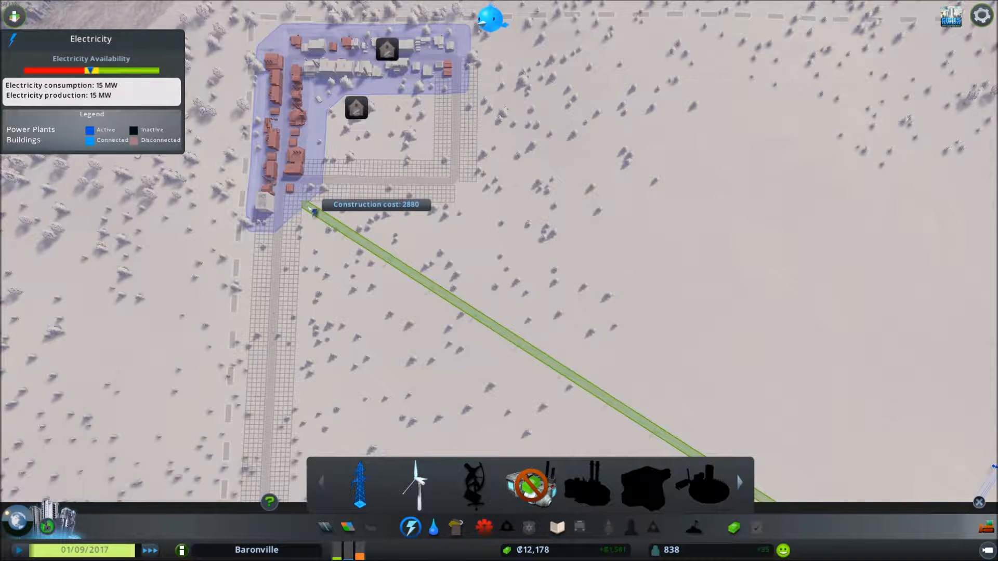
{"action": "left_click", "coordinate": [312, 211]}
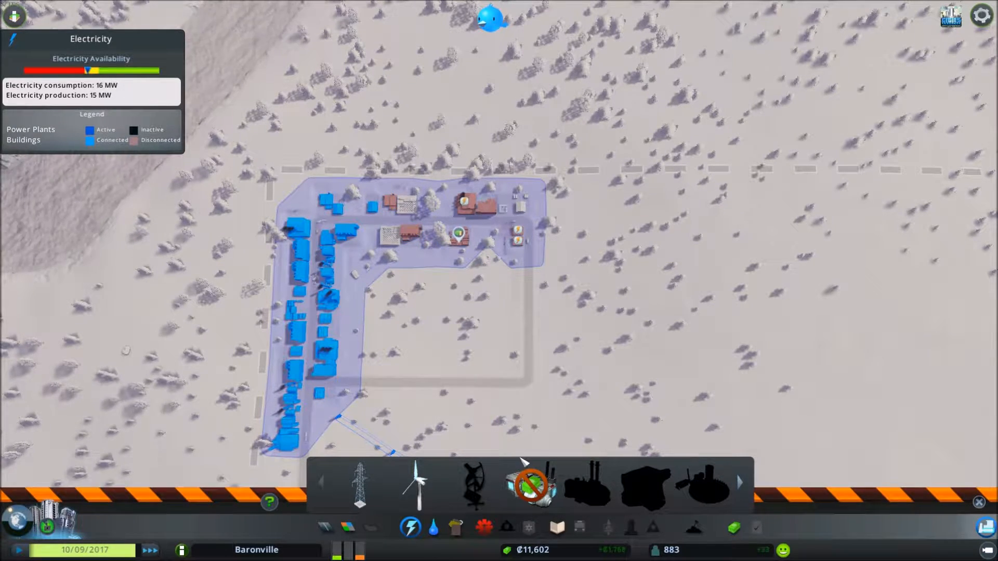
{"action": "left_click", "coordinate": [416, 485]}
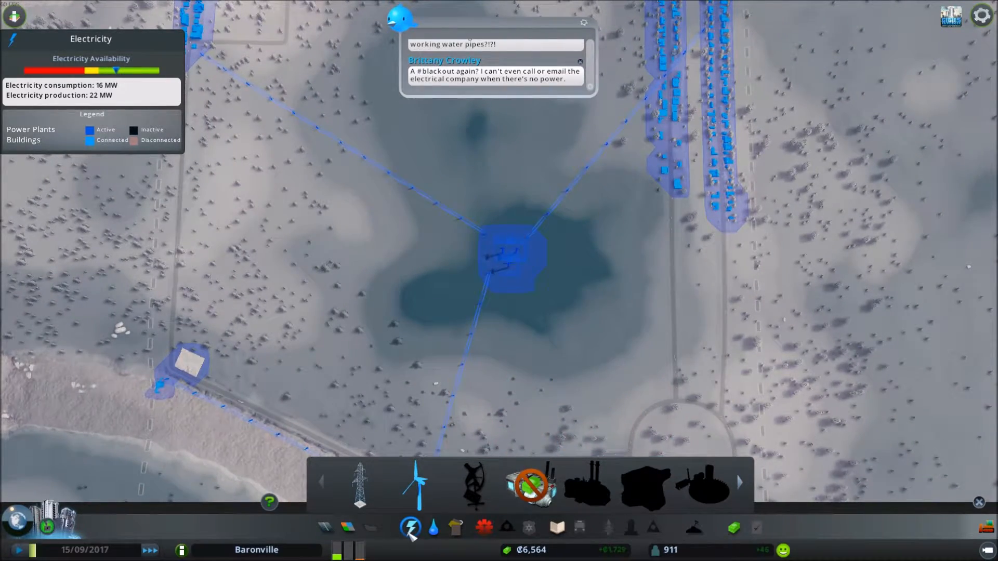
- Place a wind turbine in the lake area, then view the education overview
{"action": "left_click", "coordinate": [411, 527]}
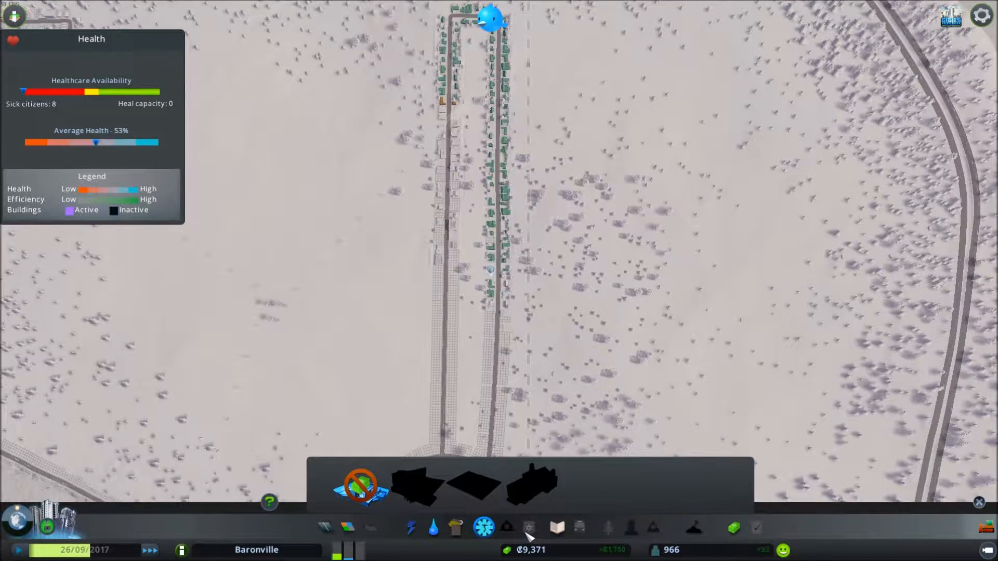
{"action": "mouse_move", "coordinate": [507, 528]}
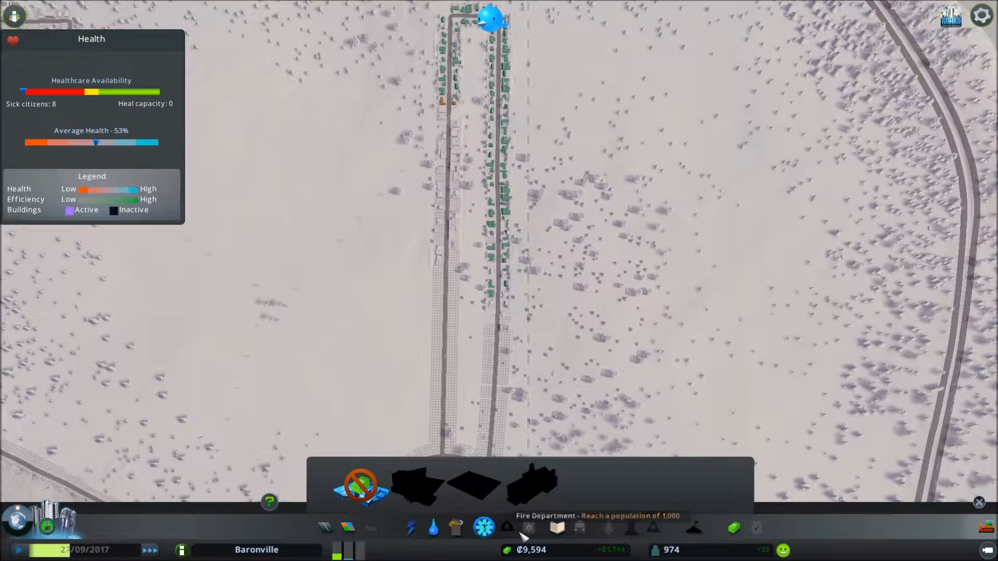
{"action": "mouse_move", "coordinate": [556, 527]}
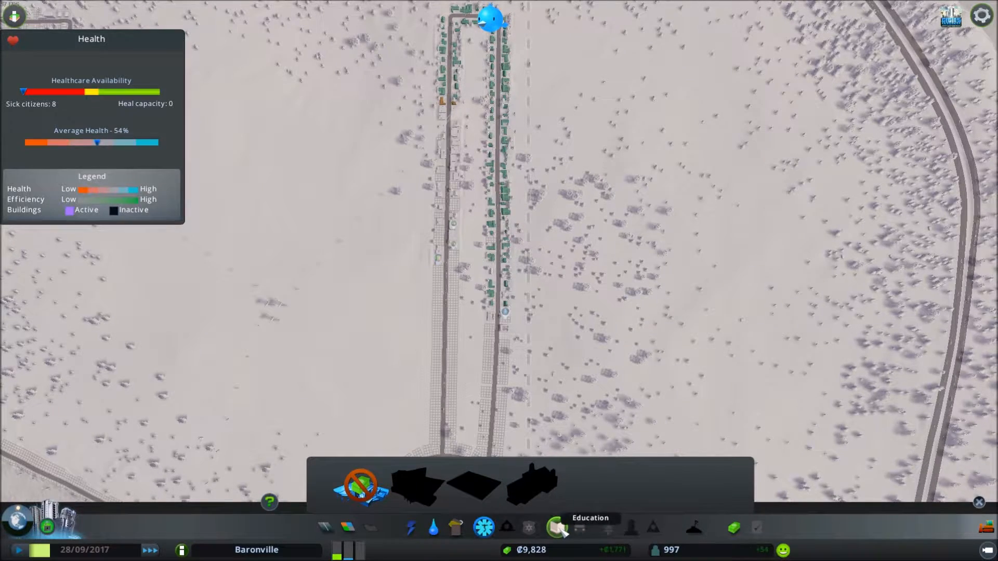
{"action": "left_click", "coordinate": [555, 527]}
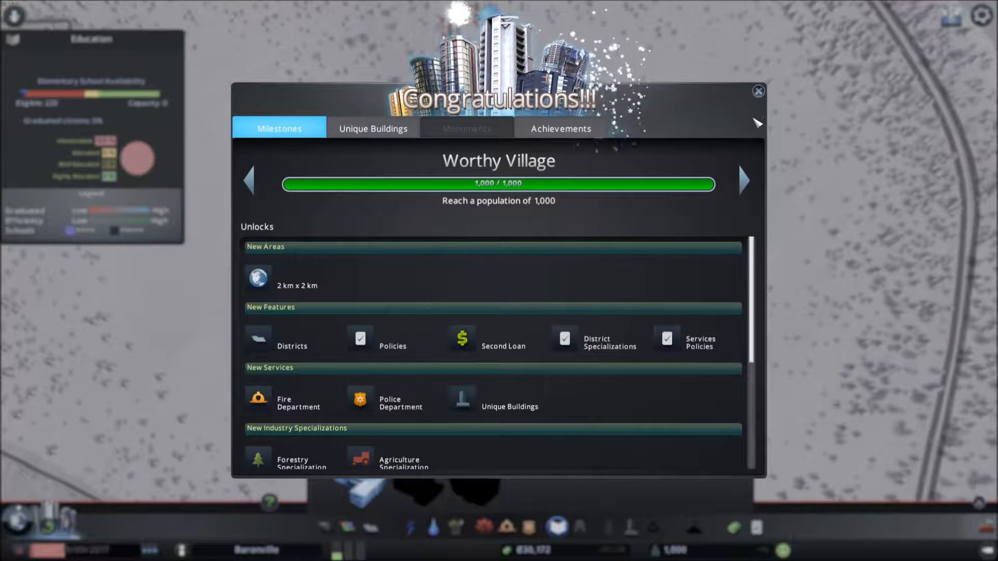
{"action": "mouse_move", "coordinate": [743, 70]}
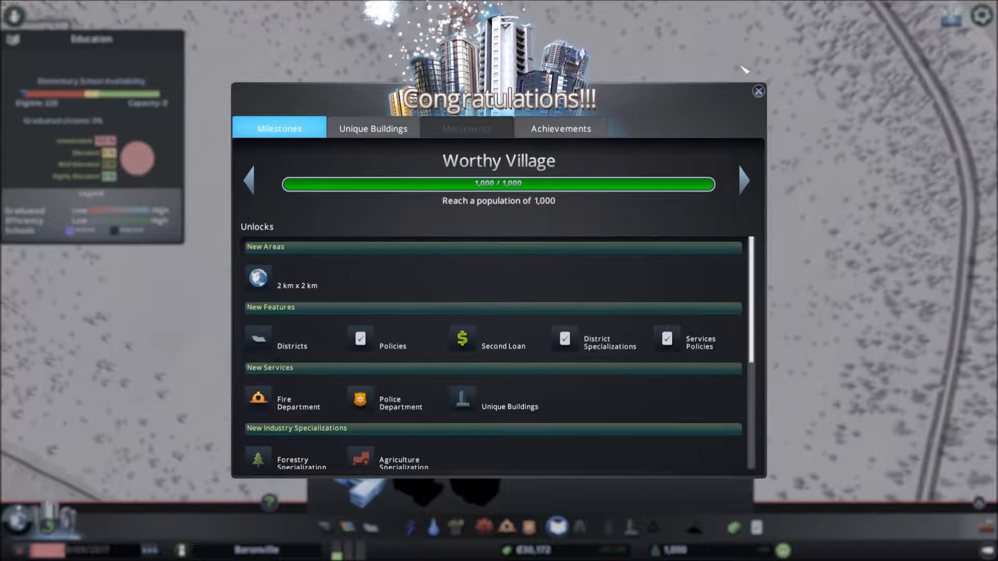
{"action": "mouse_move", "coordinate": [758, 92]}
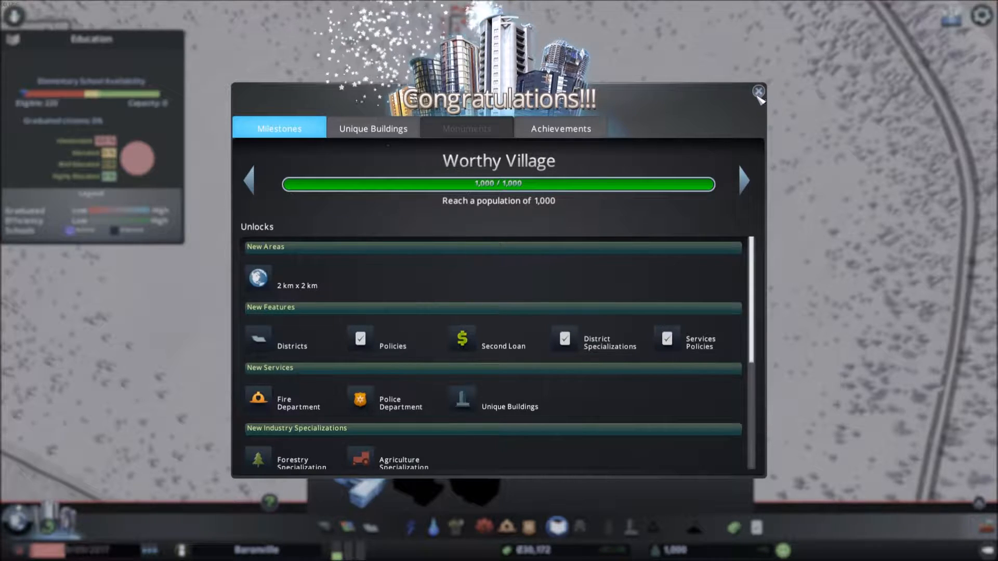
- Scroll through the Worthy Village unlock list and close the congratulations popup
{"action": "scroll", "scroll_direction": "down", "scroll_amount": 3}
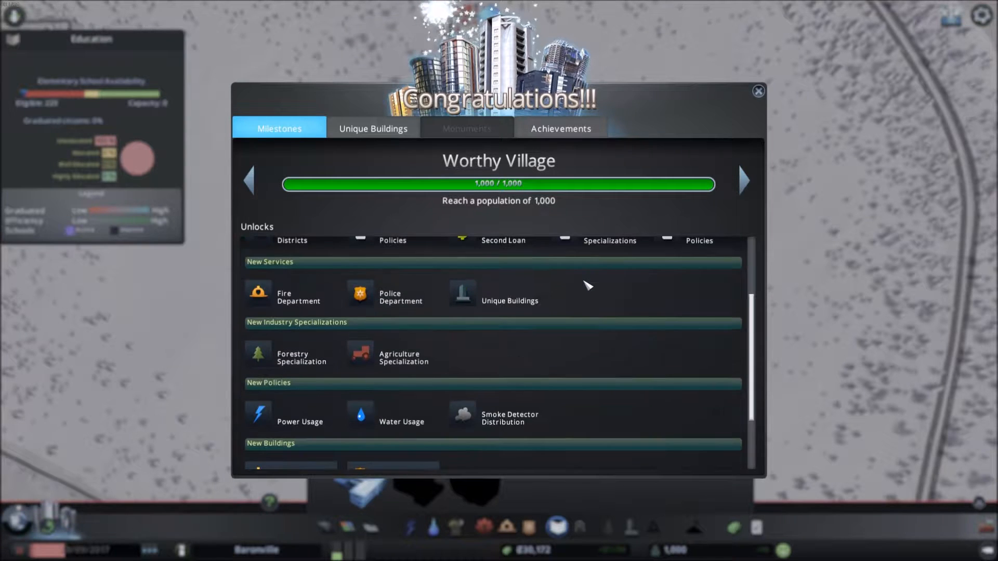
{"action": "scroll", "scroll_direction": "down", "scroll_amount": 3}
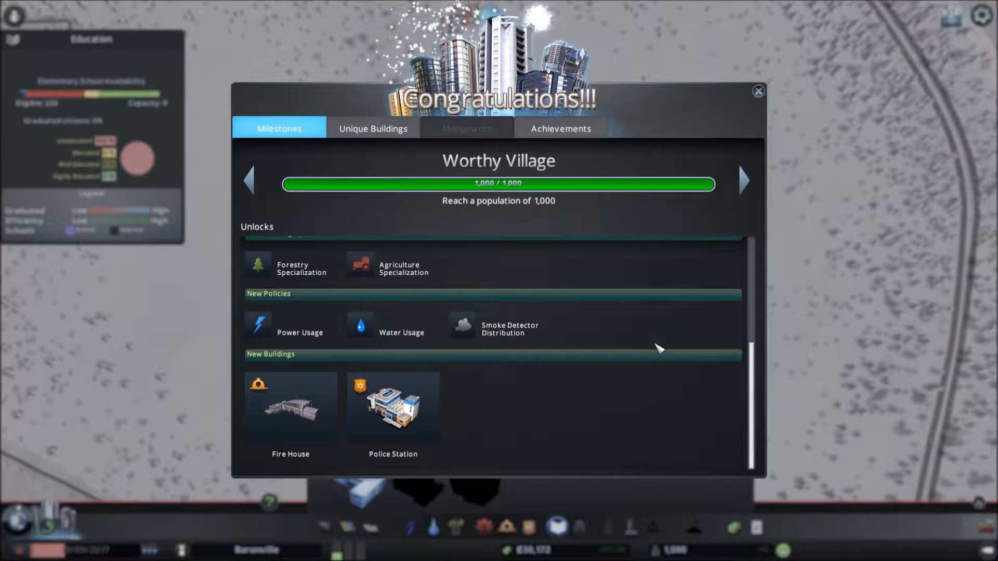
{"action": "scroll", "scroll_direction": "up", "scroll_amount": 3}
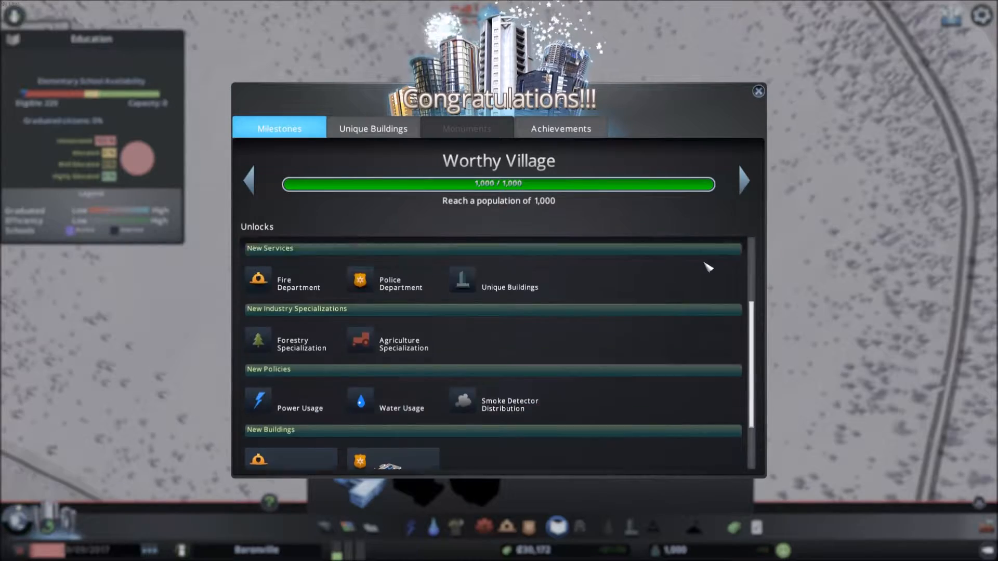
{"action": "scroll", "scroll_direction": "up", "scroll_amount": 3}
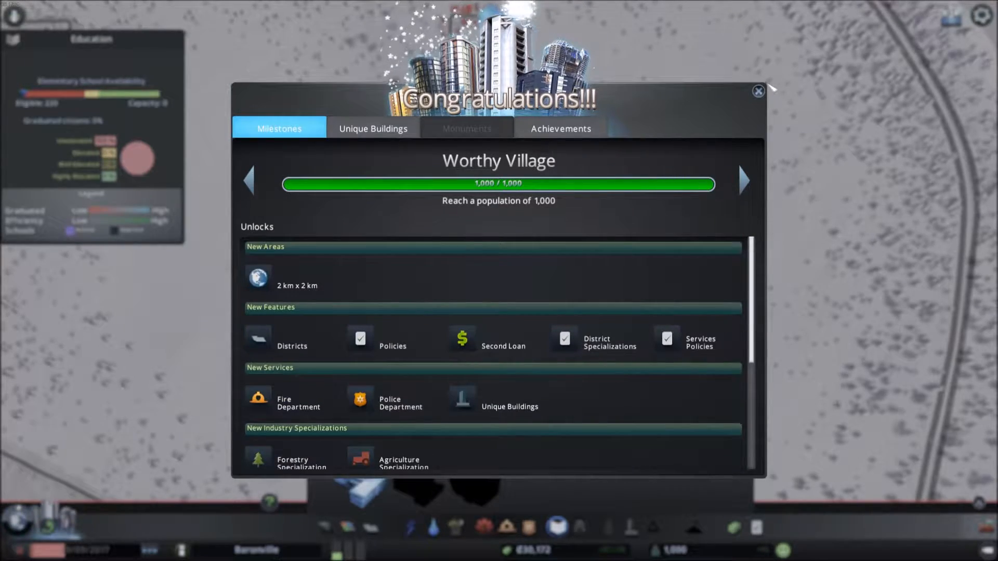
{"action": "left_click", "coordinate": [757, 91]}
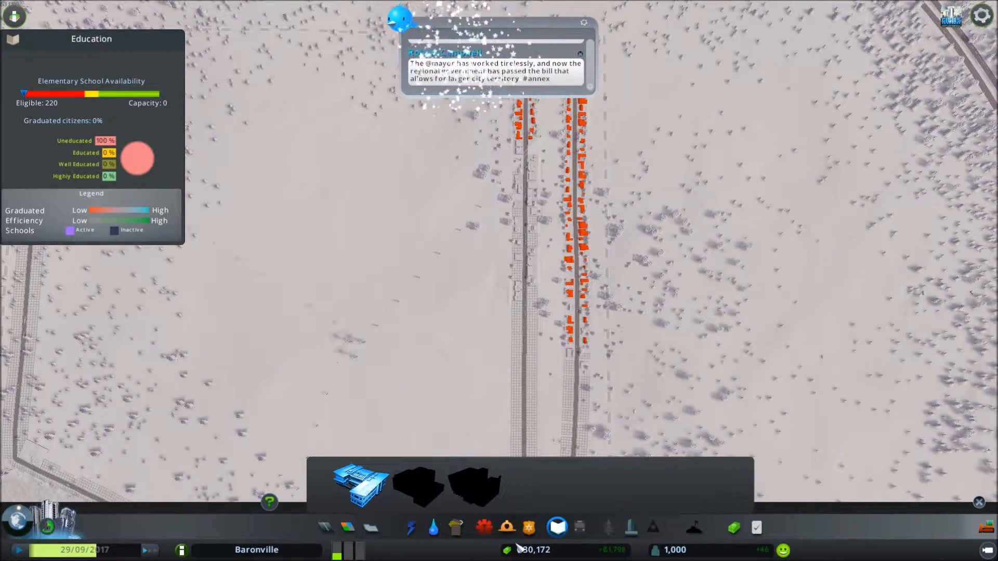
- Place a fire house at the top of the northern neighbourhood
{"action": "left_click", "coordinate": [507, 527]}
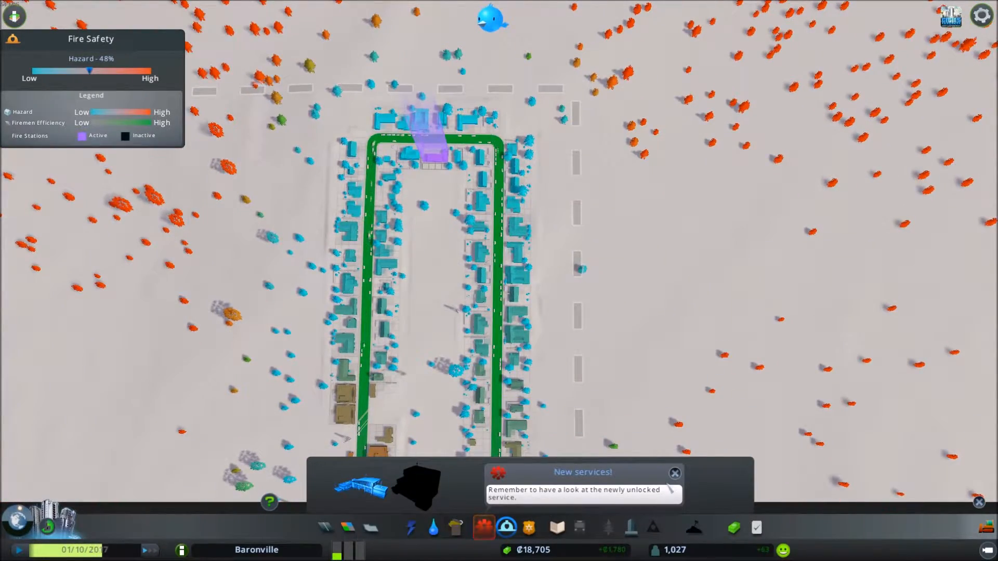
{"action": "left_click", "coordinate": [674, 473]}
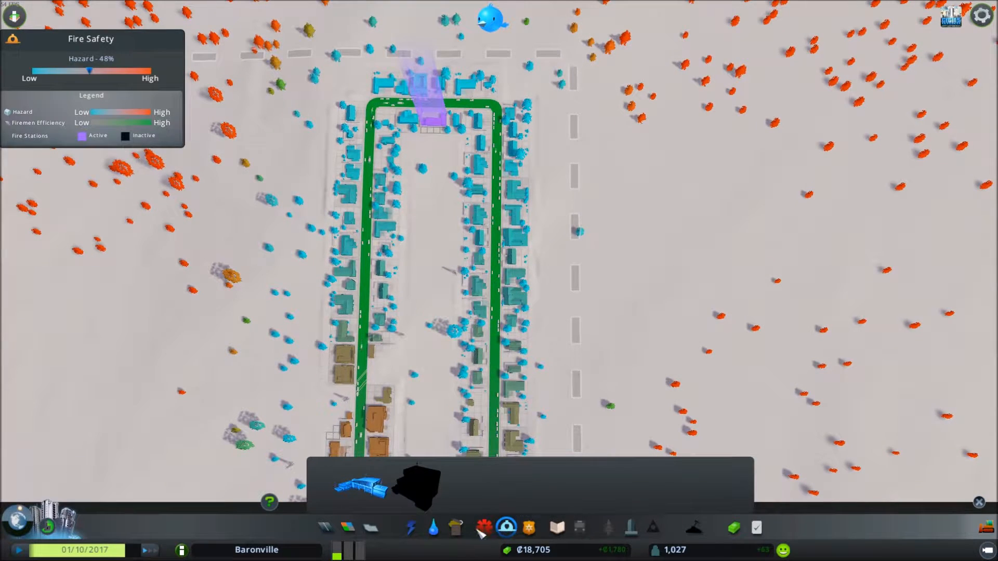
- Place a police station along the street in the neighbourhood
{"action": "left_click", "coordinate": [483, 528]}
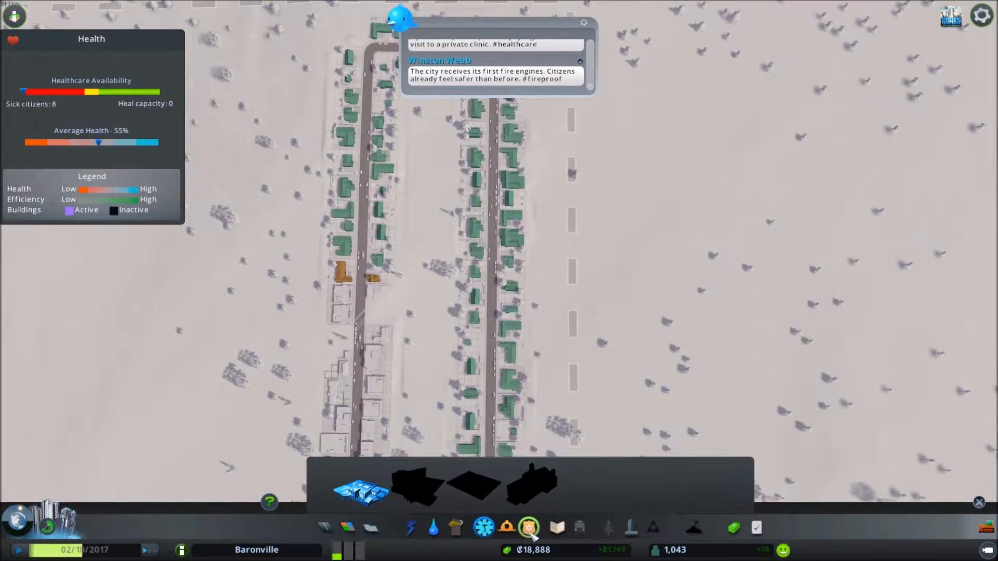
{"action": "left_click", "coordinate": [528, 527]}
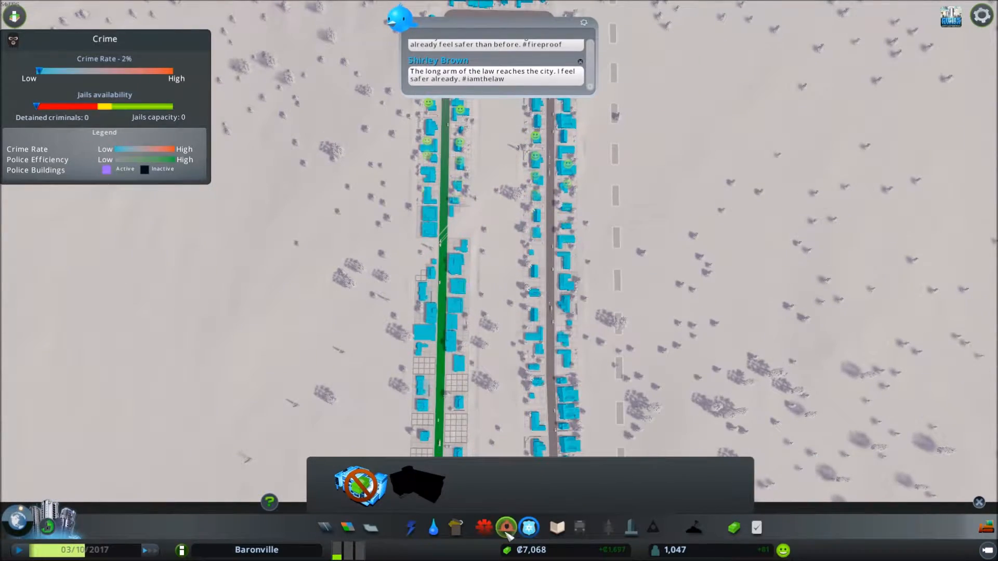
{"action": "left_click", "coordinate": [556, 527]}
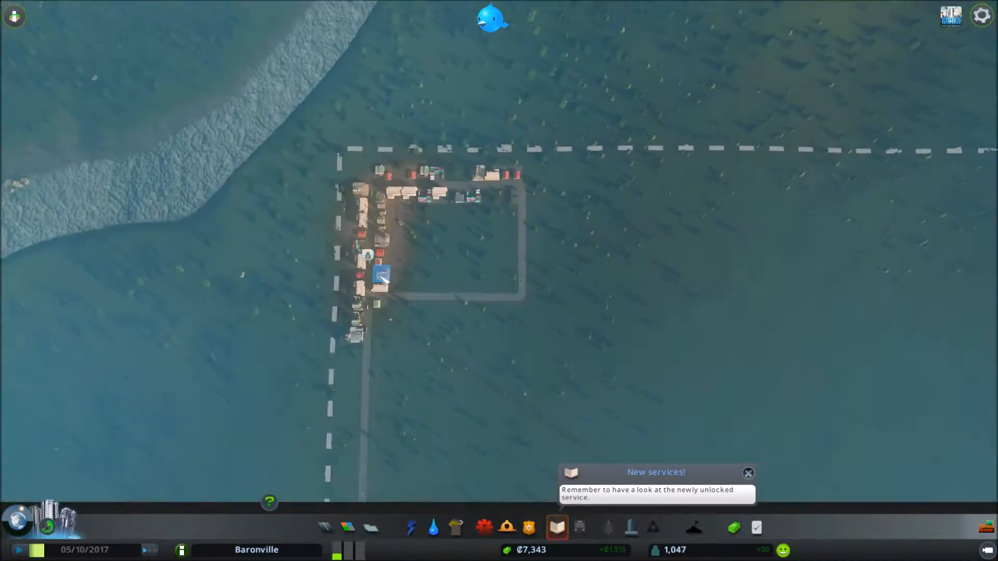
{"action": "scroll", "scroll_direction": "down", "scroll_amount": 3}
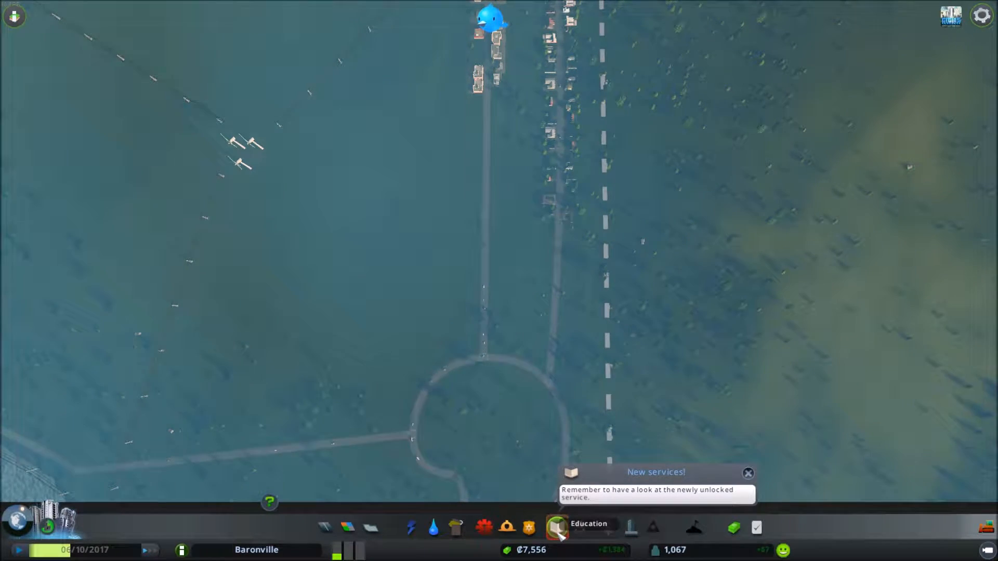
{"action": "left_click", "coordinate": [556, 528]}
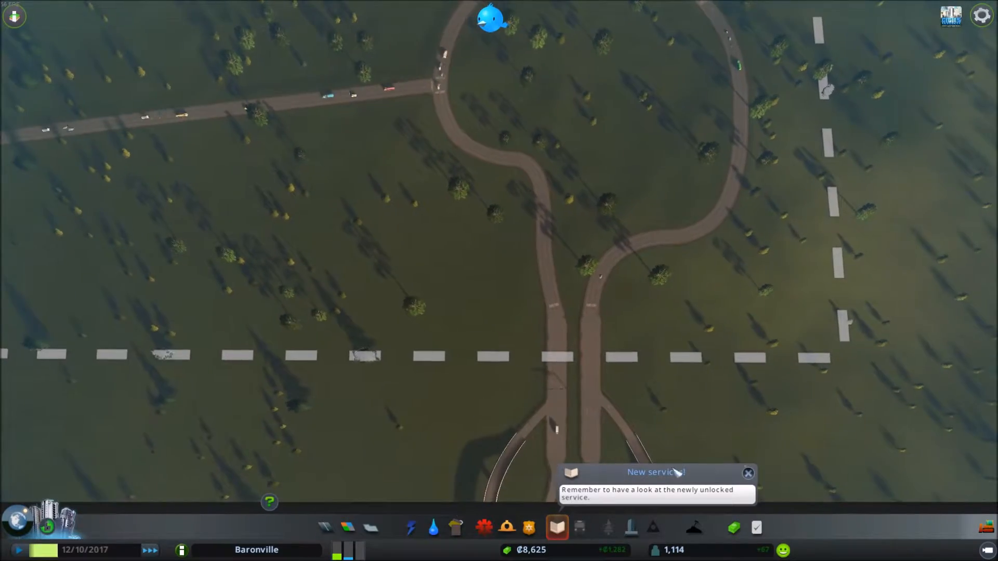
- Paint residential and commercial zoning along the roads north of the roundabout
{"action": "left_click", "coordinate": [325, 528]}
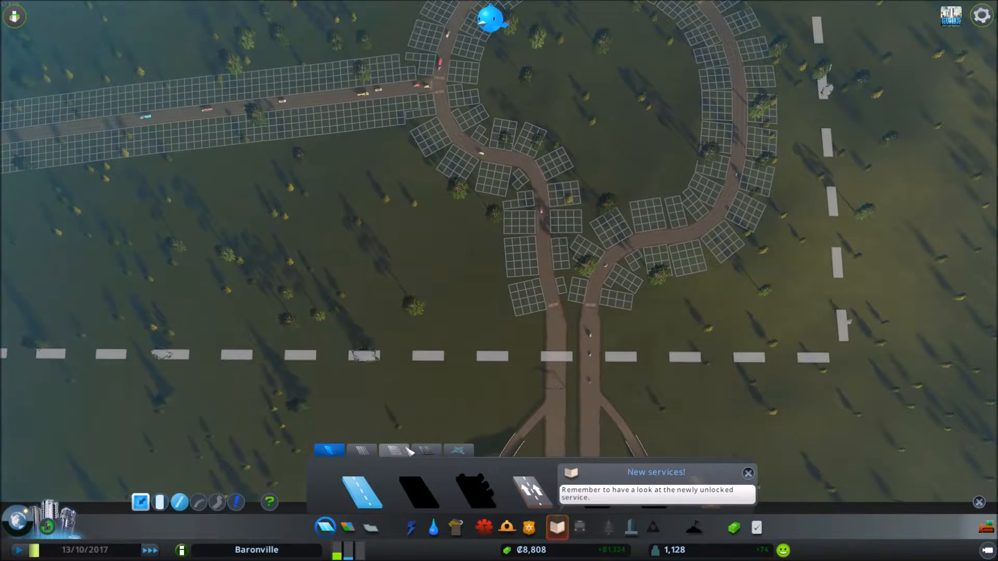
{"action": "left_click", "coordinate": [395, 451]}
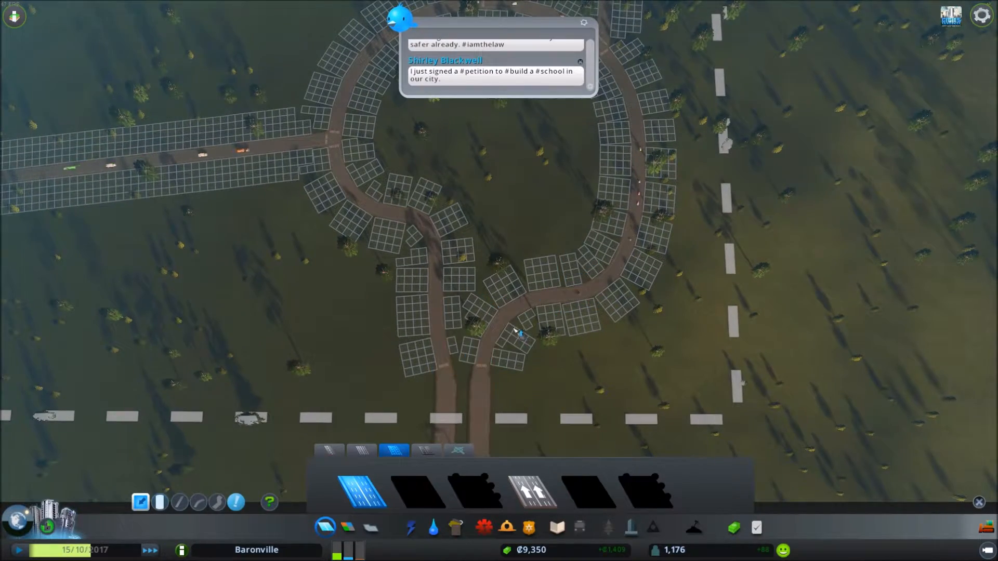
{"action": "left_click", "coordinate": [579, 280]}
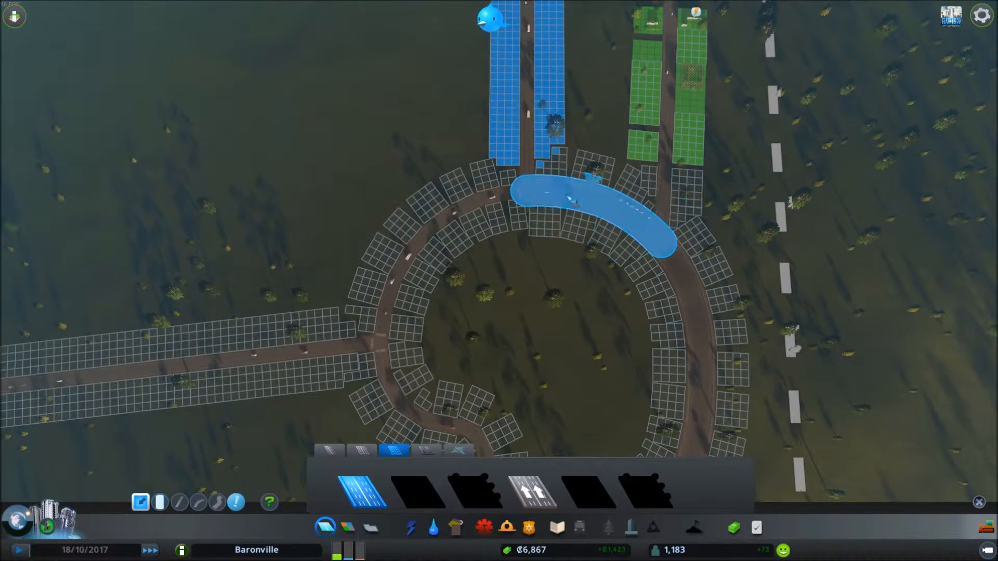
{"action": "left_click", "coordinate": [586, 216]}
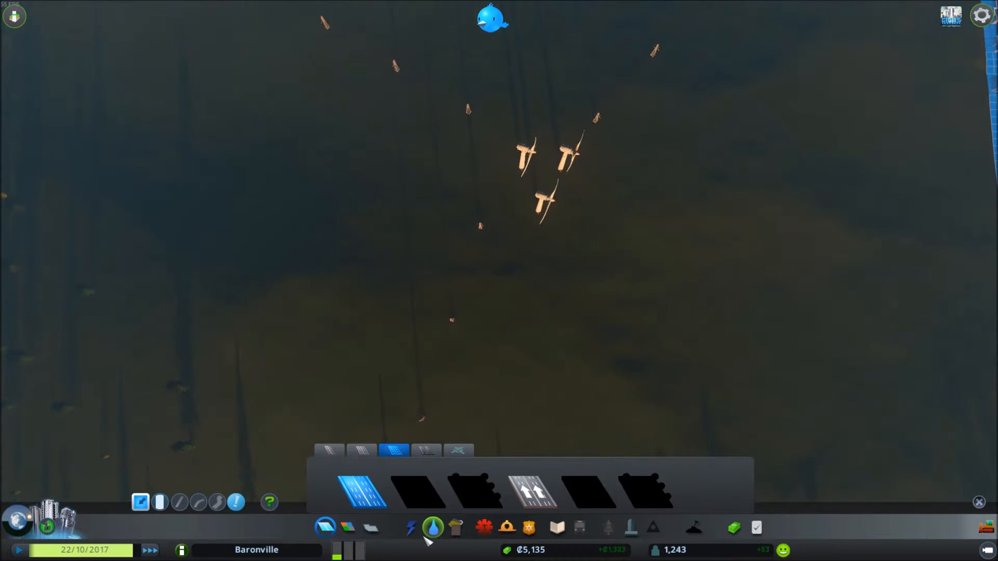
- Place a new wind turbine beside the existing turbines in the lake area
{"action": "left_click", "coordinate": [410, 527]}
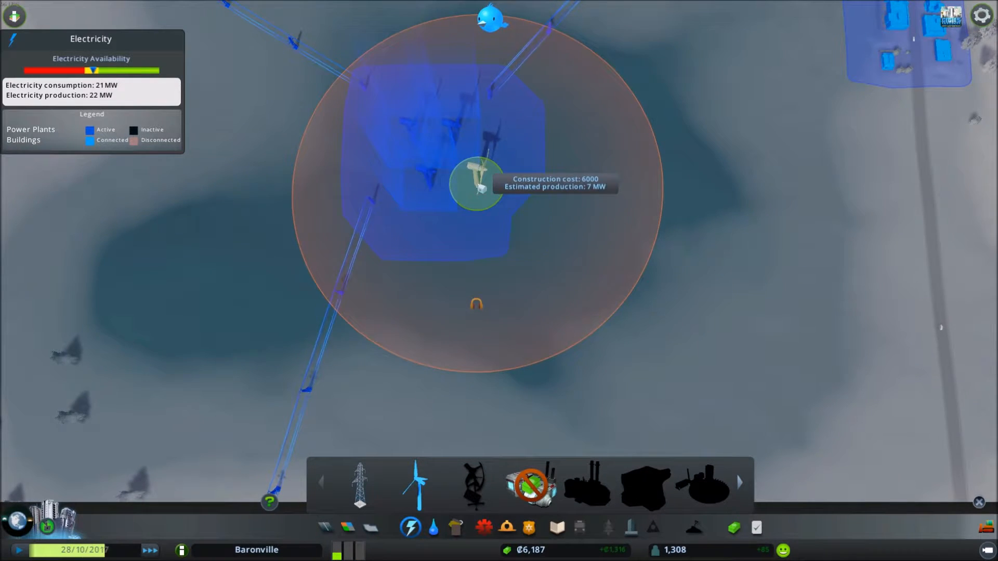
{"action": "left_click", "coordinate": [476, 184]}
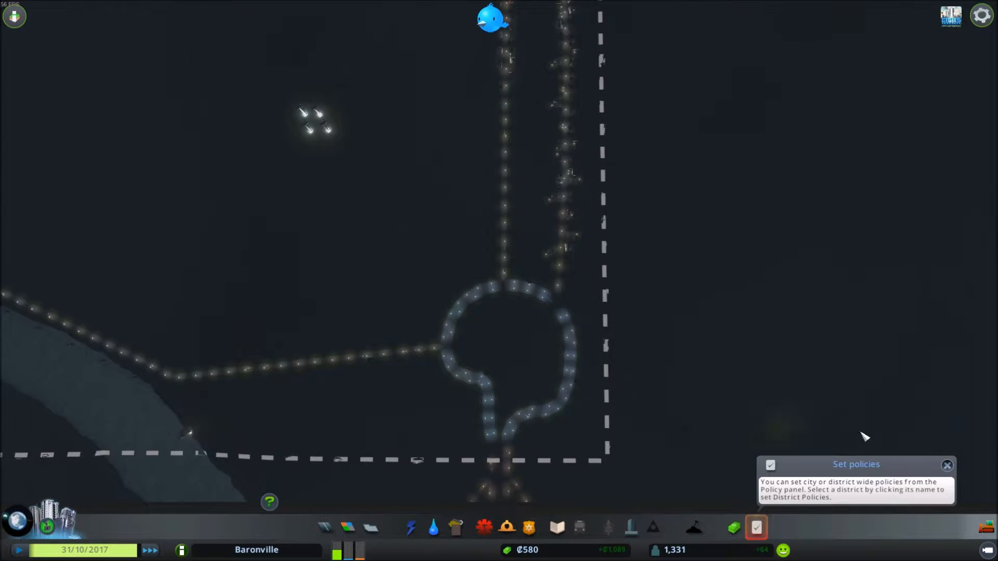
- Enable the citywide Power Usage policy under Services
{"action": "left_click", "coordinate": [756, 527]}
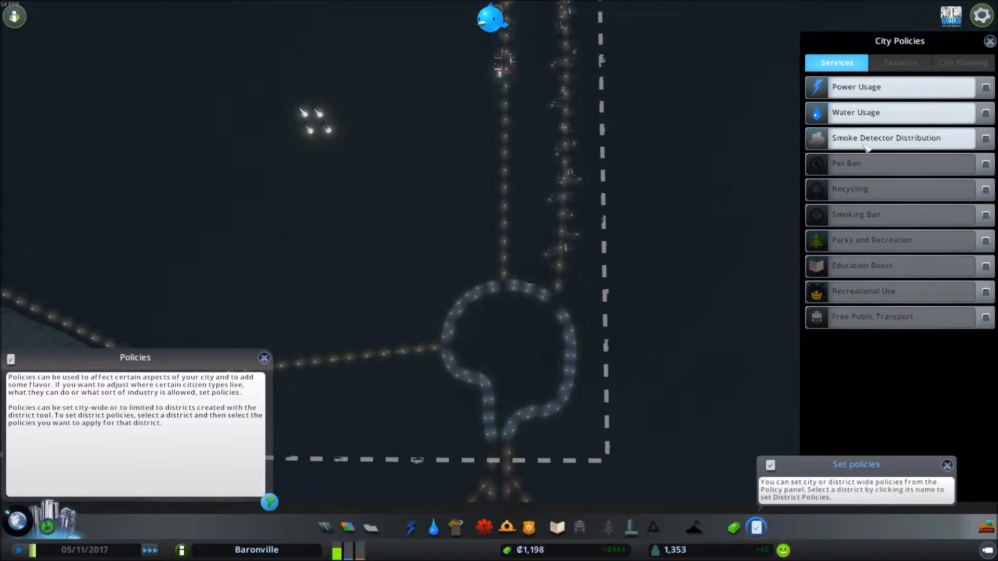
{"action": "mouse_move", "coordinate": [855, 113]}
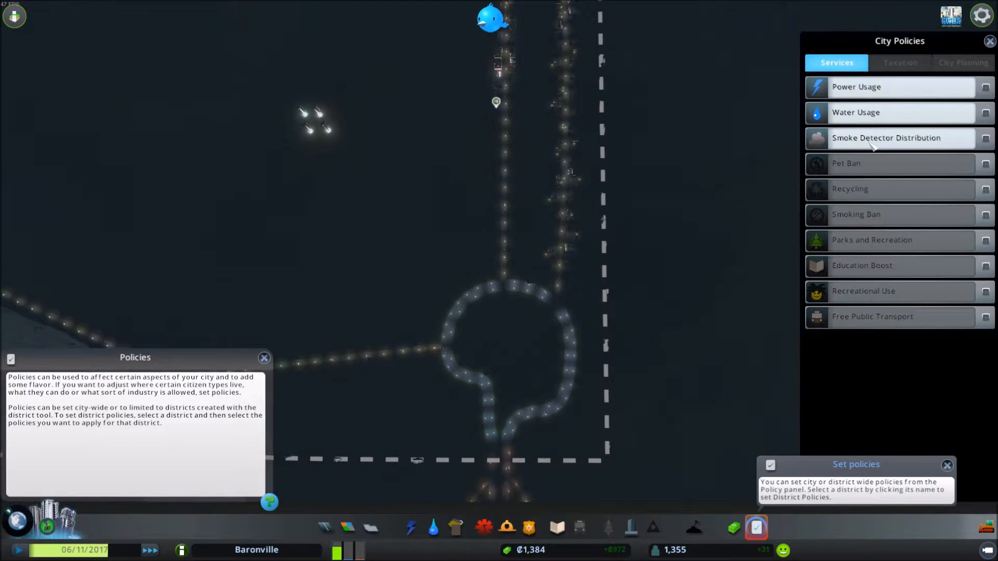
{"action": "mouse_move", "coordinate": [886, 137]}
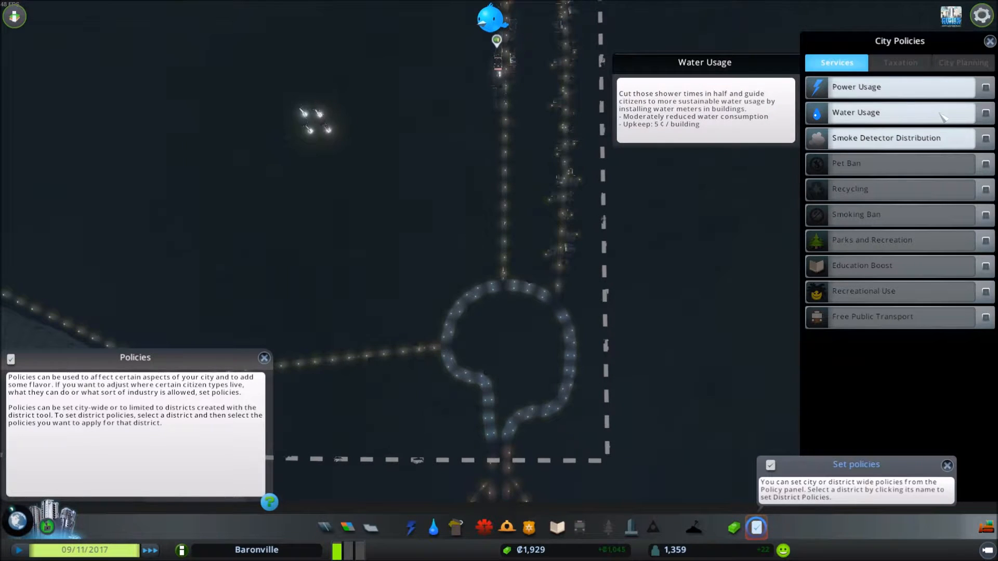
{"action": "mouse_move", "coordinate": [958, 87]}
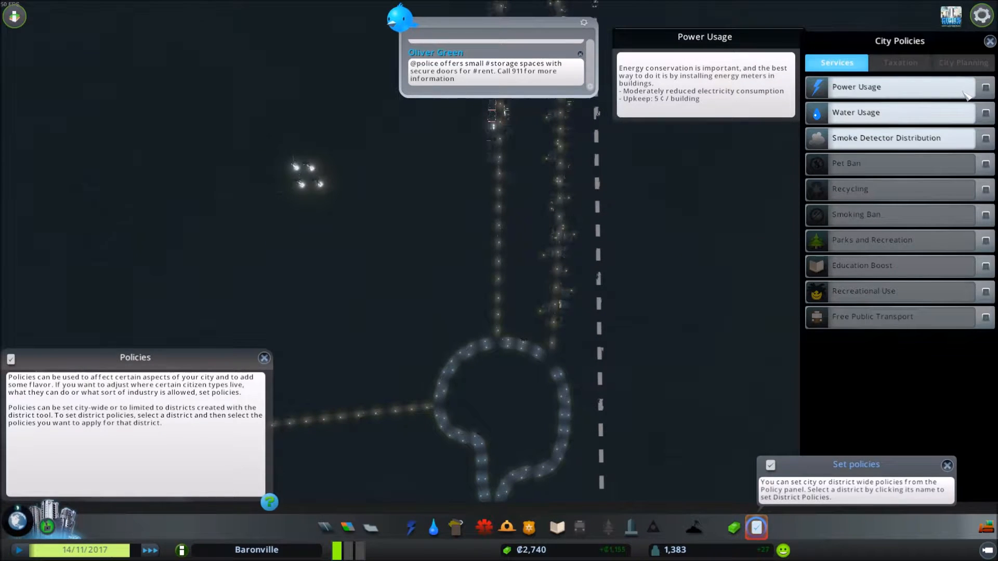
{"action": "left_click", "coordinate": [983, 88]}
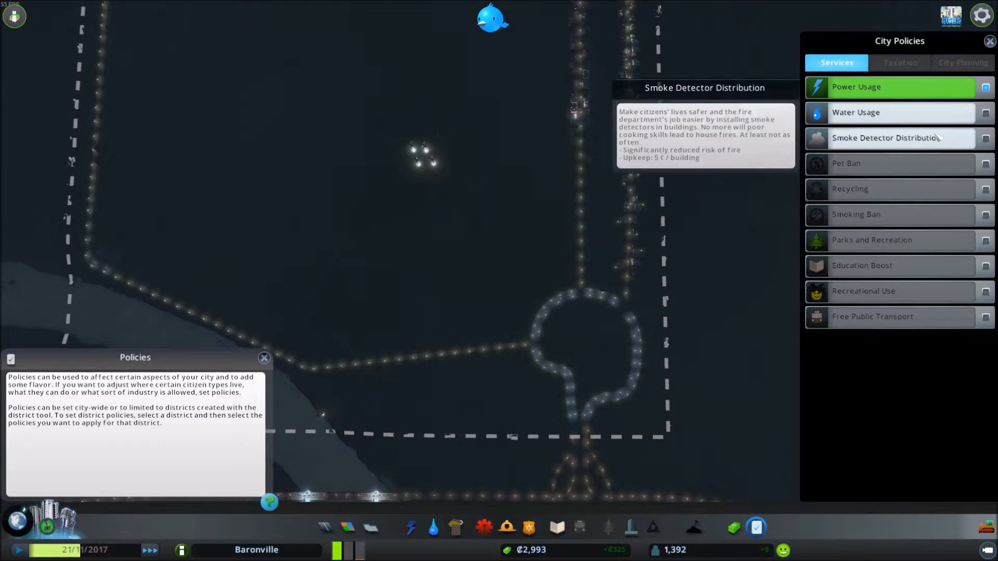
{"action": "mouse_move", "coordinate": [964, 141]}
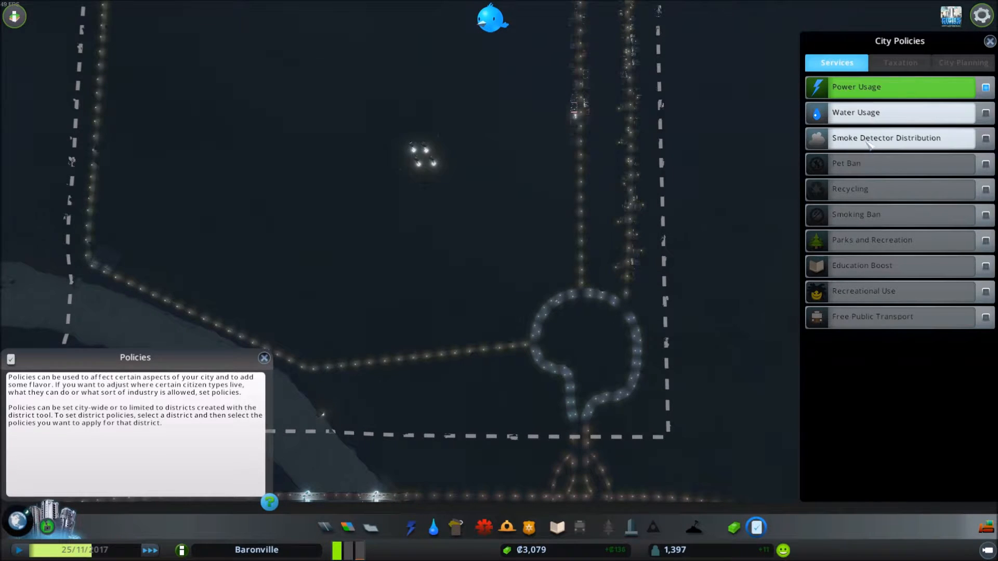
{"action": "mouse_move", "coordinate": [886, 137]}
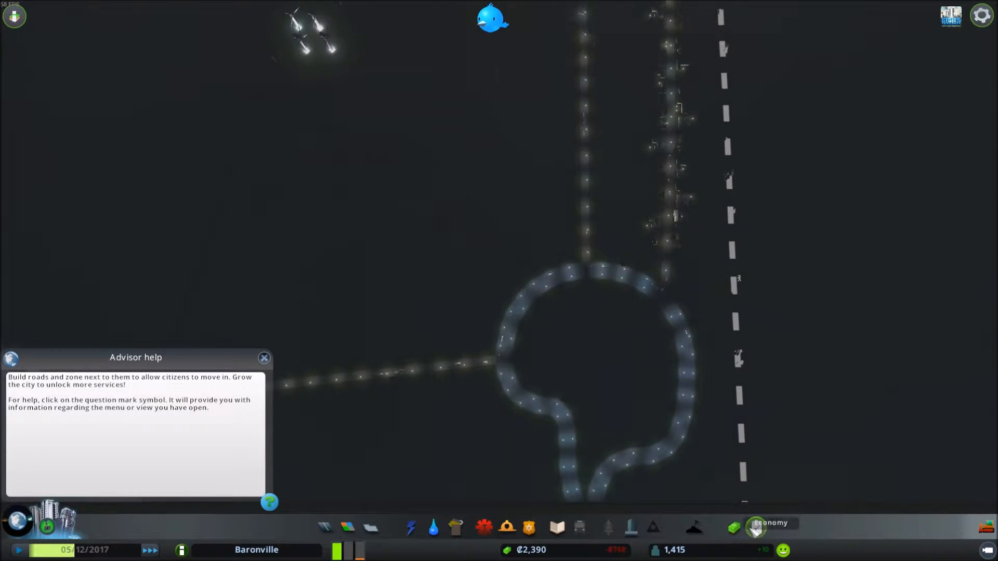
- Enable the citywide Smoke Detector Distribution policy under Services
{"action": "left_click", "coordinate": [754, 528]}
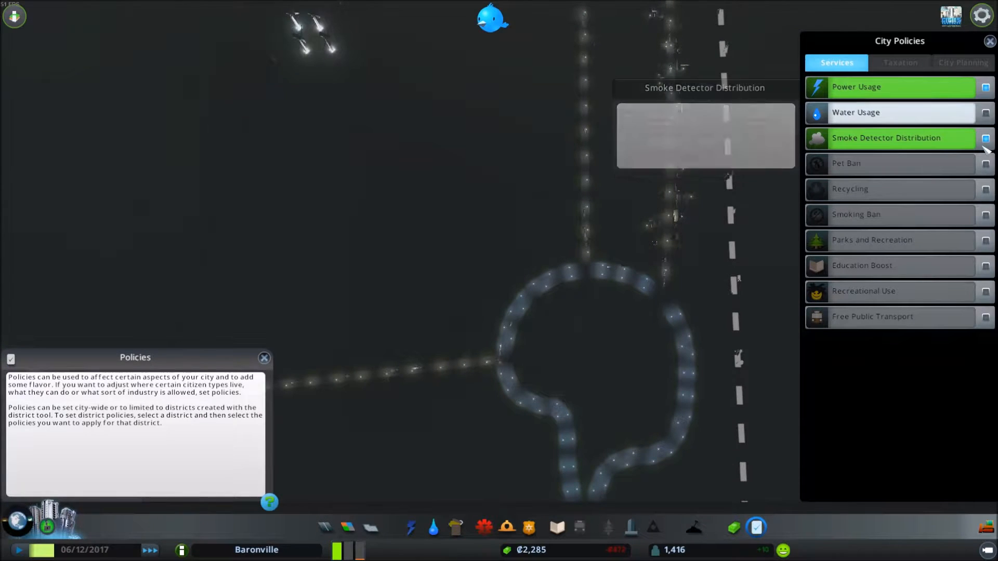
{"action": "left_click", "coordinate": [885, 137]}
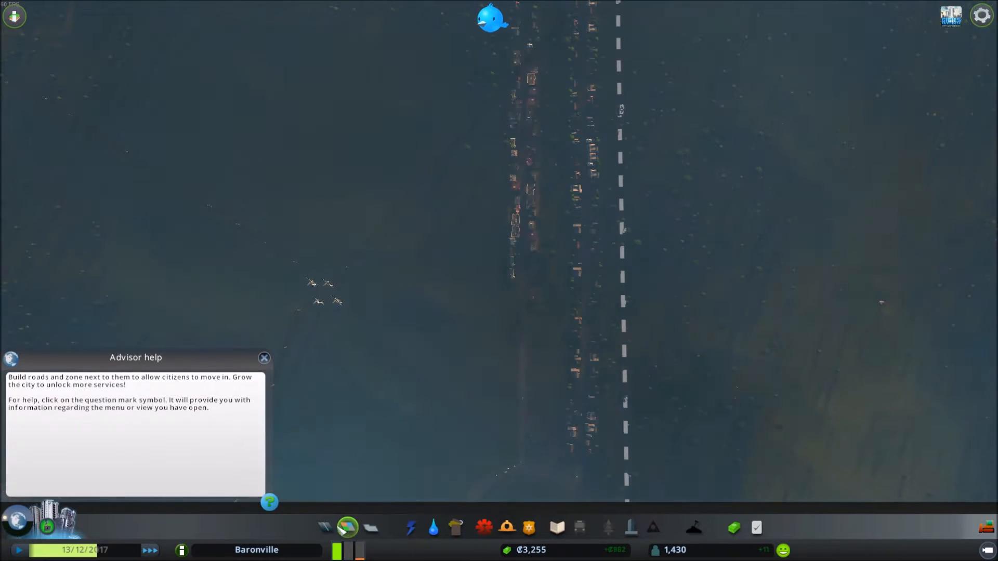
- Zone commercial lots at the southern road ends and residential along the loop road
{"action": "left_click", "coordinate": [348, 527]}
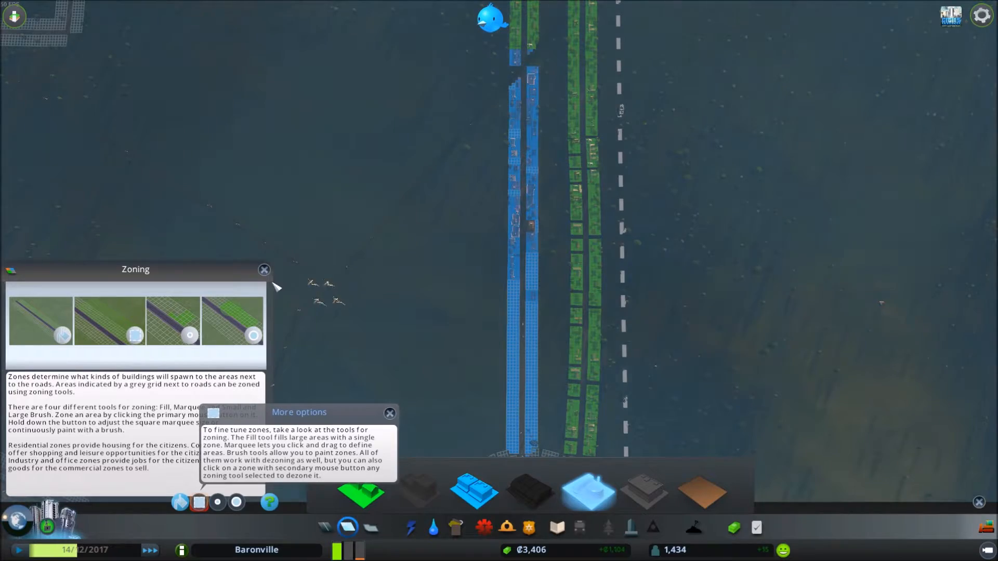
{"action": "left_click", "coordinate": [263, 269]}
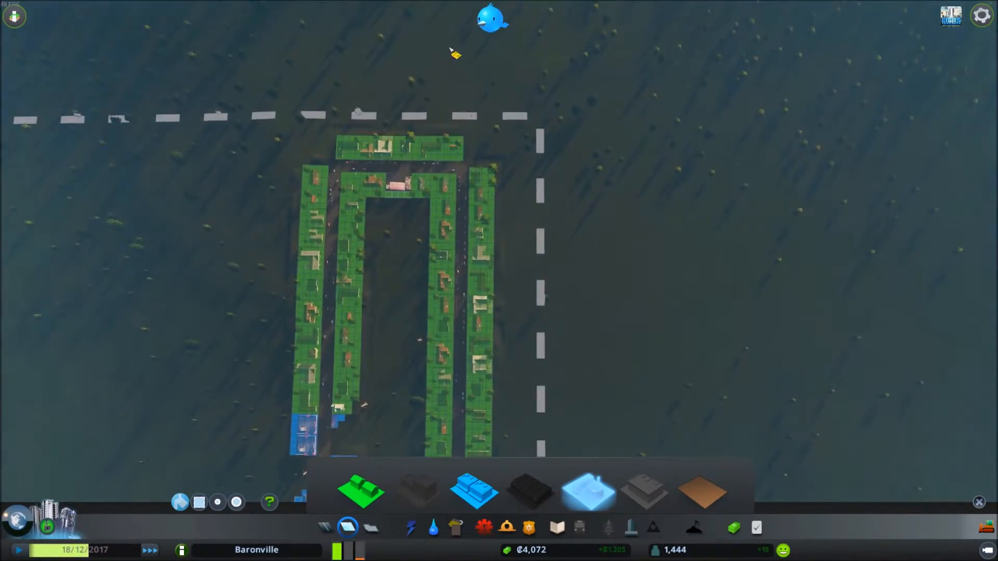
{"action": "left_click", "coordinate": [491, 21]}
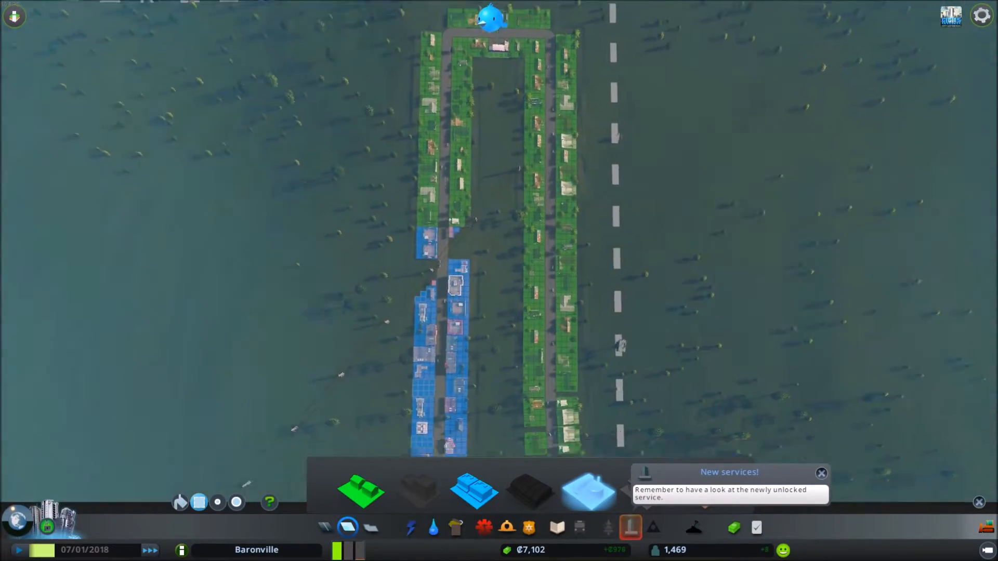
- Browse the newly unlocked Unique Buildings, dismissing the New services notice, then close the list
{"action": "left_click", "coordinate": [629, 527]}
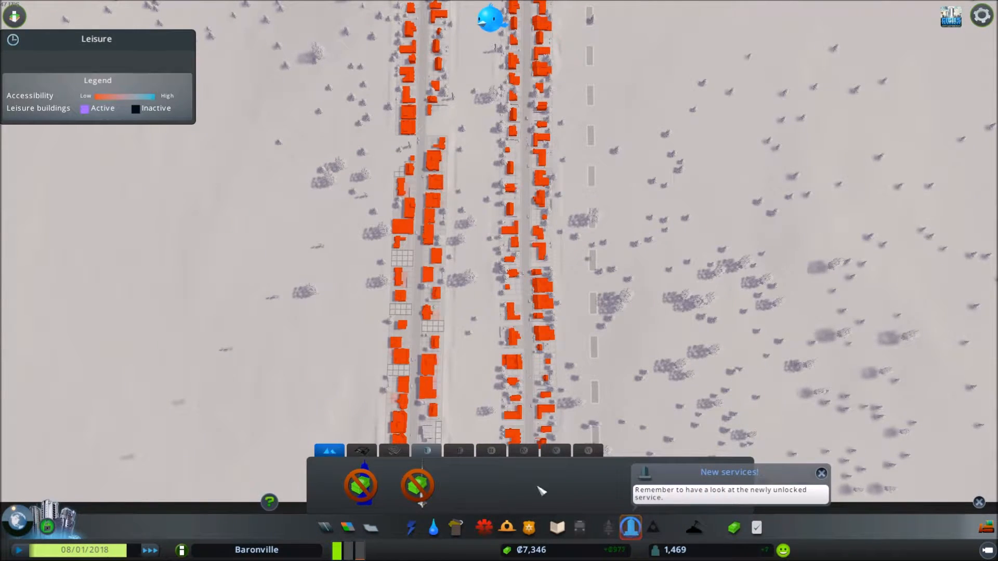
{"action": "left_click", "coordinate": [820, 473]}
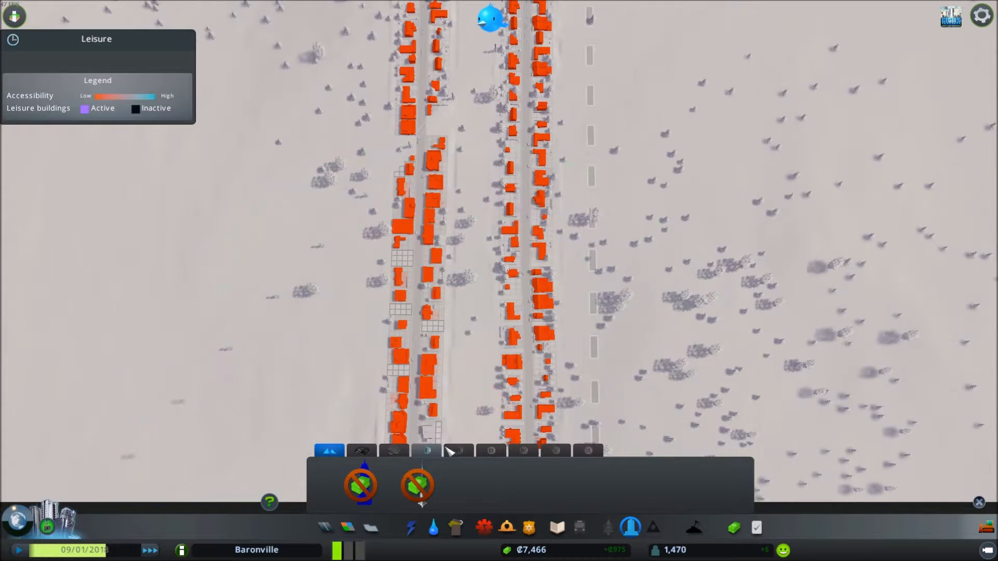
{"action": "left_click", "coordinate": [425, 451]}
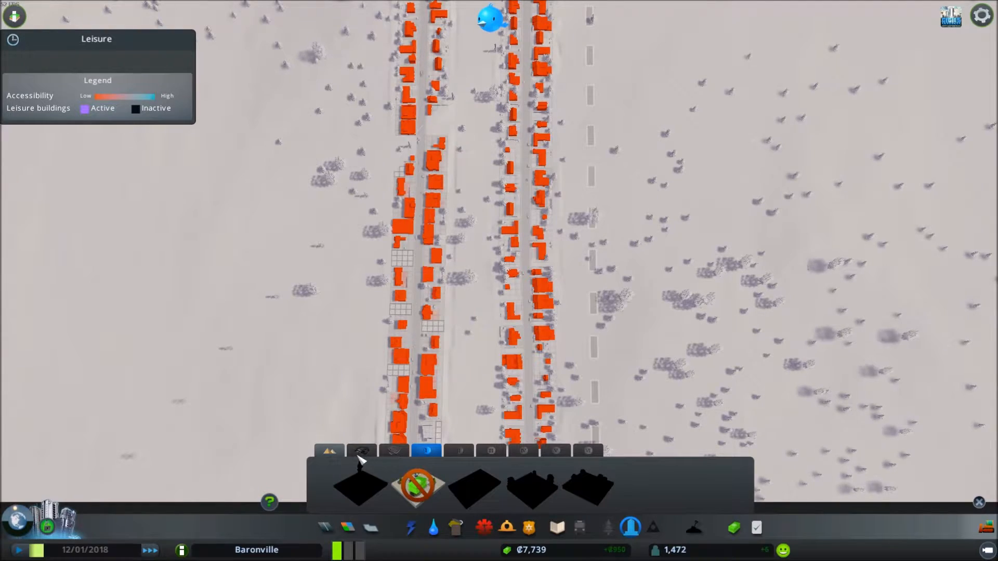
{"action": "left_click", "coordinate": [328, 451]}
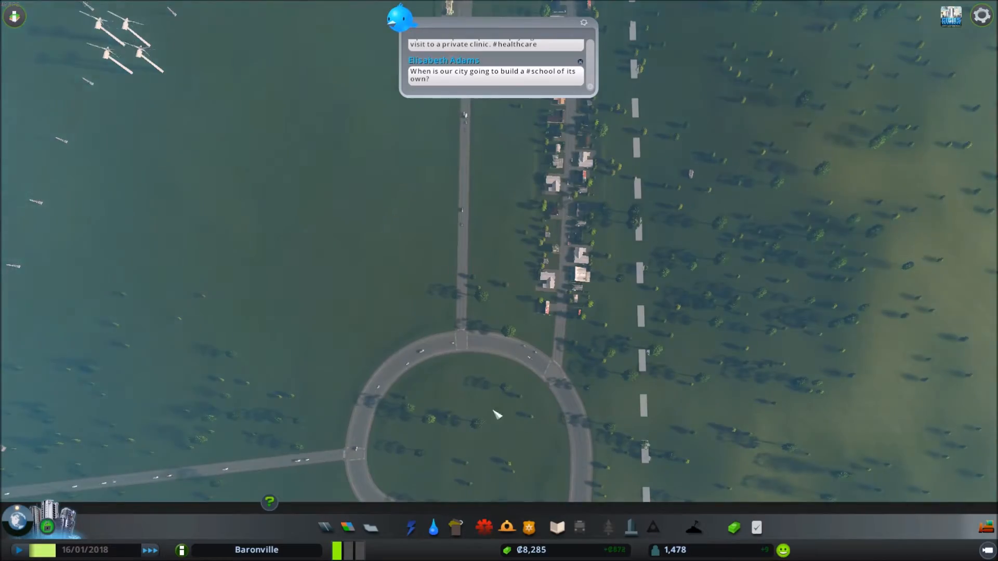
- Draw basic two-lane streets west of the loop, pushing Baronville to 1,500 residents
{"action": "left_click", "coordinate": [348, 528]}
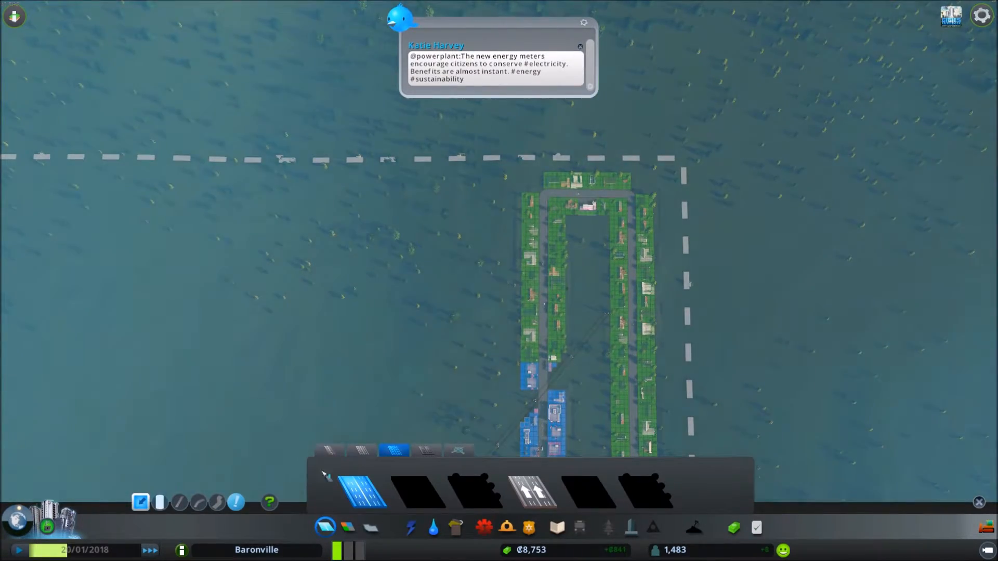
{"action": "left_click", "coordinate": [544, 216]}
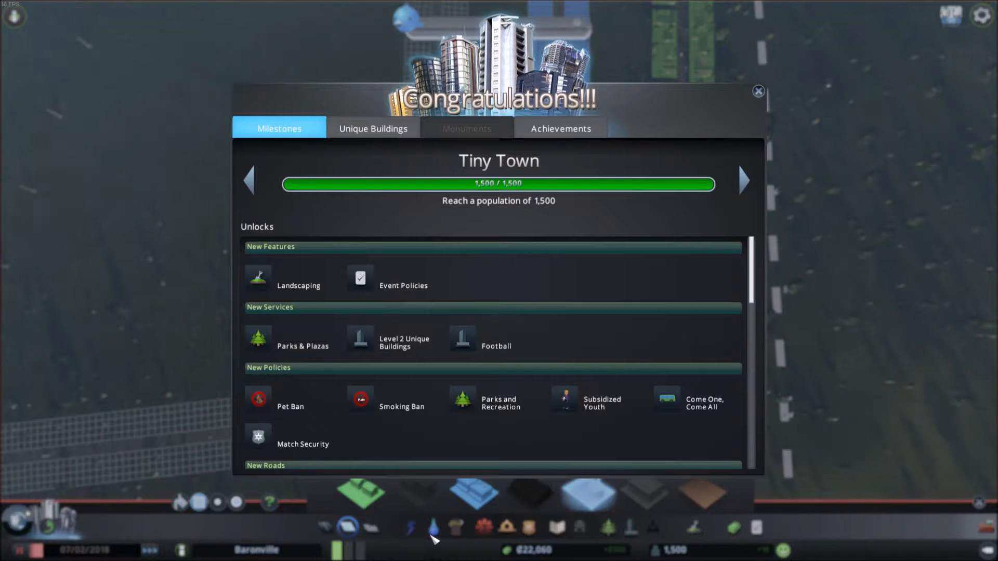
{"action": "mouse_move", "coordinate": [741, 155]}
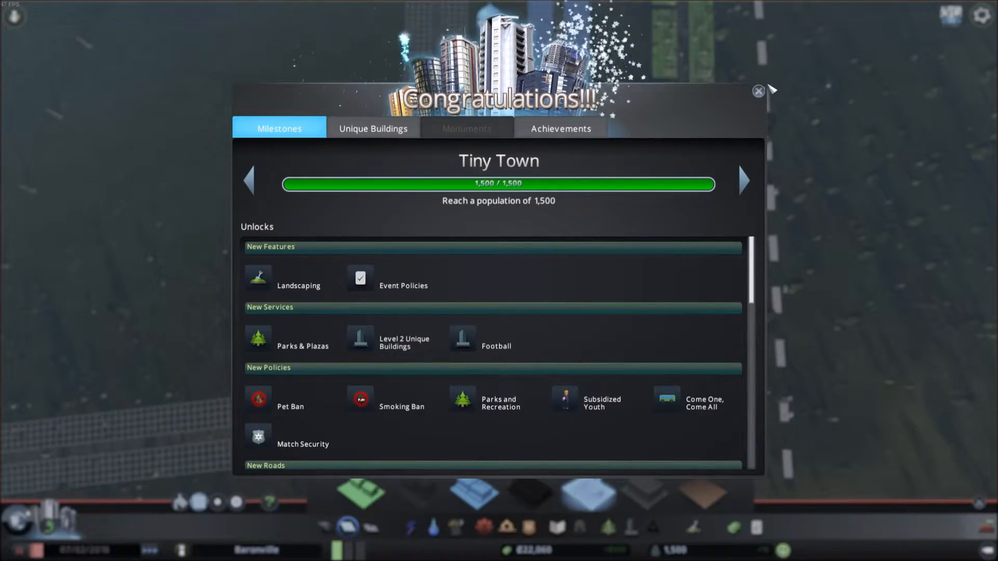
- Close the Tiny Town Congratulations window to return to the map
{"action": "left_click", "coordinate": [757, 90]}
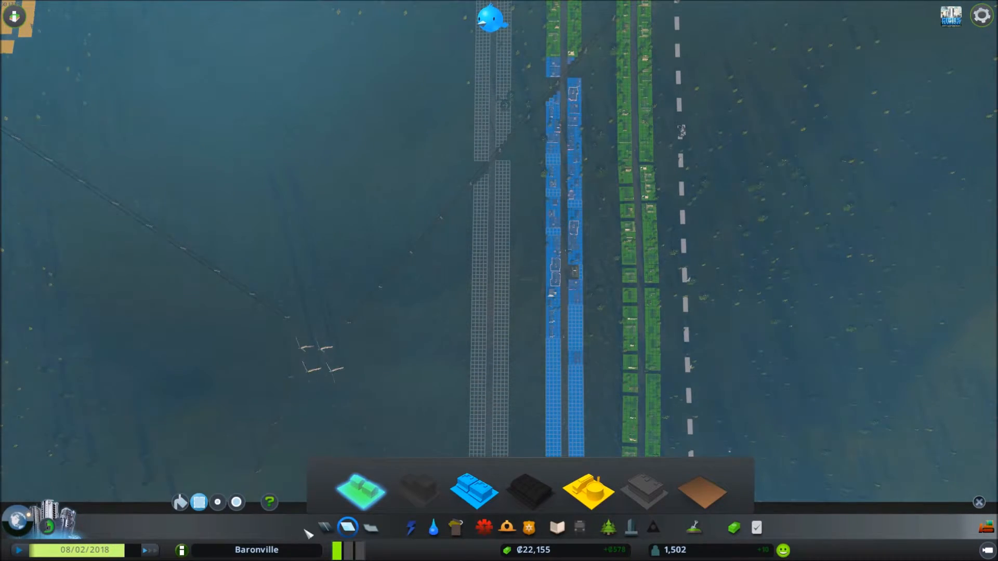
- Review water and sewage coverage, then zone residential strips along the westward roads
{"action": "left_click", "coordinate": [432, 528]}
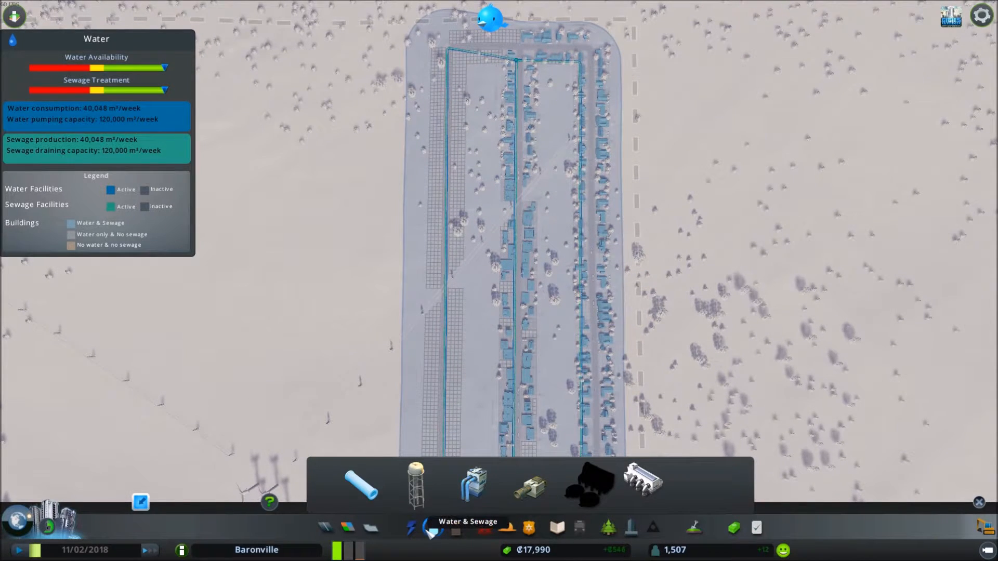
{"action": "left_click", "coordinate": [348, 528]}
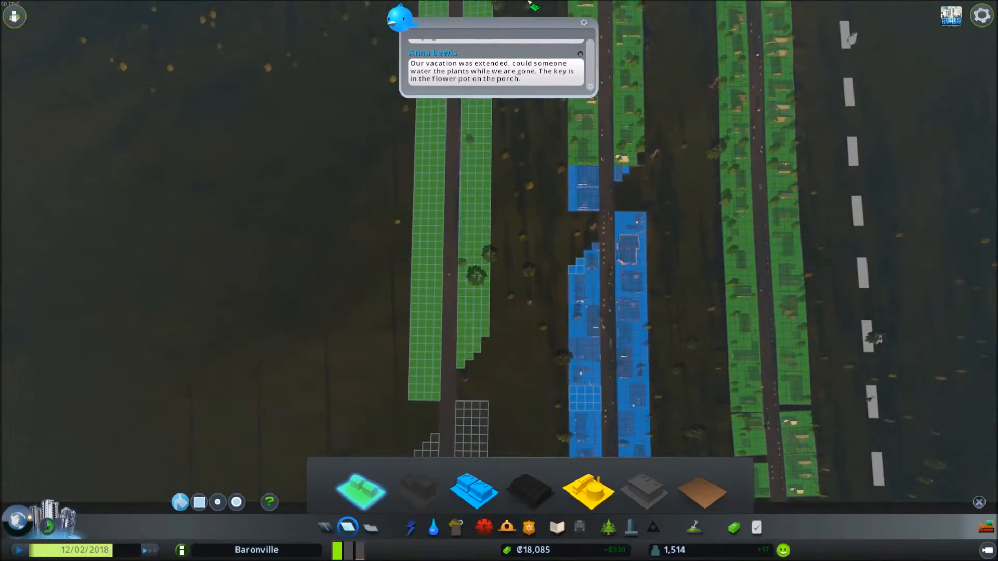
{"action": "scroll", "scroll_direction": "down", "scroll_amount": 3}
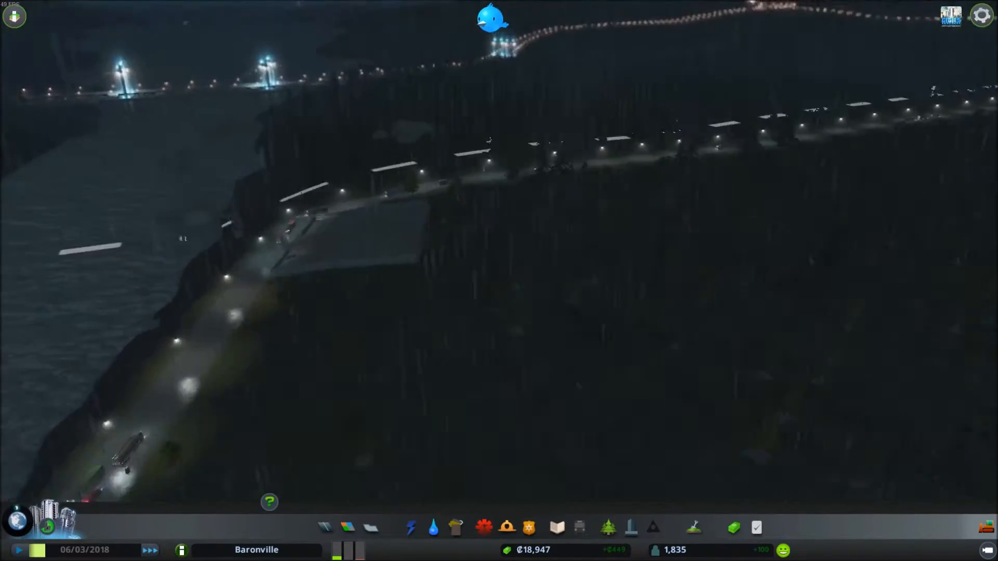
{"action": "left_click", "coordinate": [693, 527]}
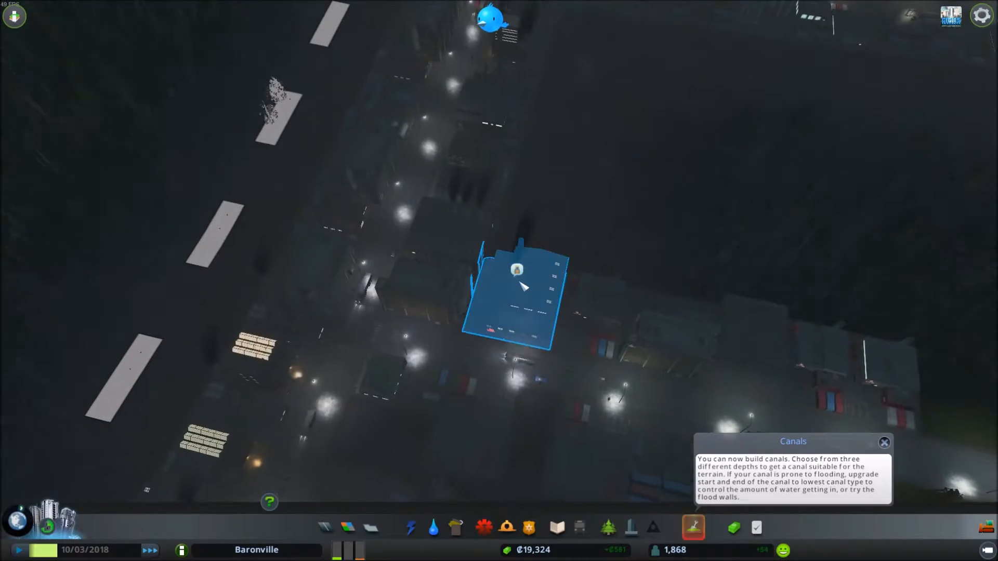
{"action": "left_click", "coordinate": [516, 287]}
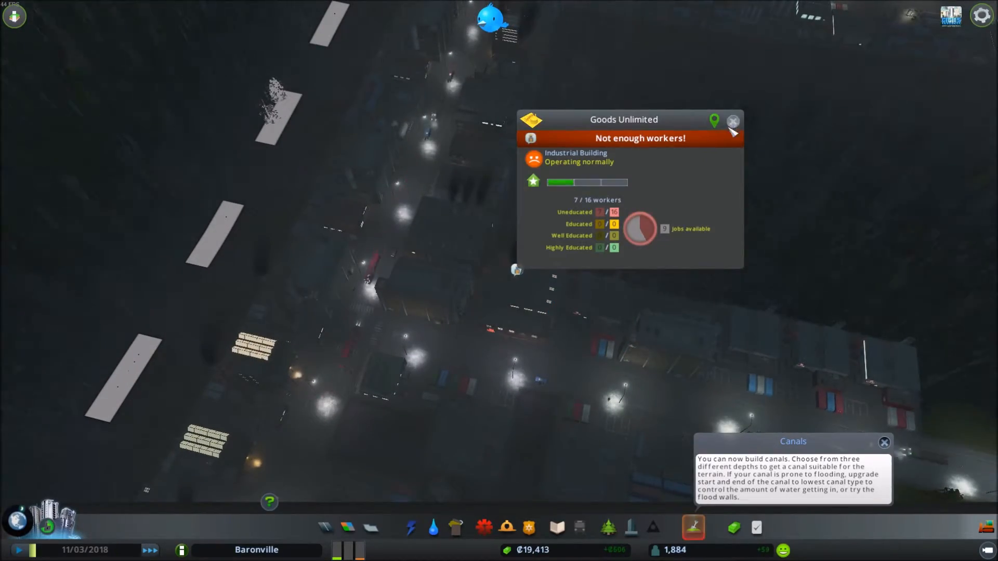
{"action": "left_click", "coordinate": [732, 121]}
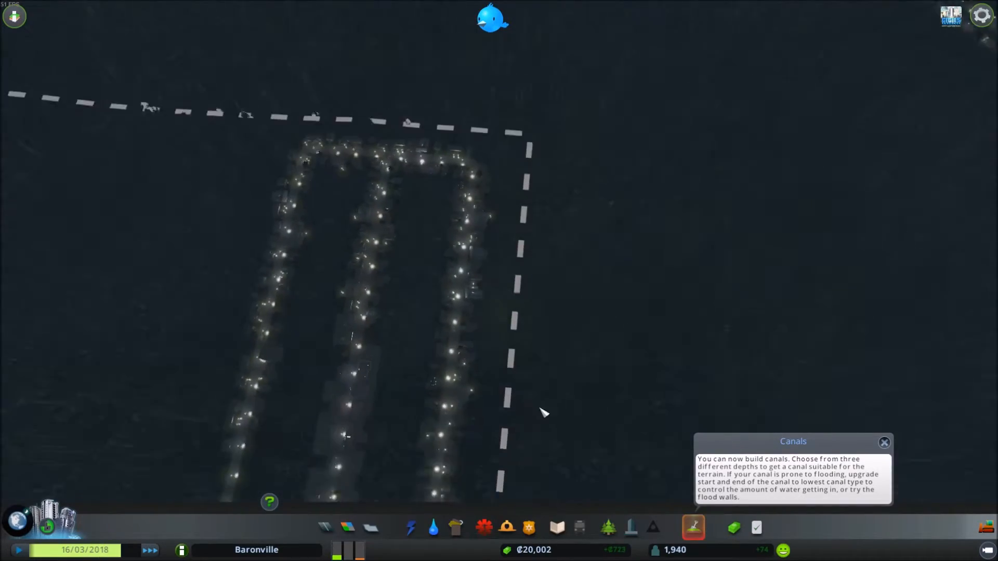
- Place an Elementary School beside the roundabout neighbourhood from the Education menu
{"action": "left_click", "coordinate": [556, 527]}
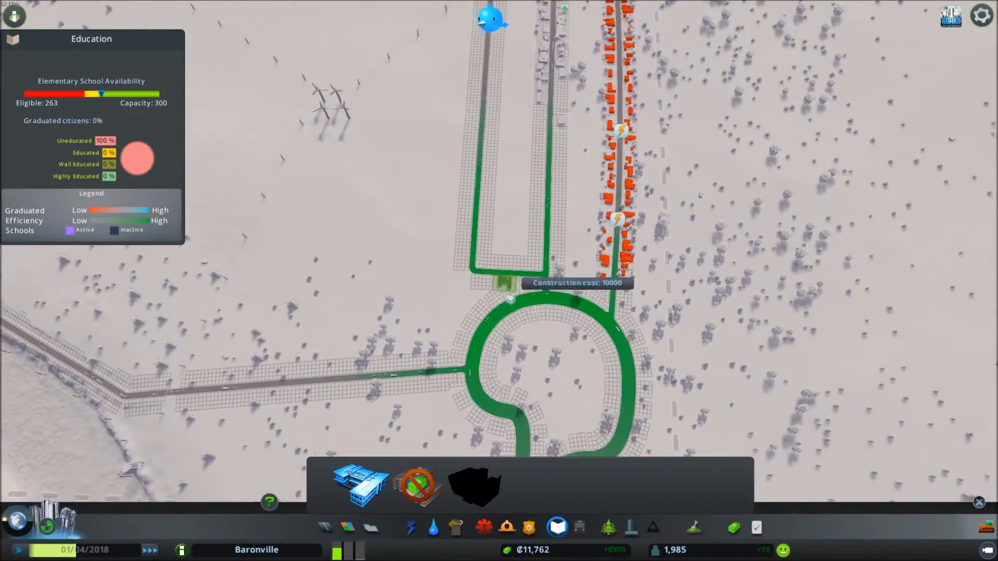
{"action": "left_click", "coordinate": [348, 527]}
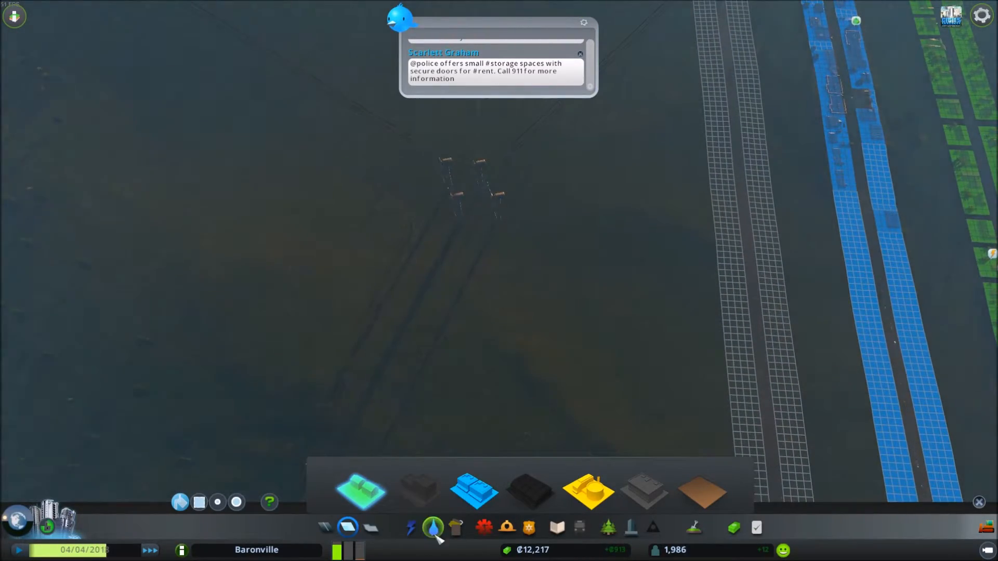
- Place another Wind Turbine next to the existing turbine cluster
{"action": "left_click", "coordinate": [432, 528]}
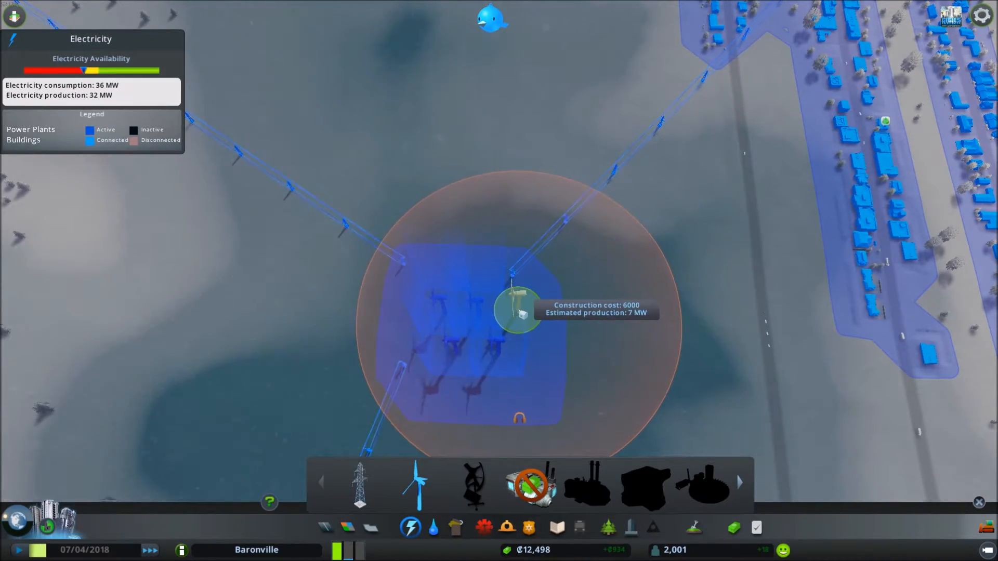
{"action": "left_click", "coordinate": [519, 310]}
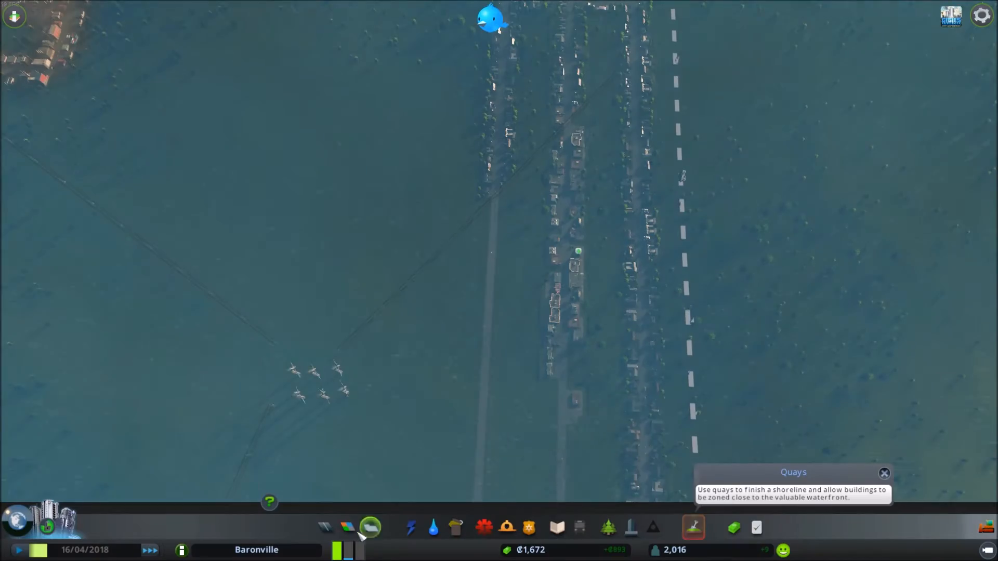
{"action": "left_click", "coordinate": [346, 527]}
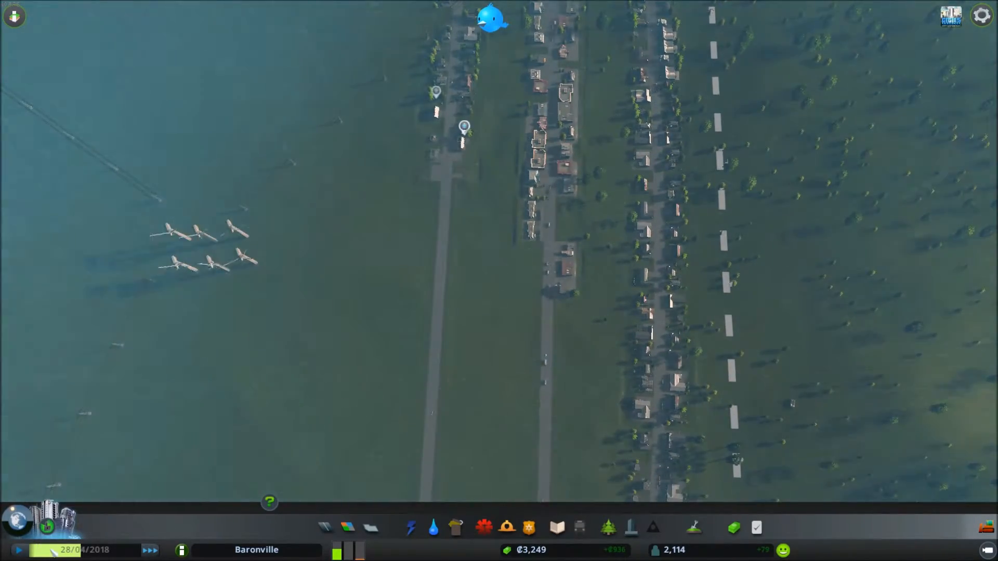
{"action": "left_click", "coordinate": [182, 550]}
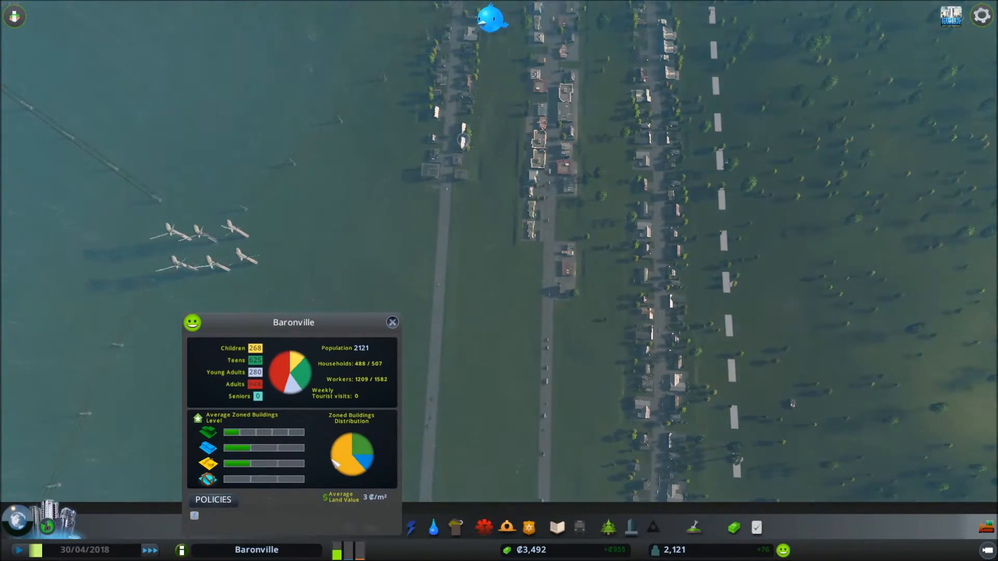
{"action": "left_click", "coordinate": [392, 323]}
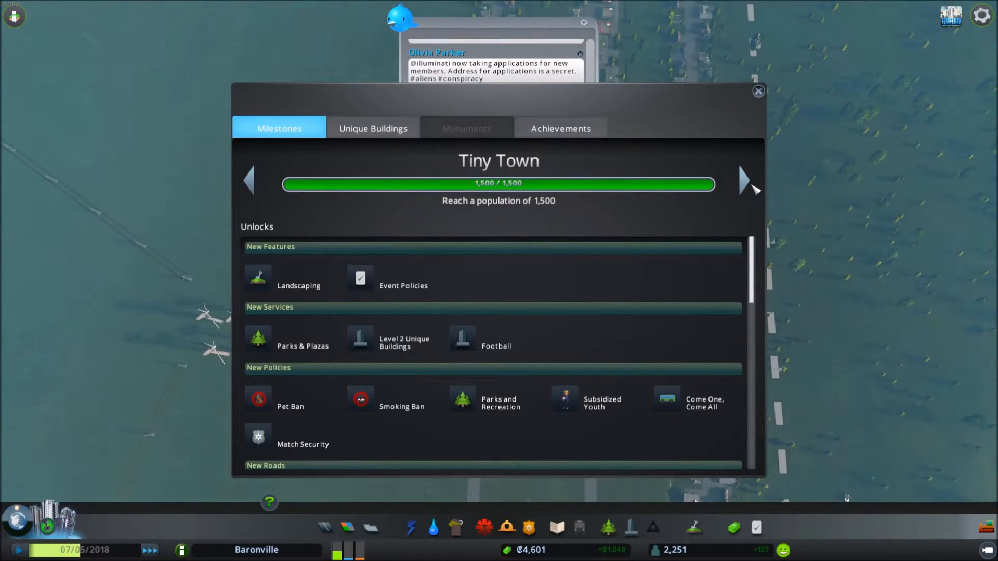
{"action": "left_click", "coordinate": [746, 180]}
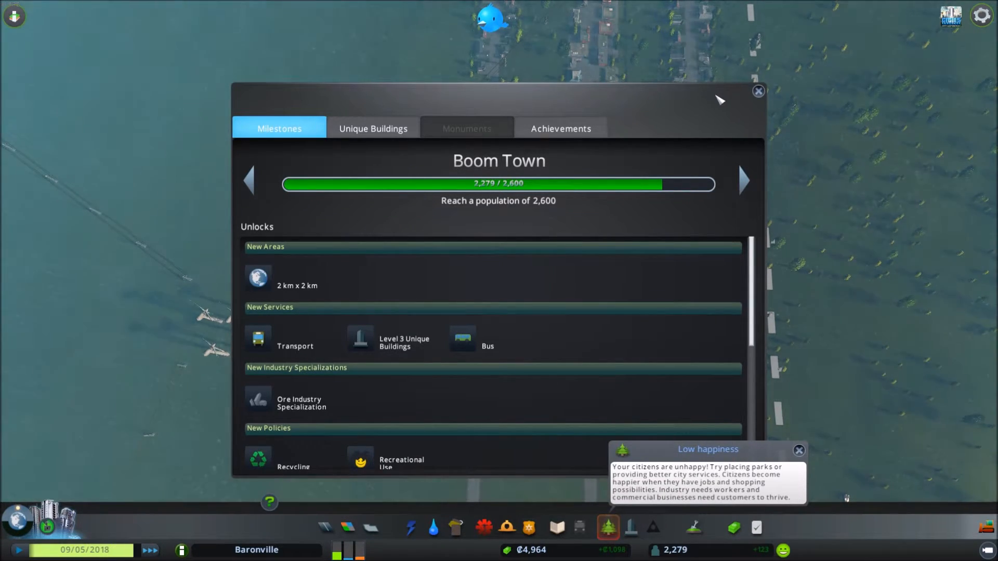
{"action": "left_click", "coordinate": [758, 91]}
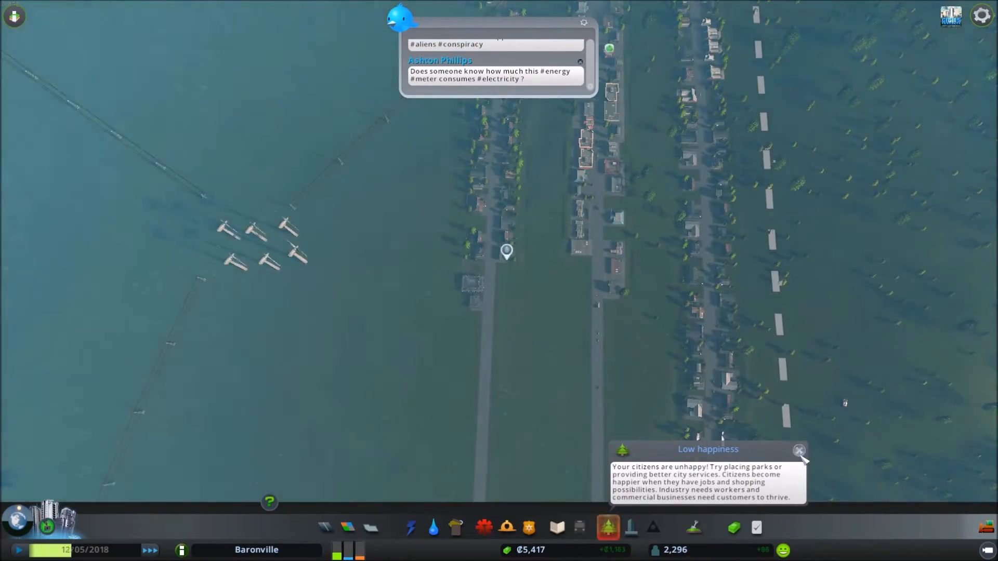
- Close the Low happiness tooltip and return to the plain city view
{"action": "left_click", "coordinate": [800, 450]}
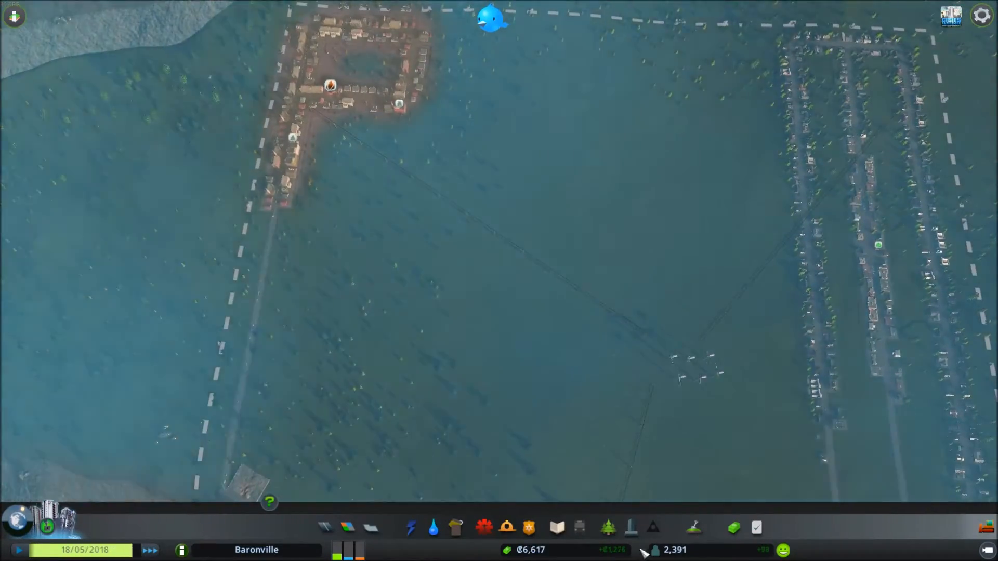
{"action": "left_click", "coordinate": [483, 528]}
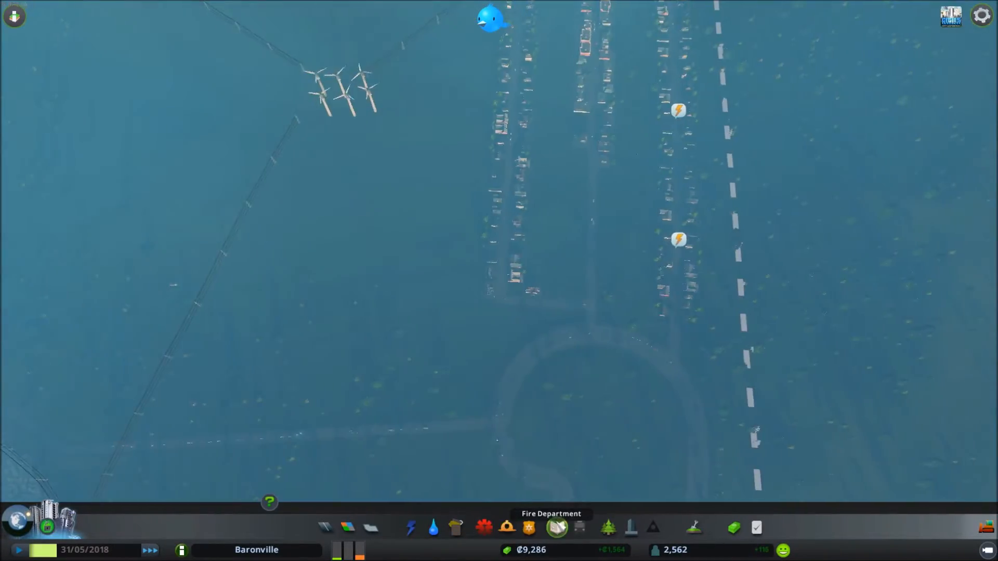
- Place a Wind Turbine beside the cluster as Baronville hits 2,600 residents
{"action": "left_click", "coordinate": [410, 528]}
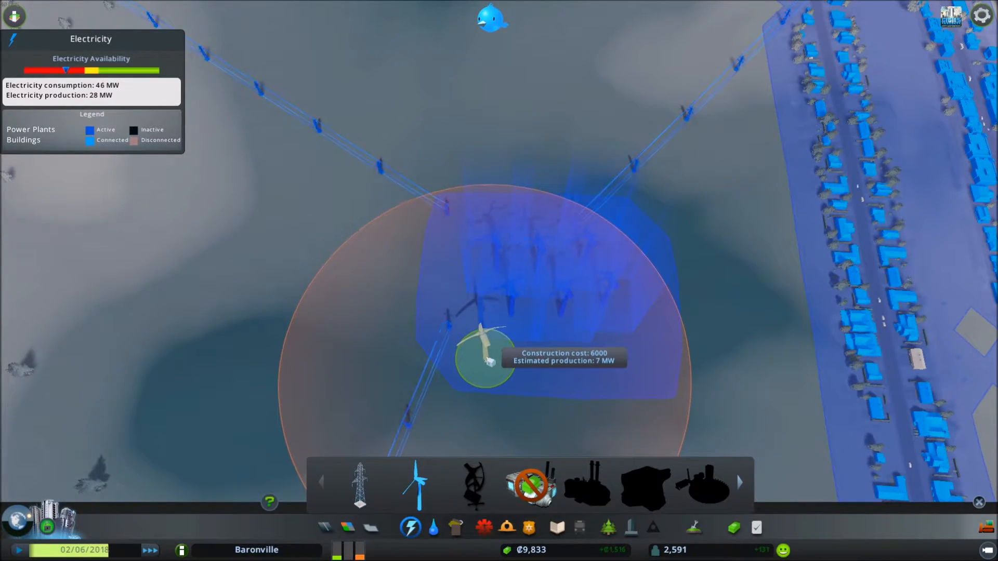
{"action": "left_click", "coordinate": [484, 363]}
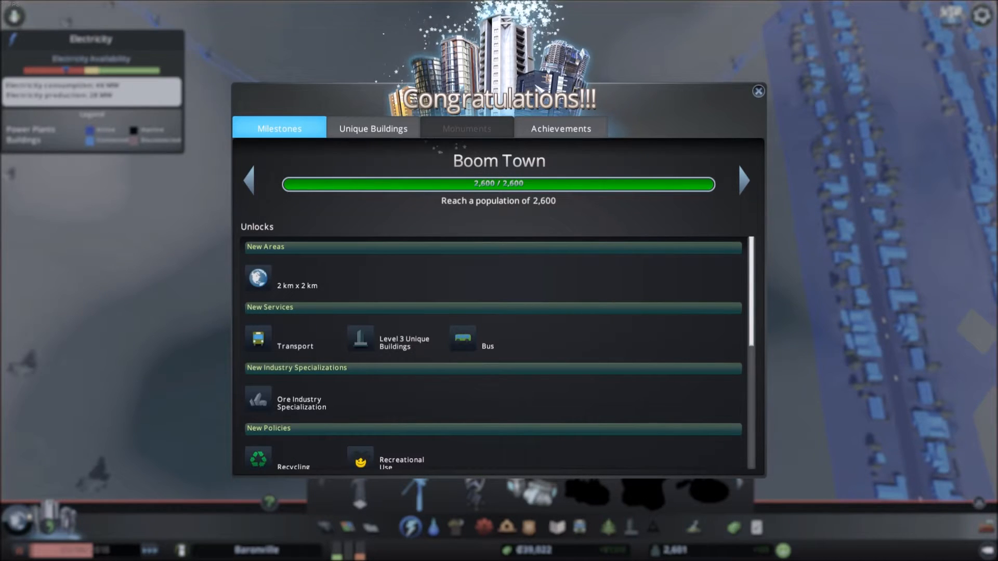
- Scroll through the Boom Town unlocks, including the Advanced Wind Turbine, then close the window
{"action": "scroll", "scroll_direction": "down", "scroll_amount": 3}
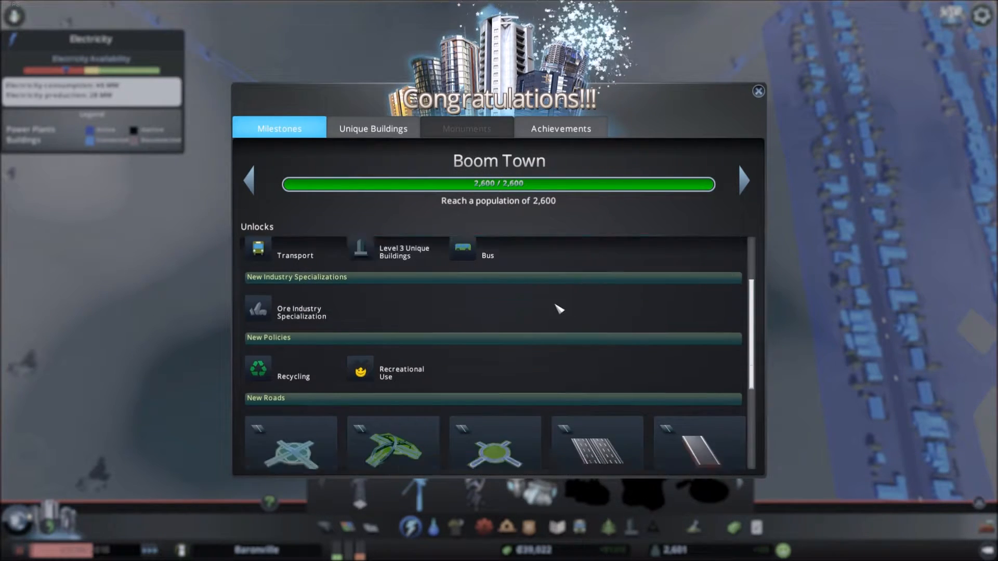
{"action": "scroll", "scroll_direction": "down", "scroll_amount": 3}
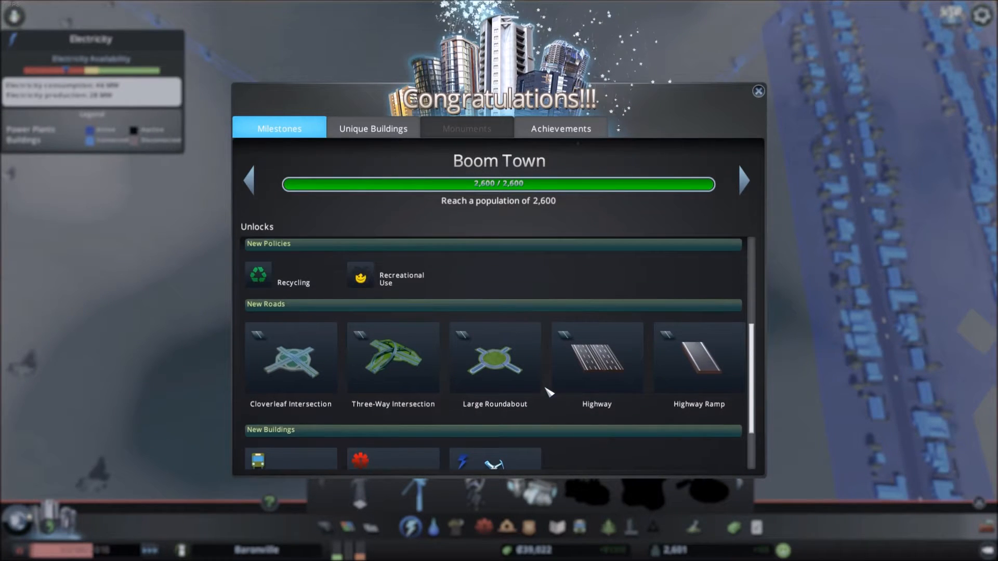
{"action": "scroll", "scroll_direction": "down", "scroll_amount": 3}
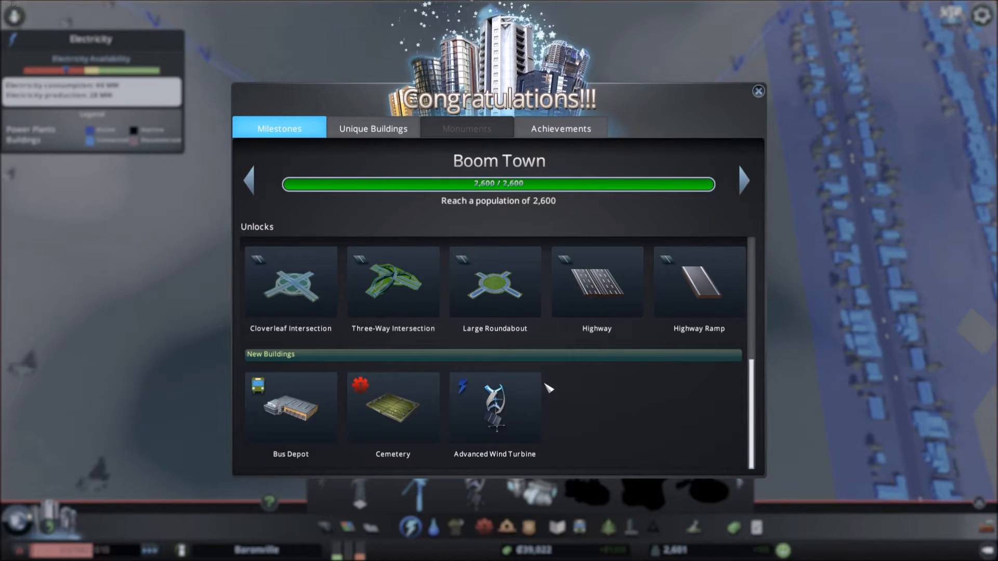
{"action": "scroll", "scroll_direction": "up", "scroll_amount": 3}
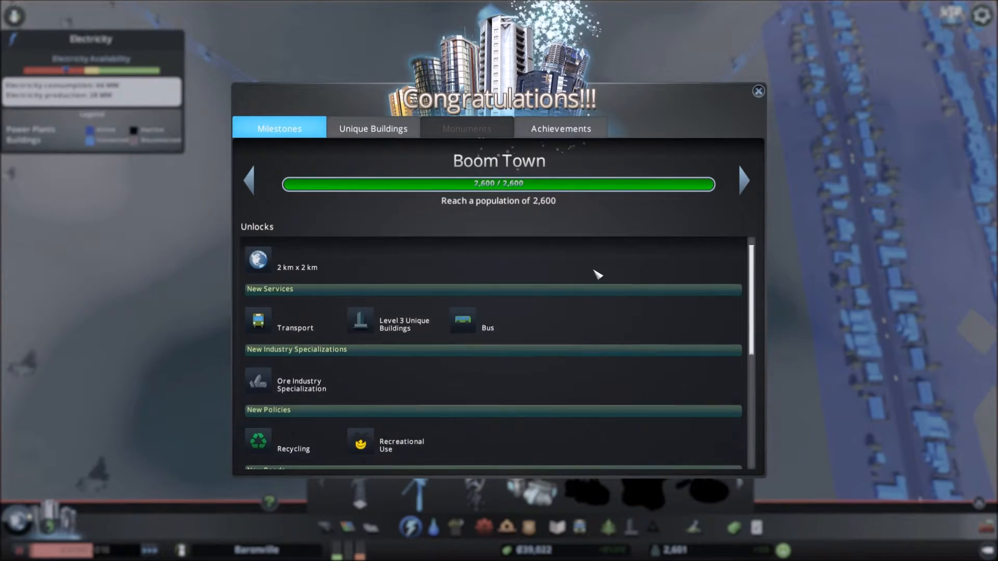
{"action": "left_click", "coordinate": [758, 91]}
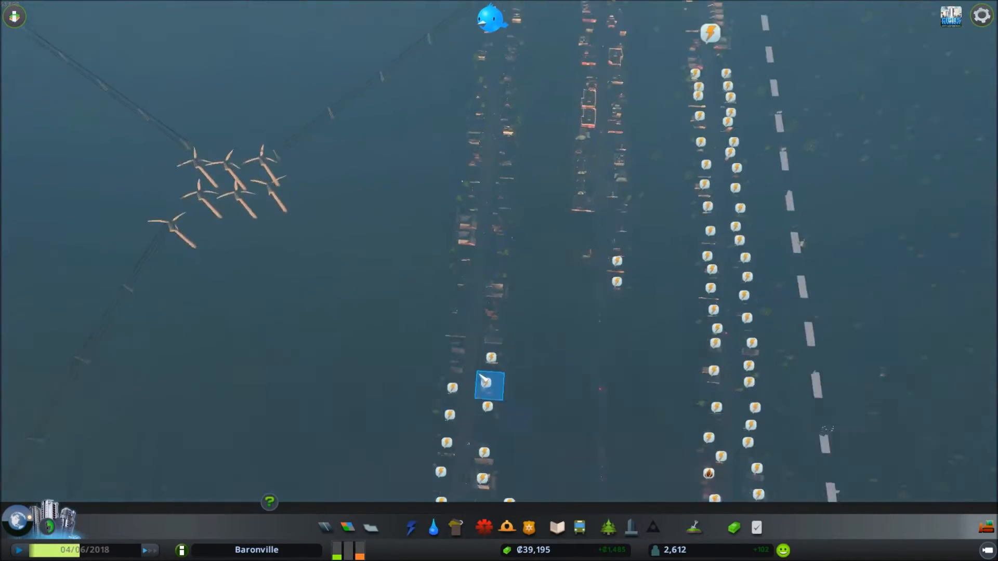
- Move to the newly unlocked snowy land and choose the Advanced Wind Turbine from Electricity
{"action": "left_click", "coordinate": [491, 18]}
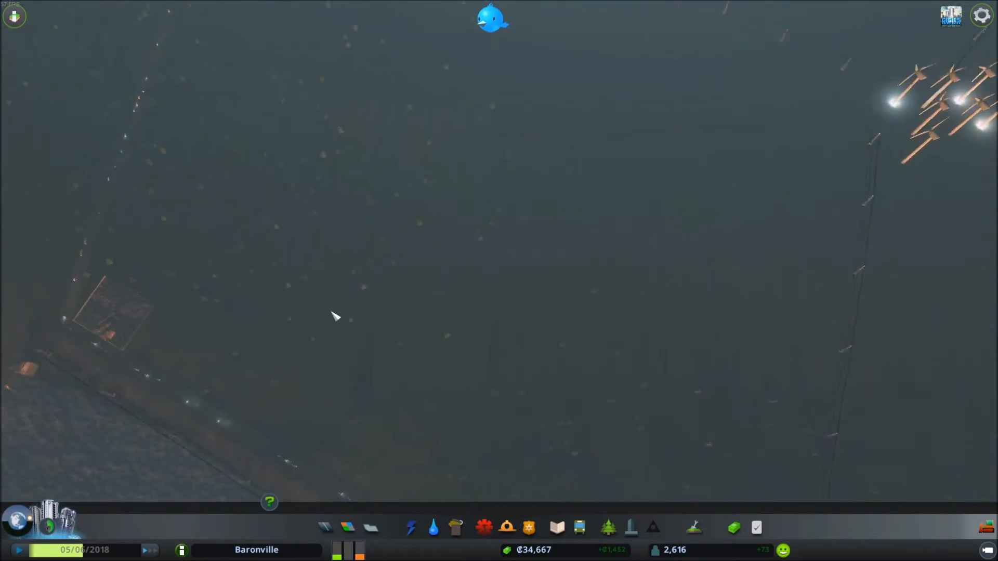
{"action": "left_click", "coordinate": [490, 19]}
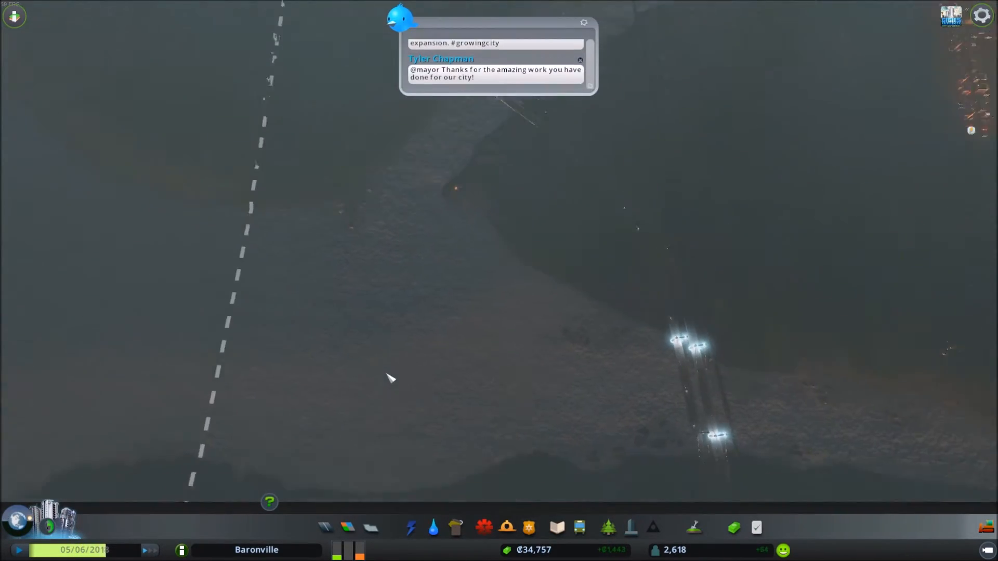
{"action": "left_click", "coordinate": [410, 528]}
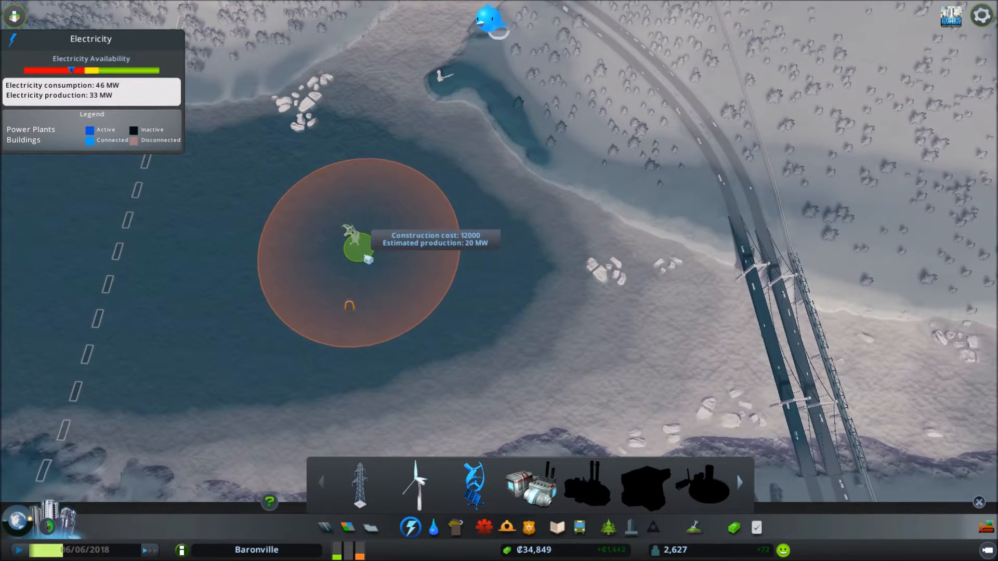
- Place the turbine in the lake and run power lines across the highway to the powered building
{"action": "left_click", "coordinate": [349, 247]}
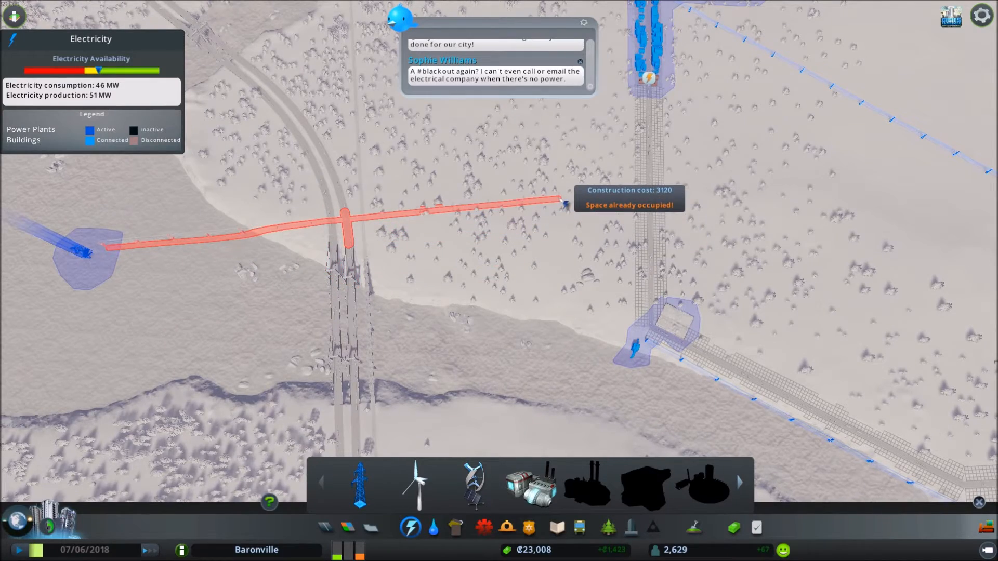
{"action": "mouse_move", "coordinate": [331, 223]}
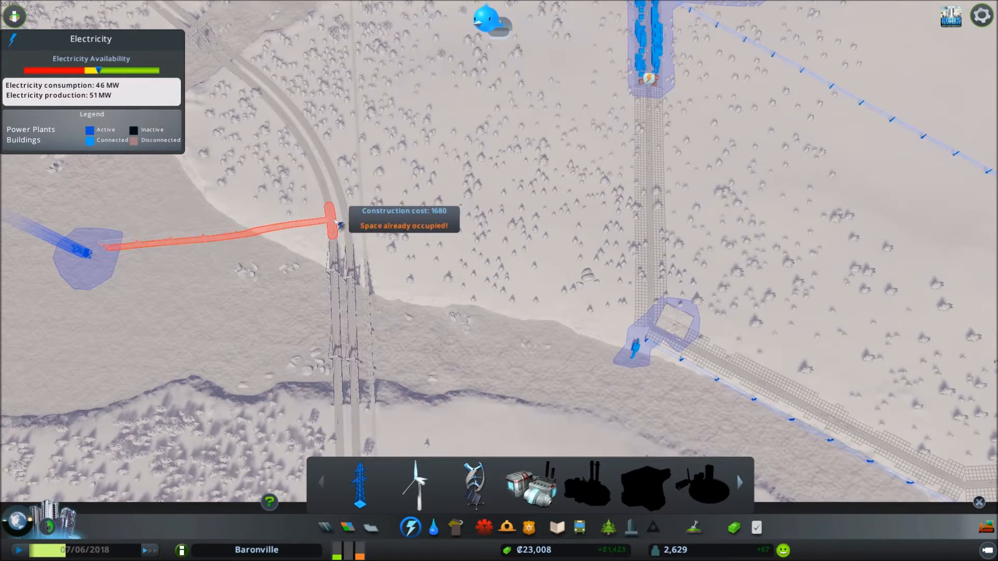
{"action": "left_click", "coordinate": [334, 221]}
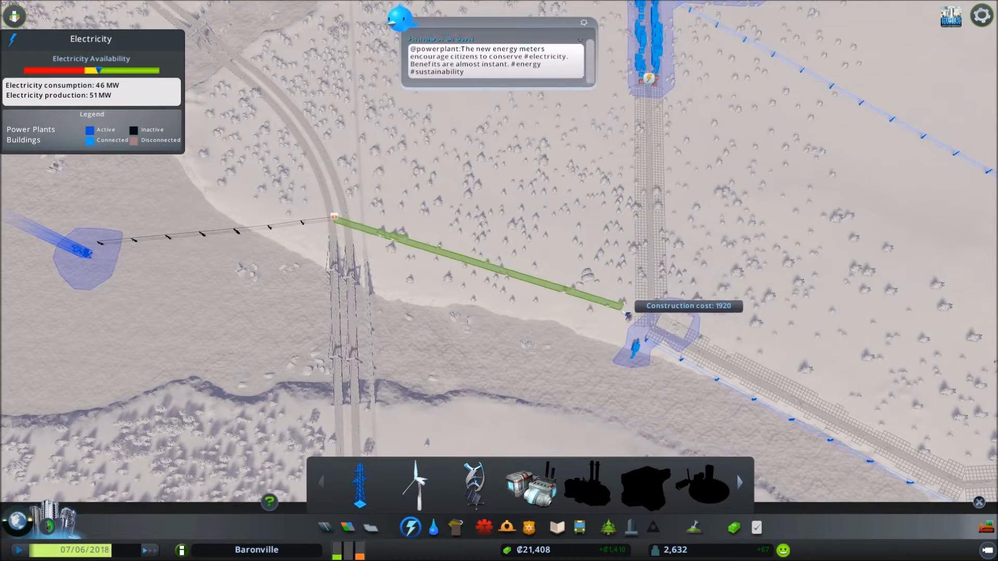
{"action": "left_click", "coordinate": [626, 311]}
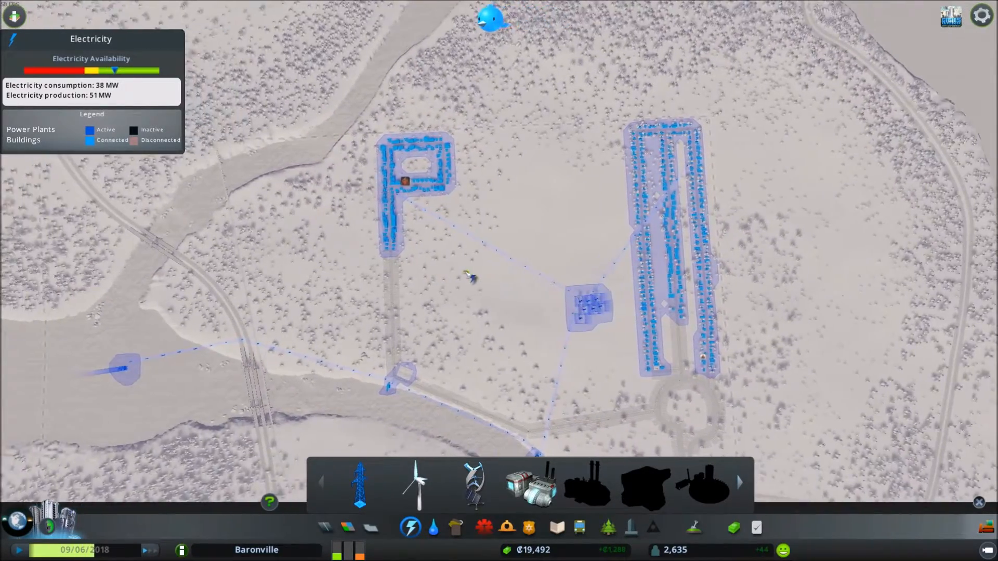
- Verify all districts are powered in the overlay, then return to the plain city view
{"action": "scroll", "scroll_direction": "up", "scroll_amount": 3}
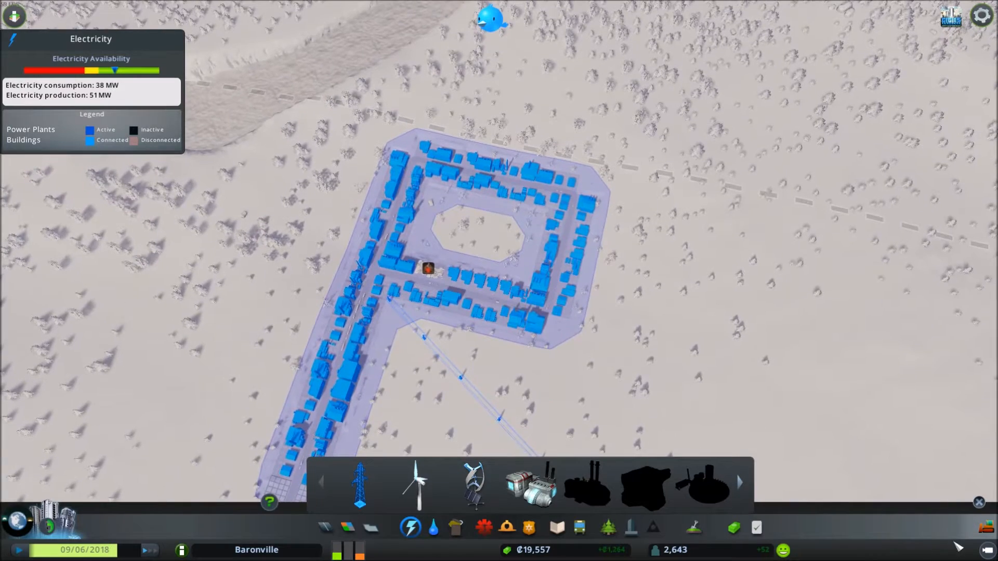
{"action": "left_click", "coordinate": [411, 528]}
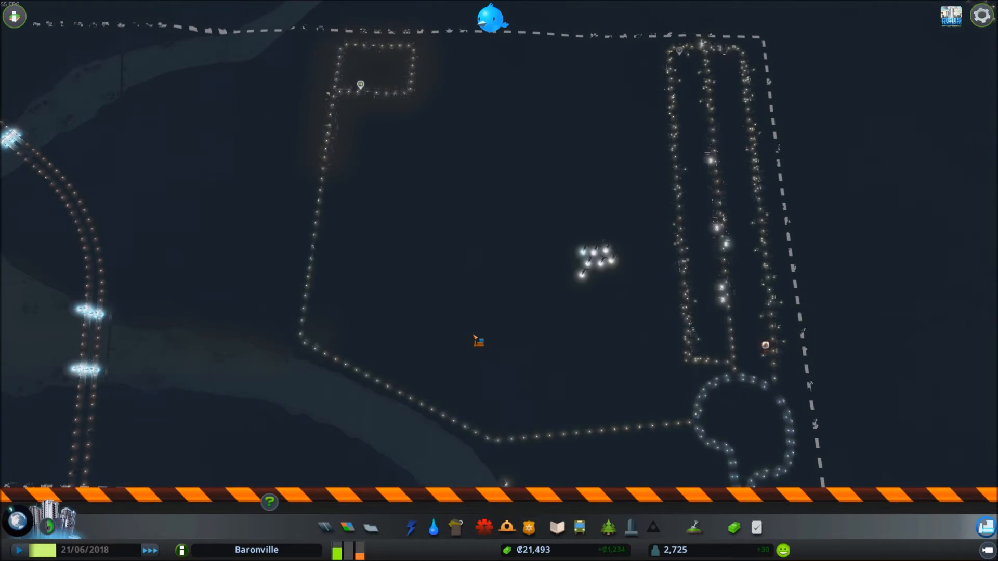
{"action": "left_click", "coordinate": [490, 19]}
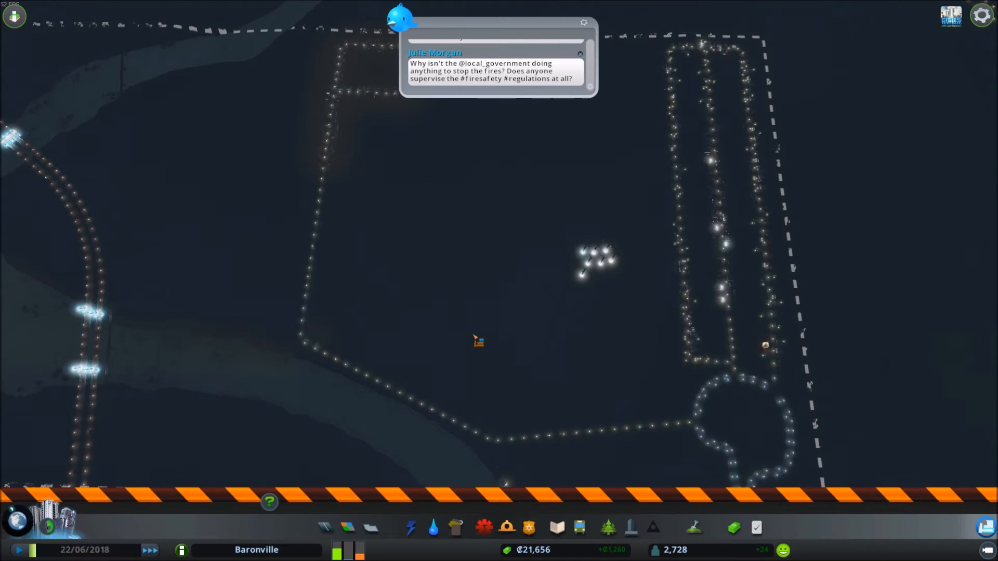